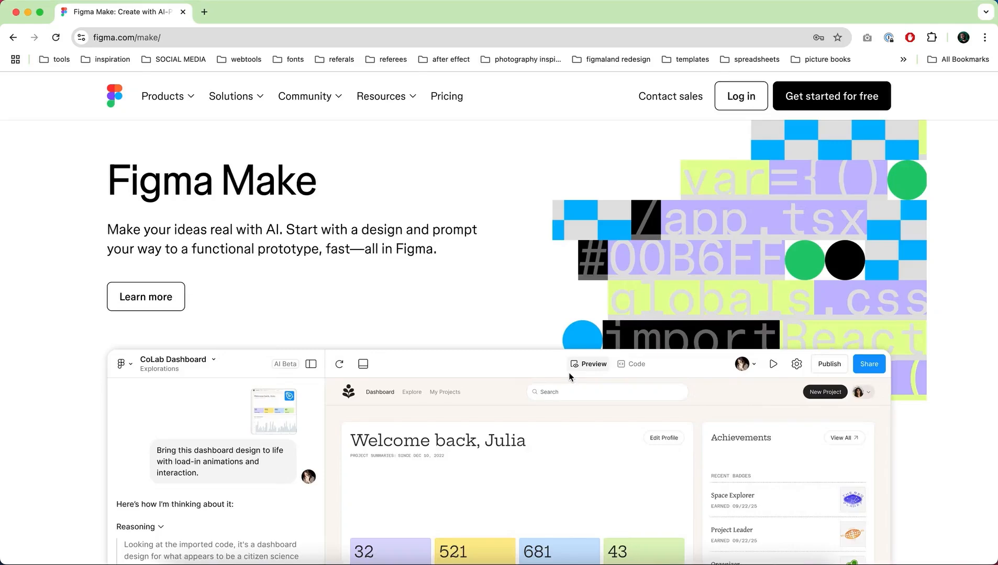
Scroll down through the figma.com/make product page to look it over.
scroll("down", 3)
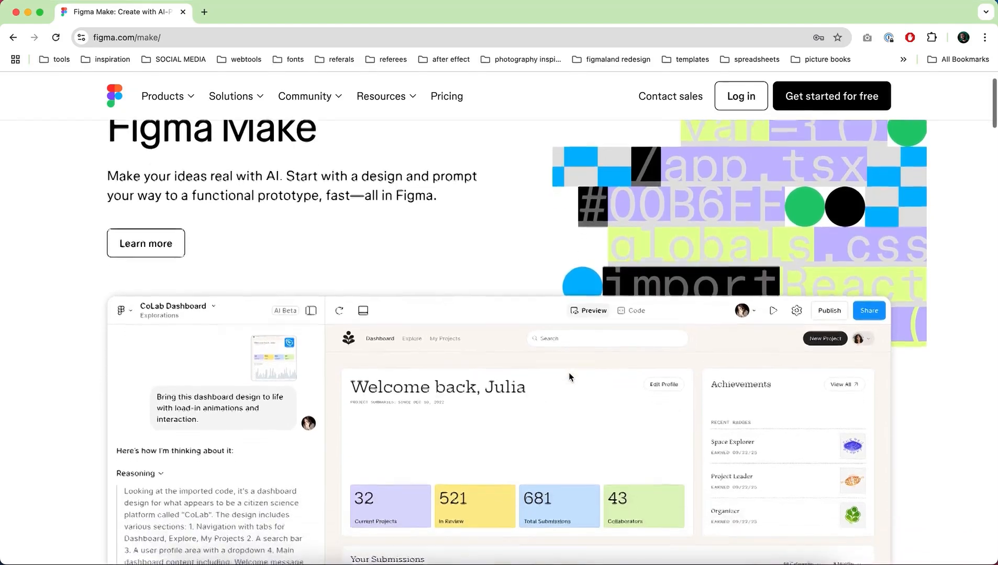
scroll("down", 3)
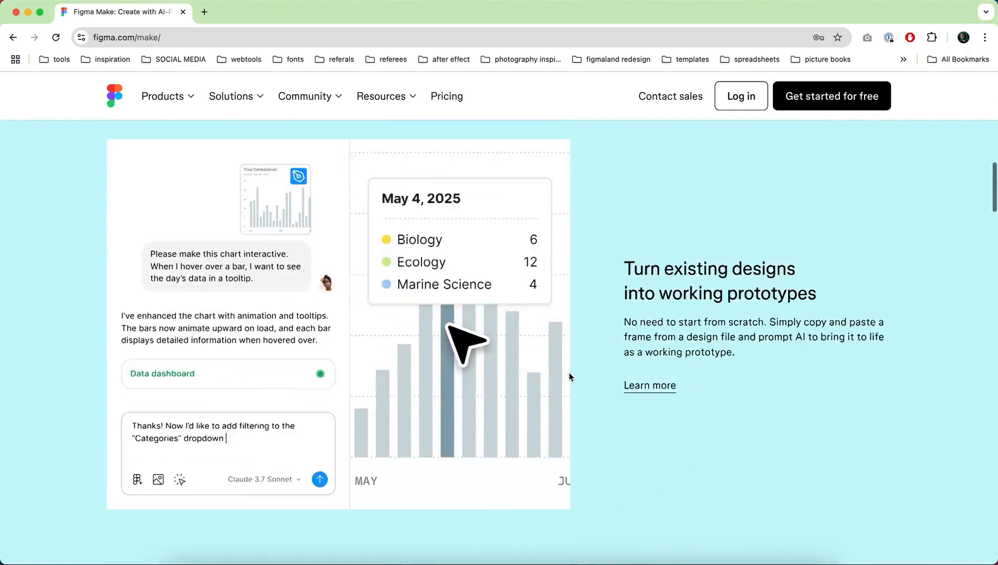
scroll("down", 3)
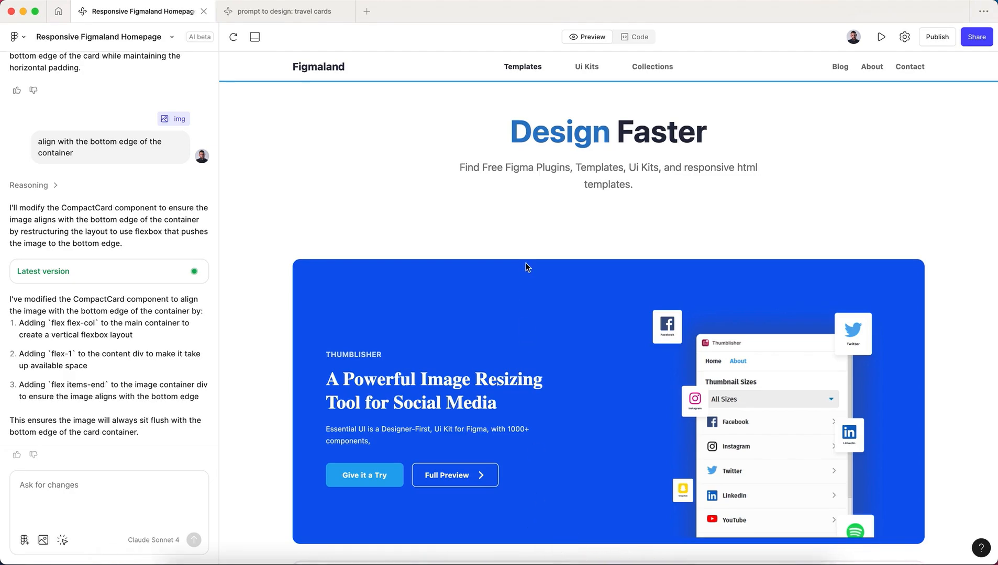
scroll("down", 3)
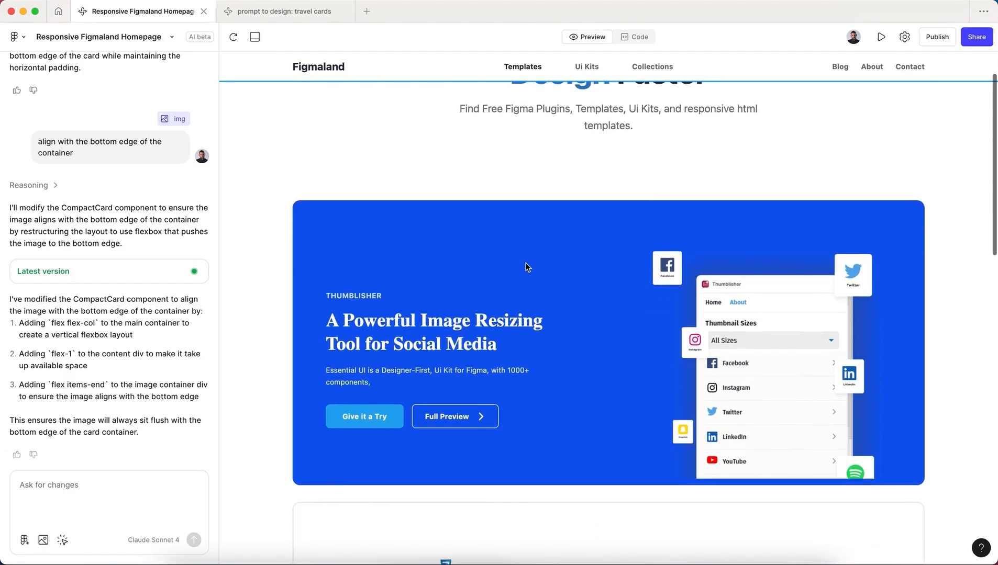
scroll("down", 3)
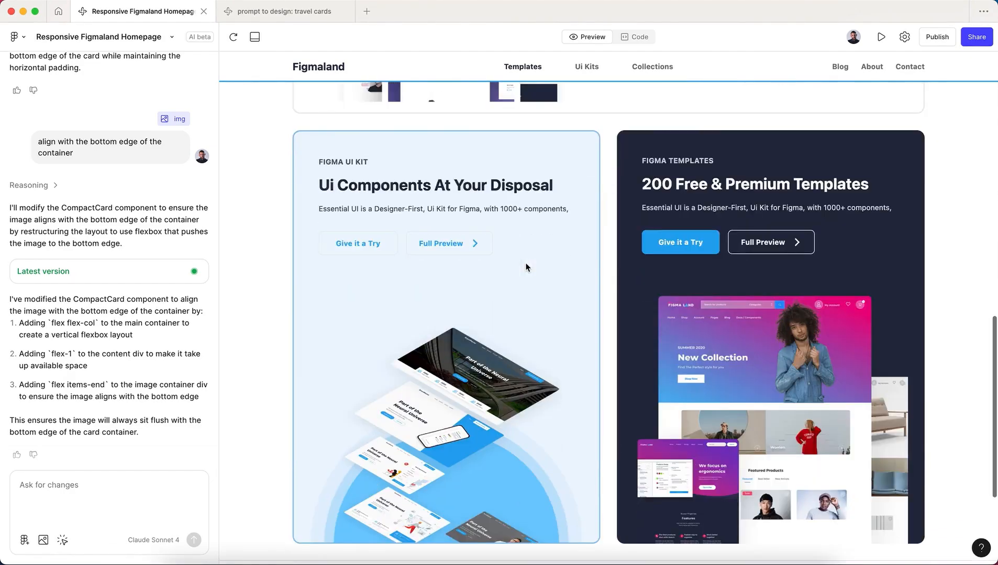
left_click(634, 36)
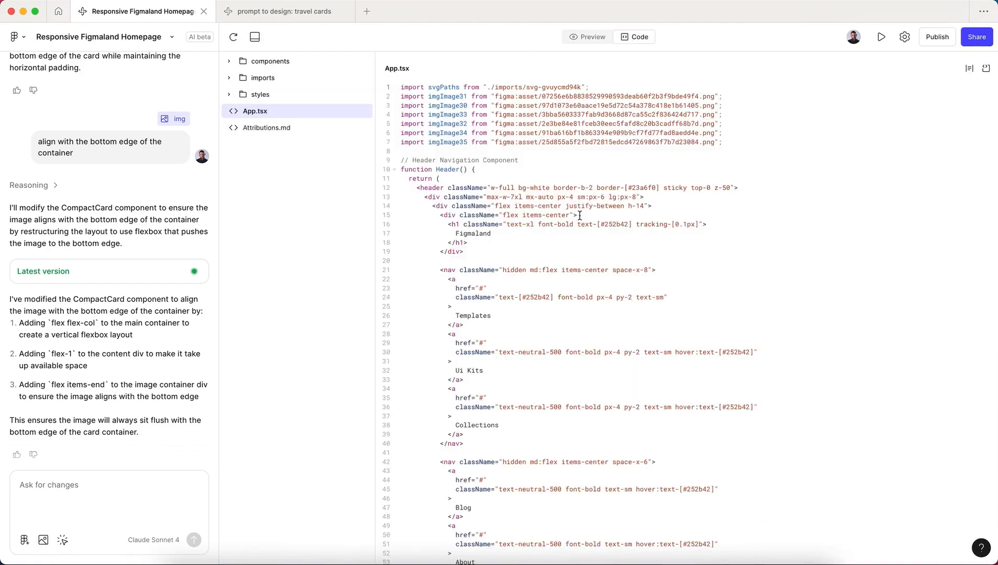
scroll("down", 3)
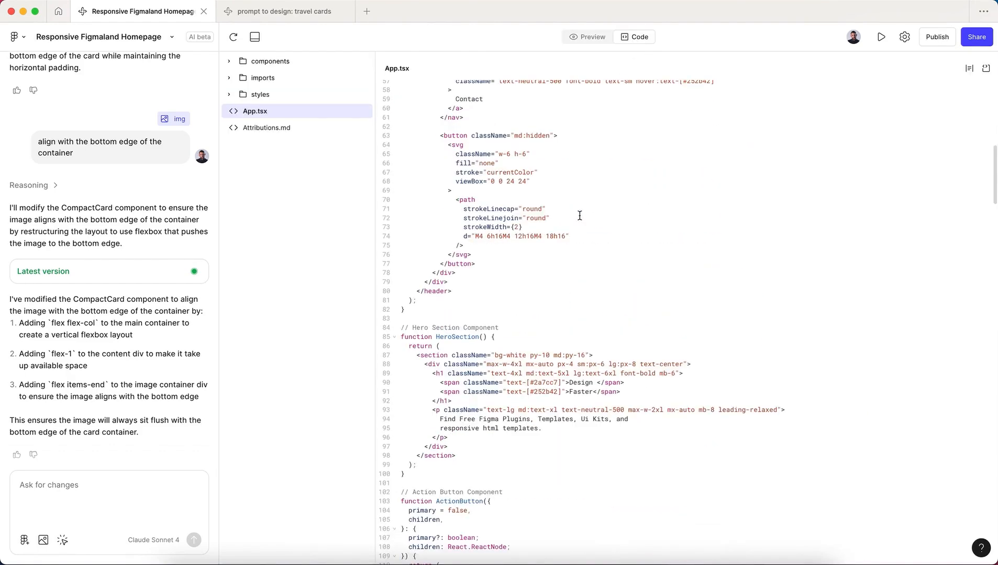
scroll("up", 3)
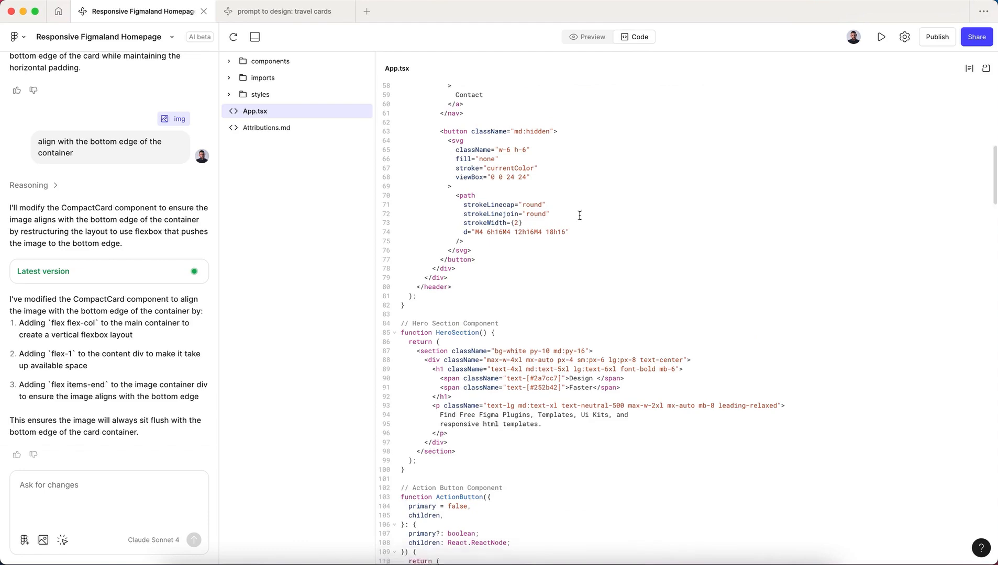
scroll("down", 3)
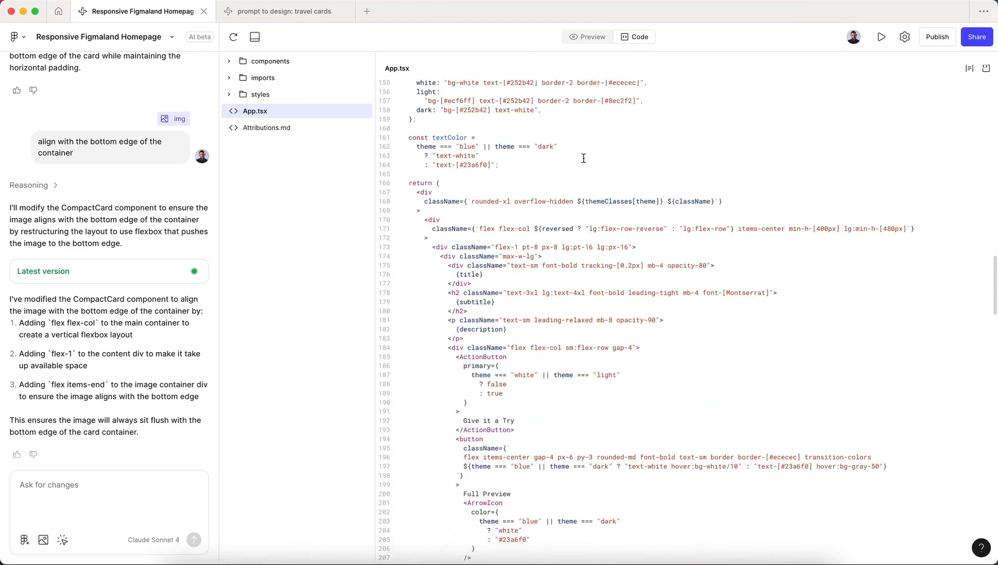
left_click(586, 37)
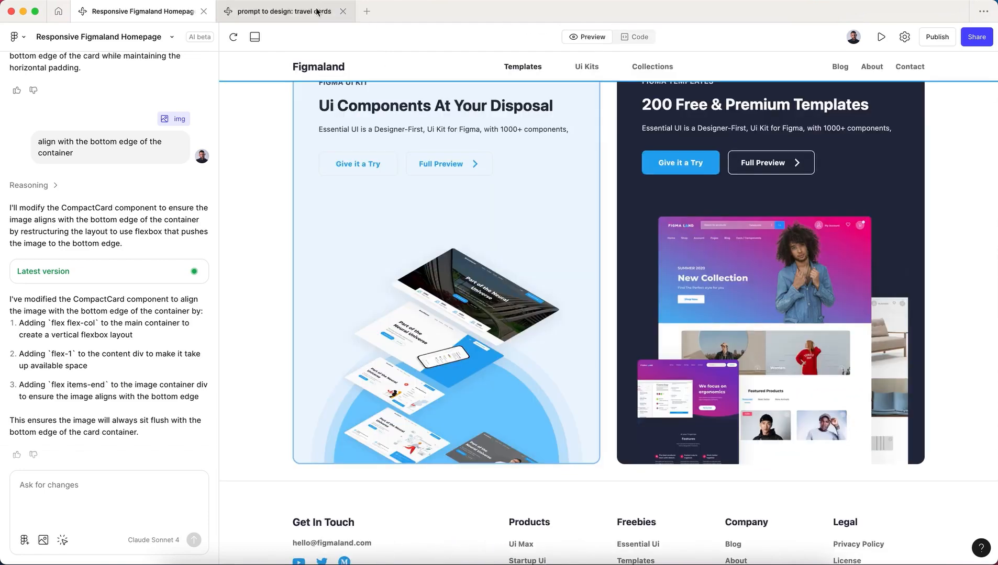
left_click(58, 11)
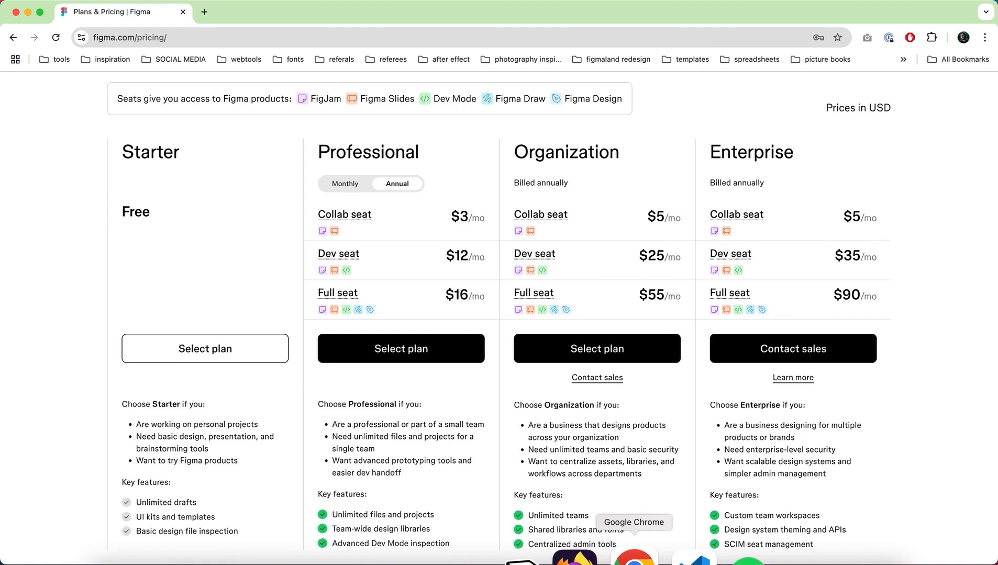
mouse_move(509, 295)
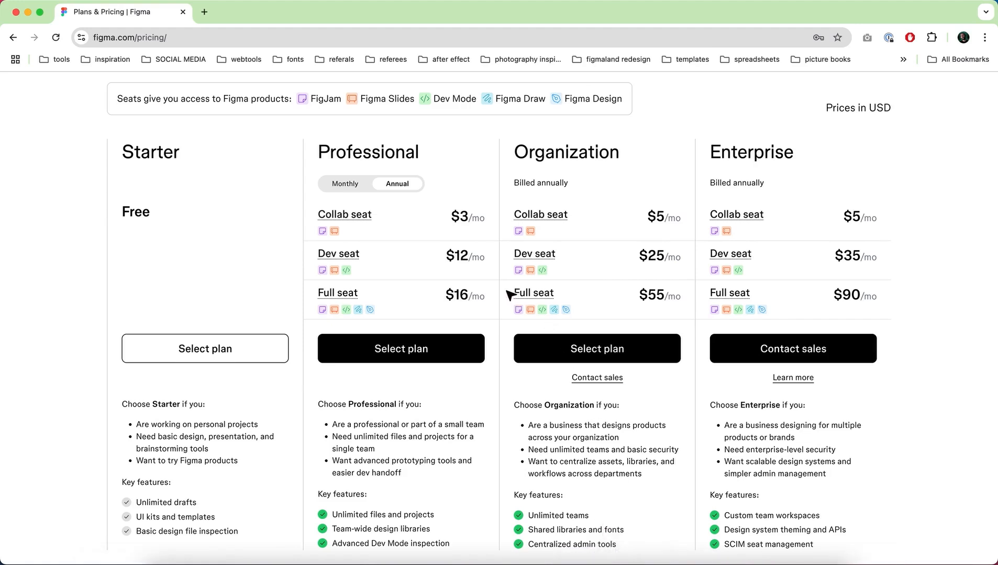
mouse_move(205, 173)
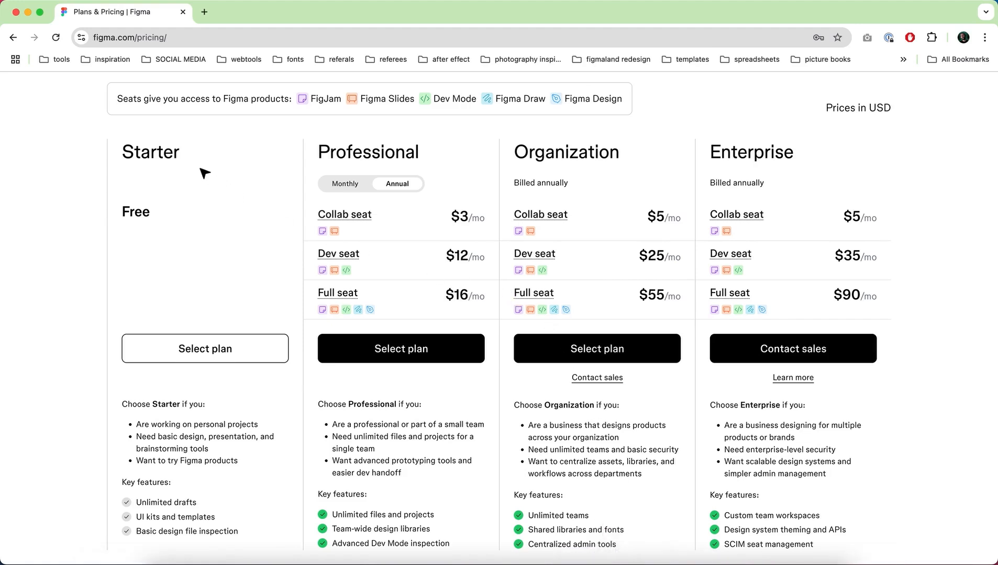
mouse_move(343, 172)
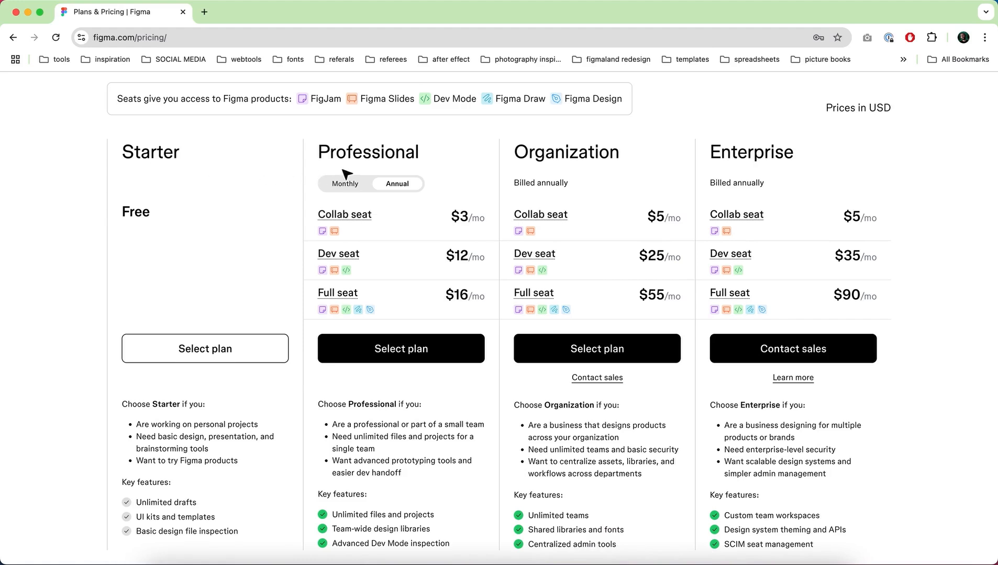
mouse_move(737, 166)
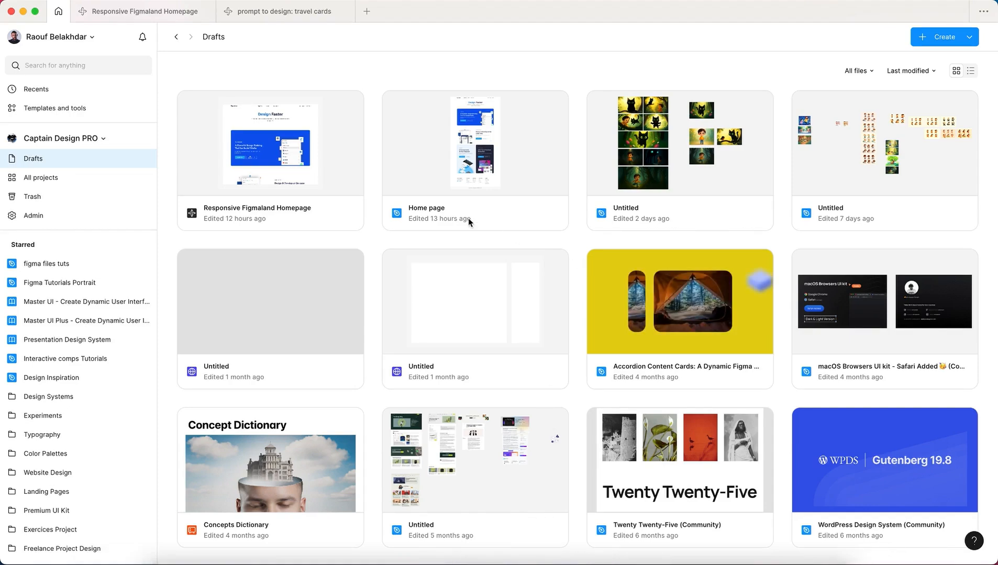
mouse_move(173, 153)
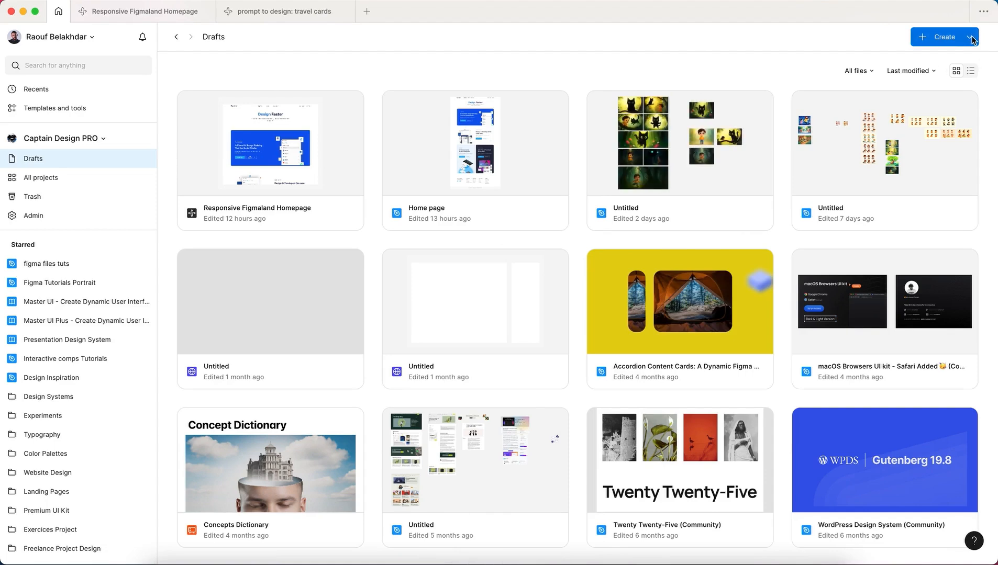
mouse_move(48, 164)
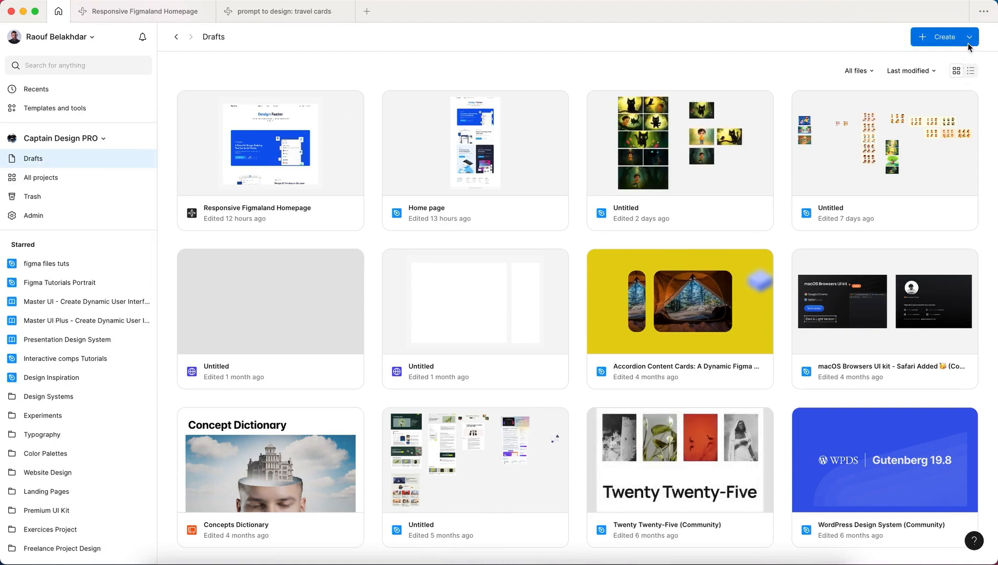
left_click(967, 37)
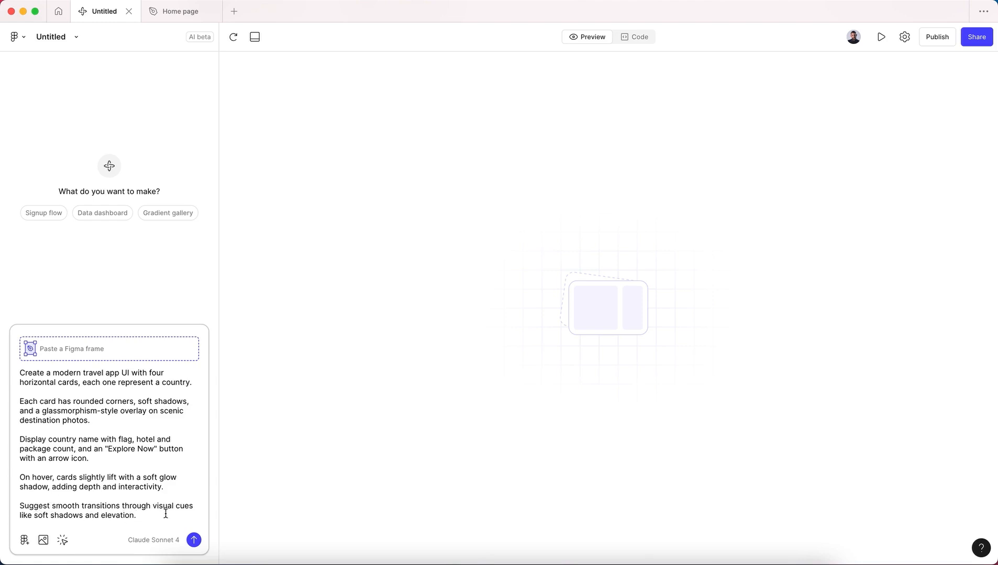
Send the Modern Travel App prompt and view the generated four-card preview.
left_click(194, 540)
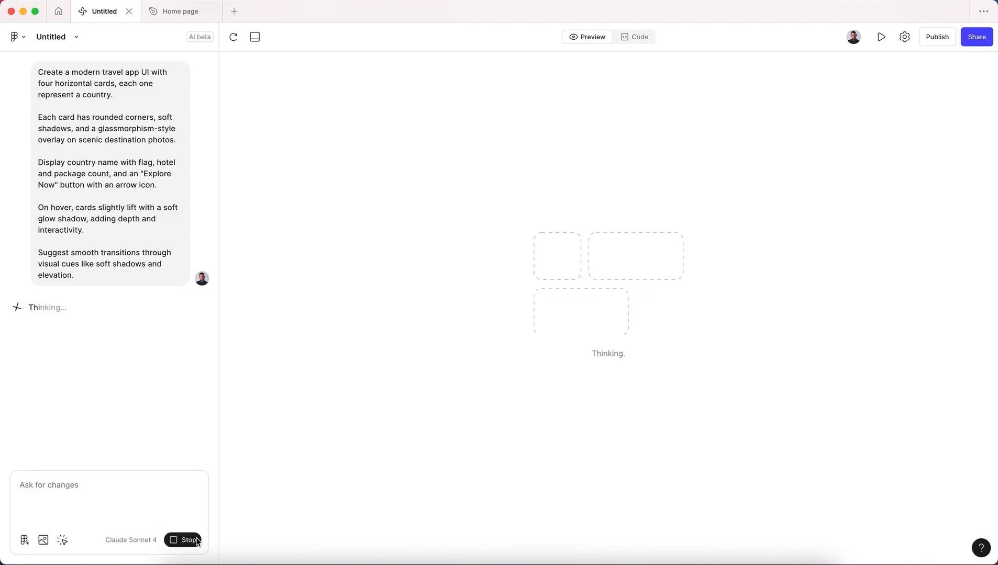
mouse_move(46, 317)
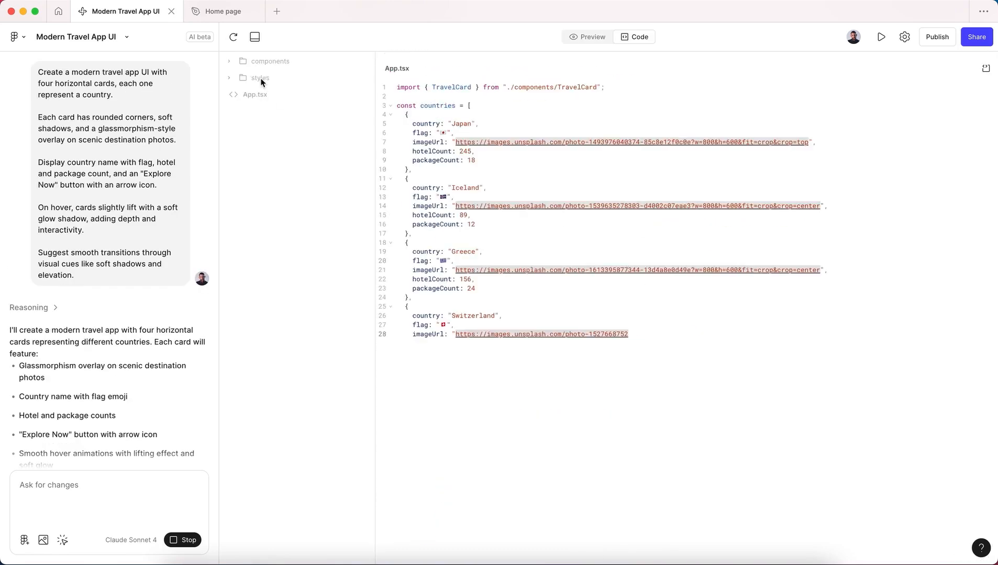
left_click(591, 36)
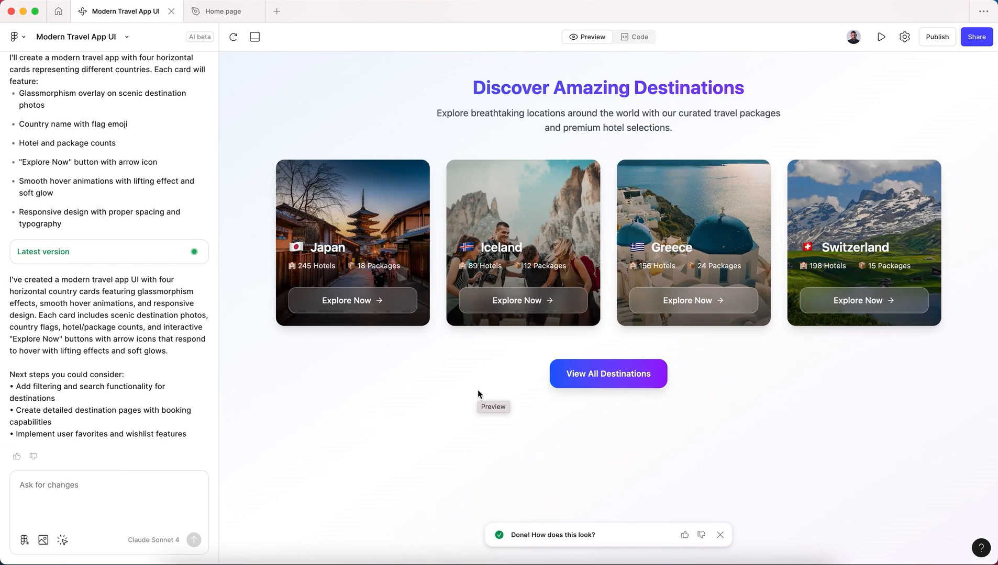
mouse_move(514, 251)
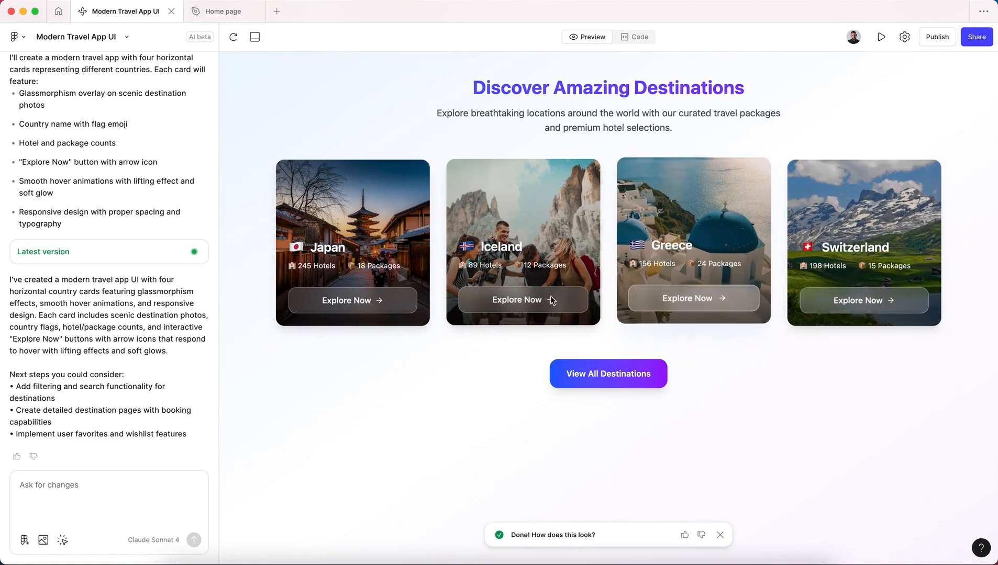
mouse_move(391, 306)
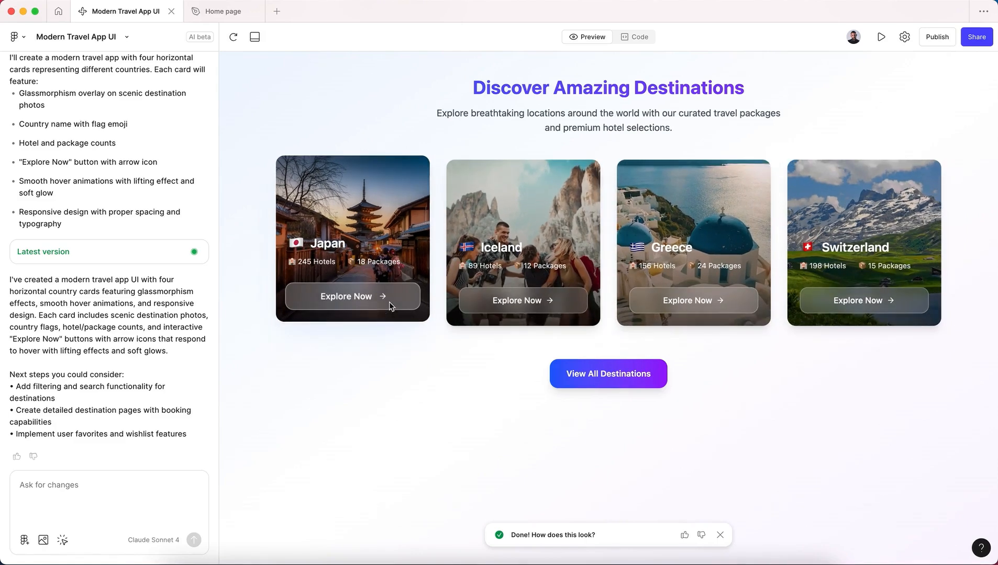
mouse_move(693, 306)
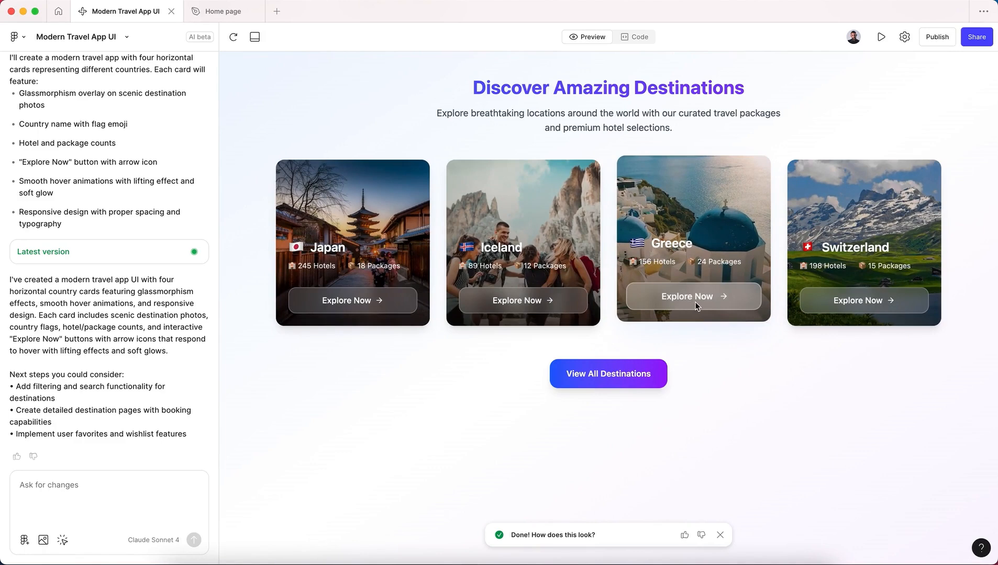
mouse_move(734, 227)
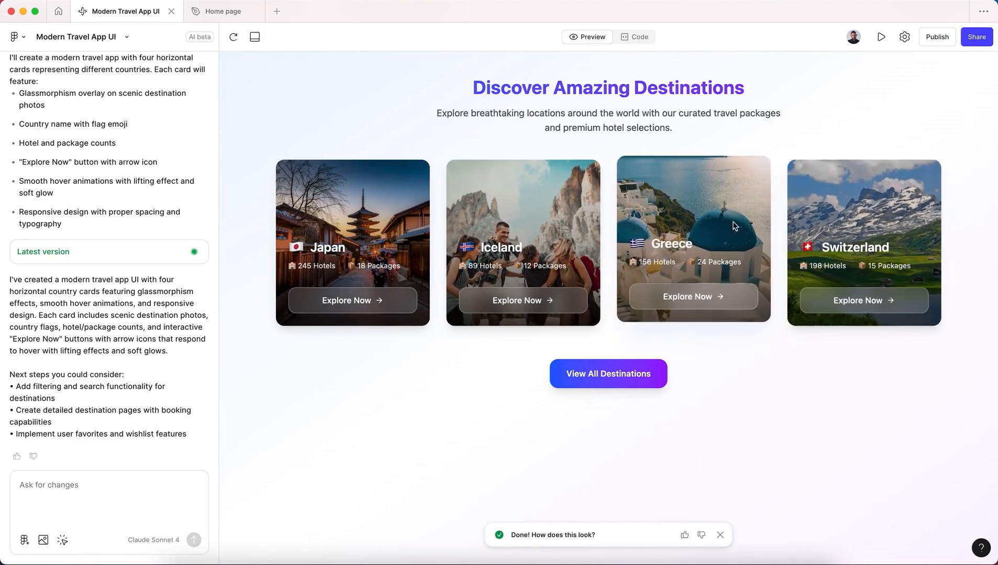
mouse_move(390, 207)
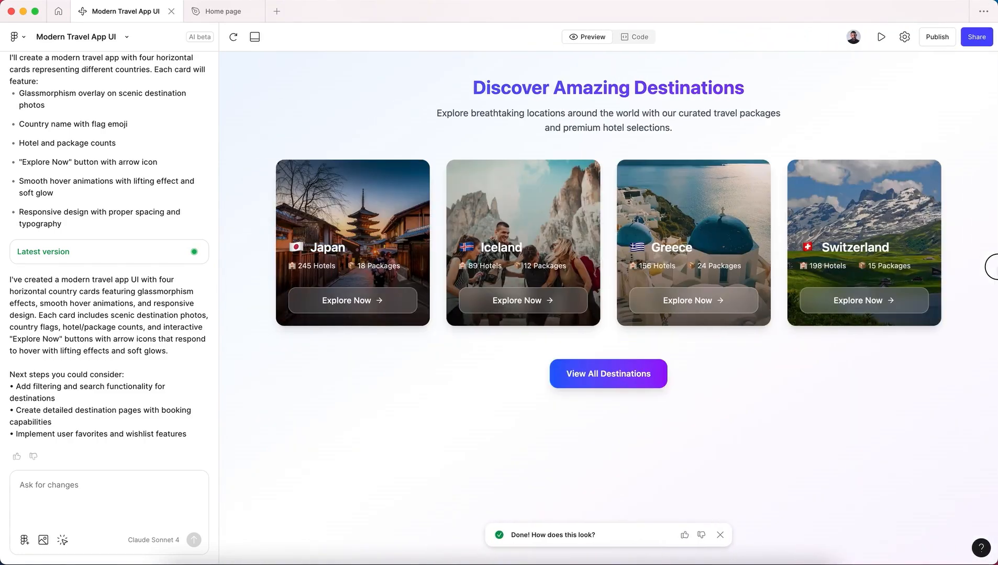
mouse_move(467, 346)
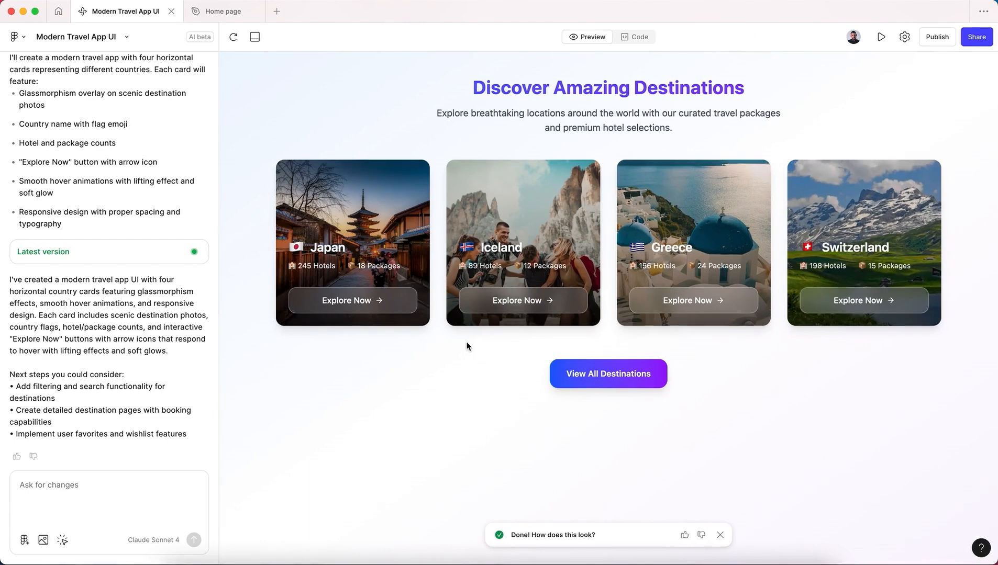
mouse_move(394, 323)
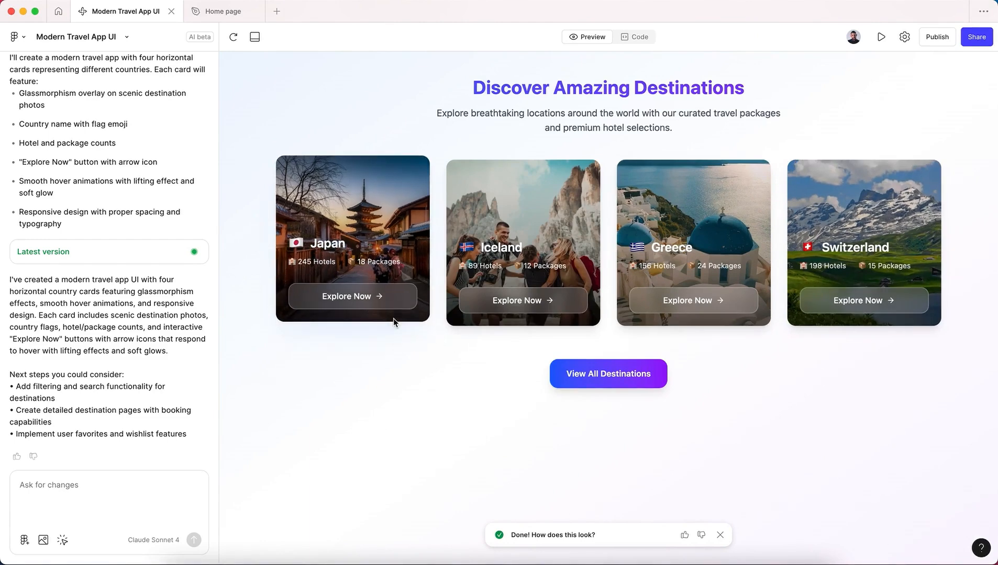
mouse_move(479, 243)
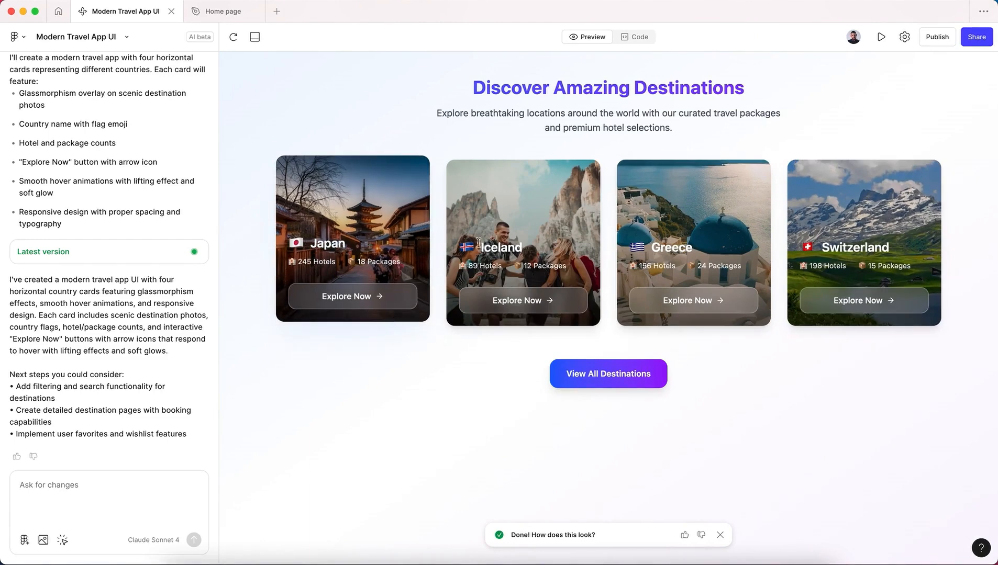
mouse_move(440, 257)
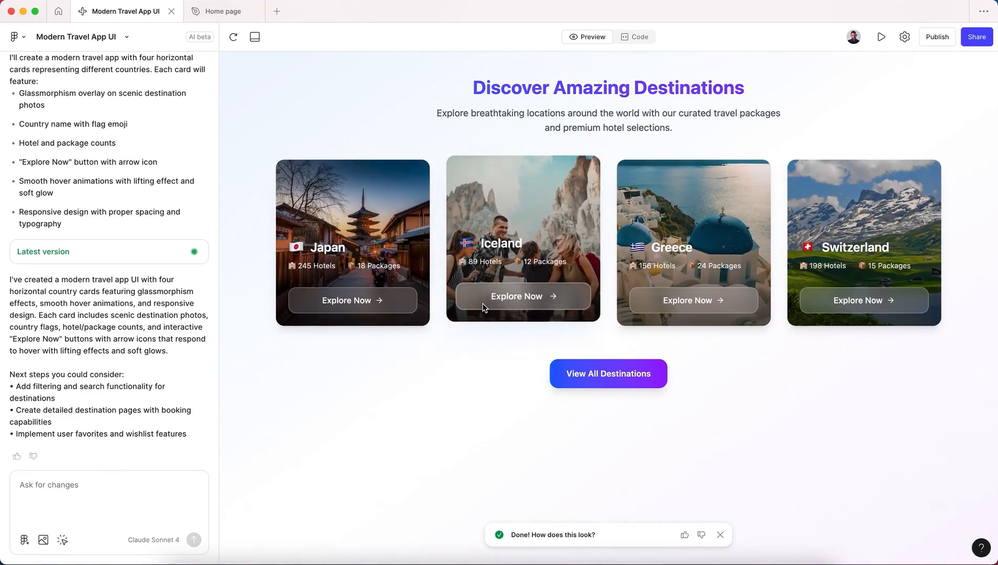
mouse_move(584, 125)
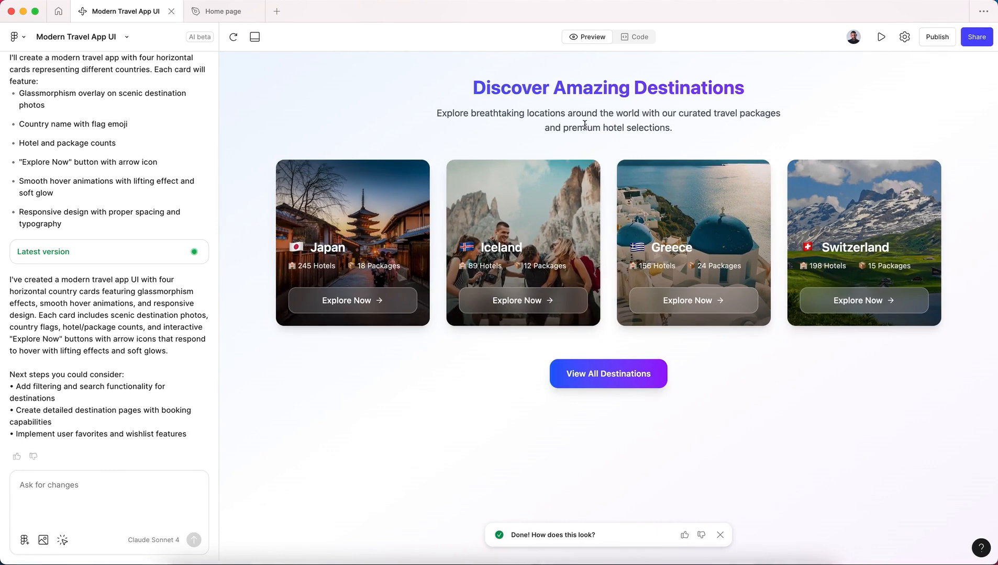
Review the generated App.tsx source, then return to the live preview.
left_click(634, 37)
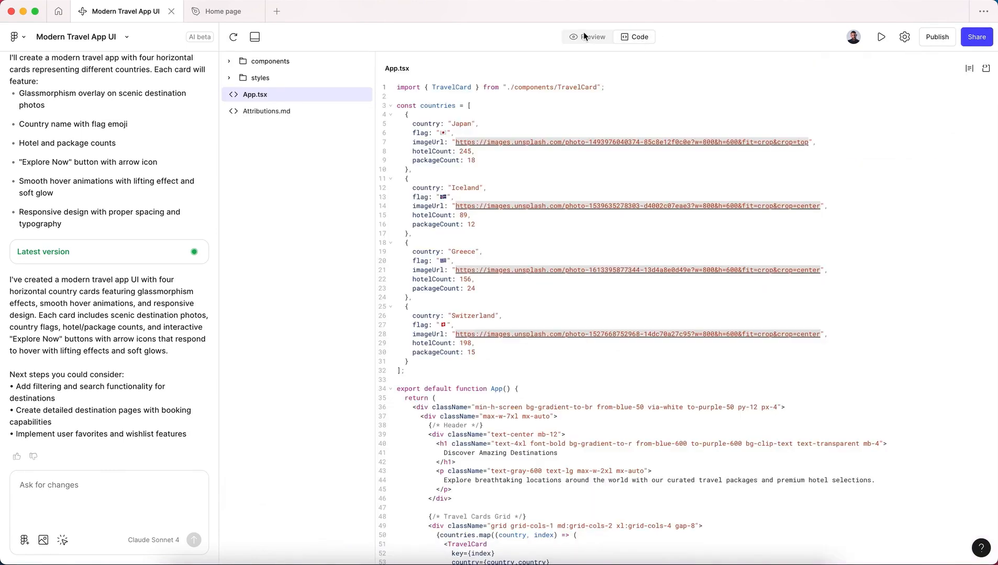
left_click(590, 37)
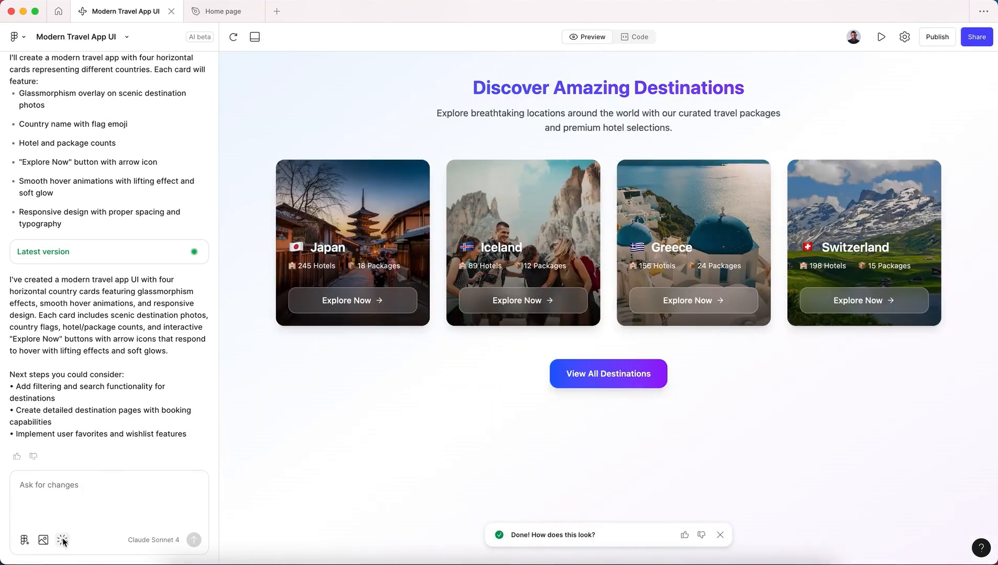
mouse_move(62, 540)
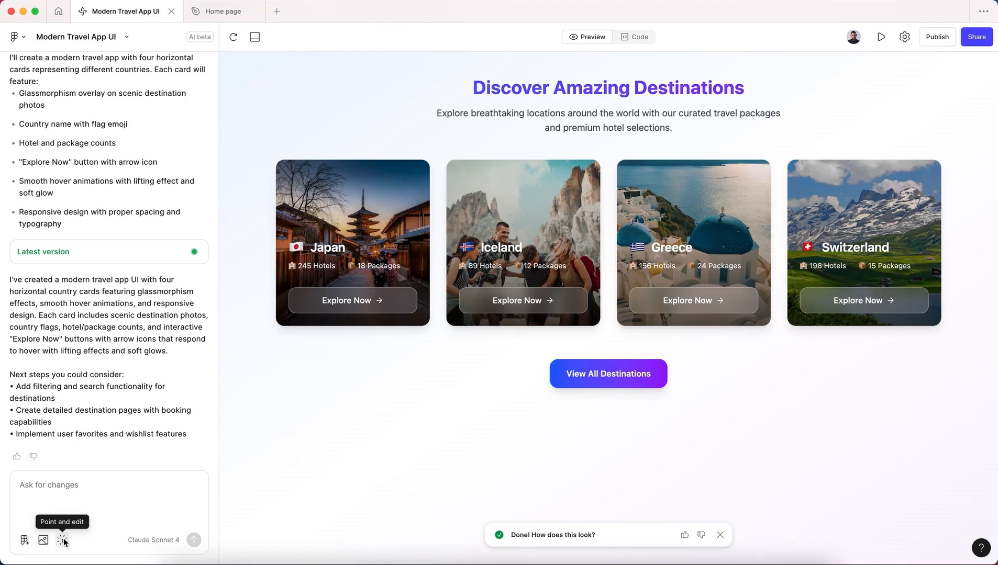
With Point and edit on, try the country heading at several sizes, settle on 24, and show its colour options.
left_click(62, 540)
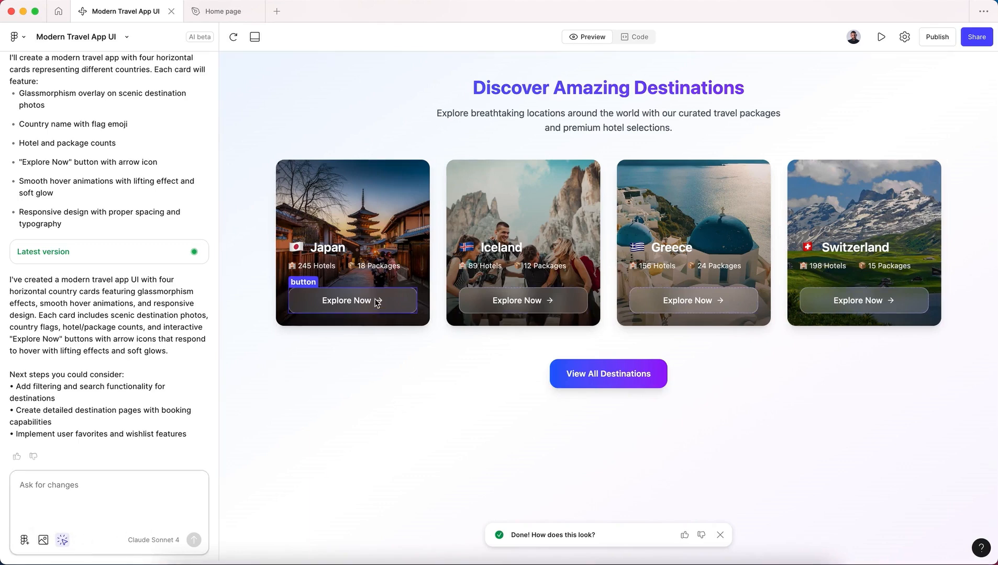
mouse_move(336, 254)
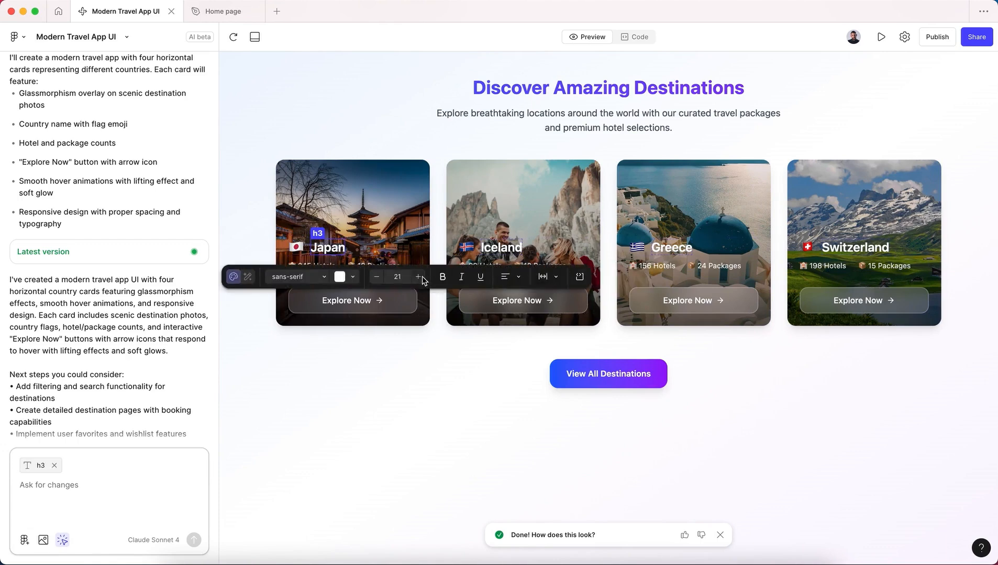
left_click(418, 278)
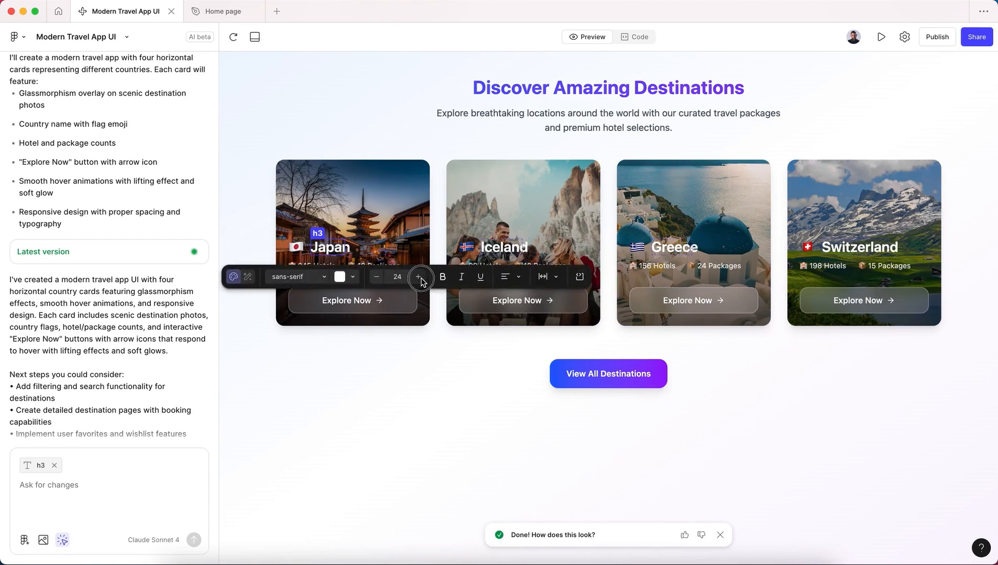
left_click(419, 277)
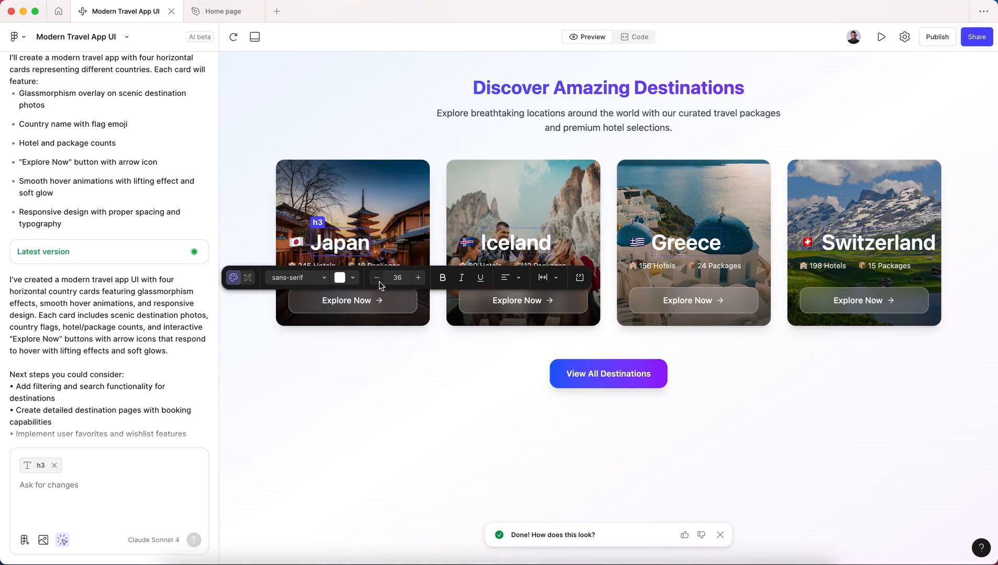
left_click(375, 277)
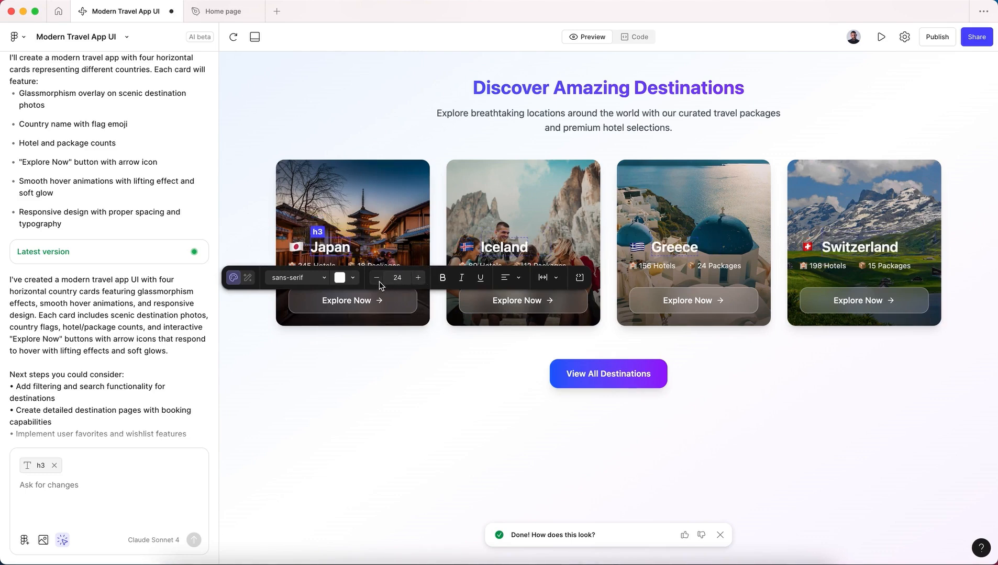
left_click(376, 277)
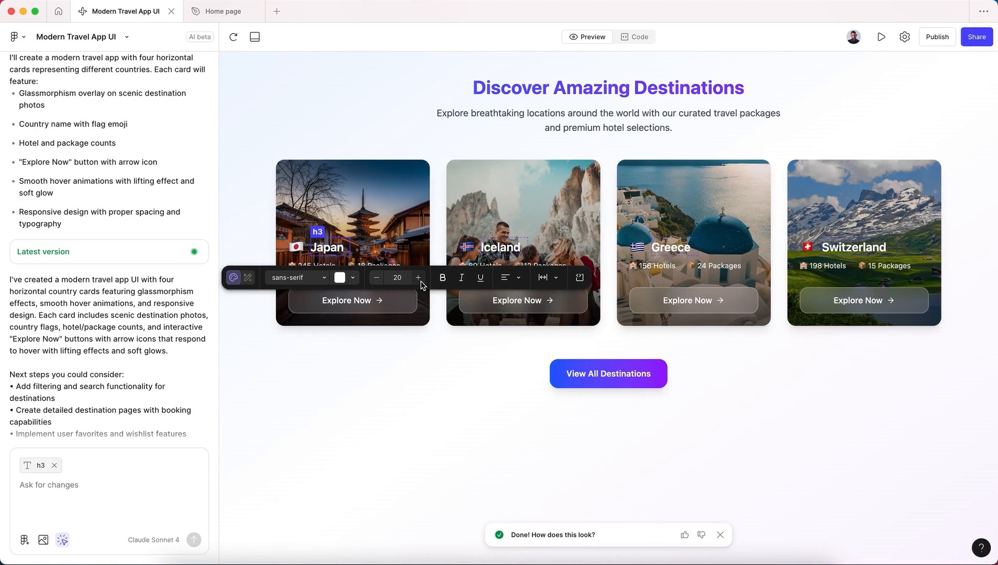
left_click(418, 278)
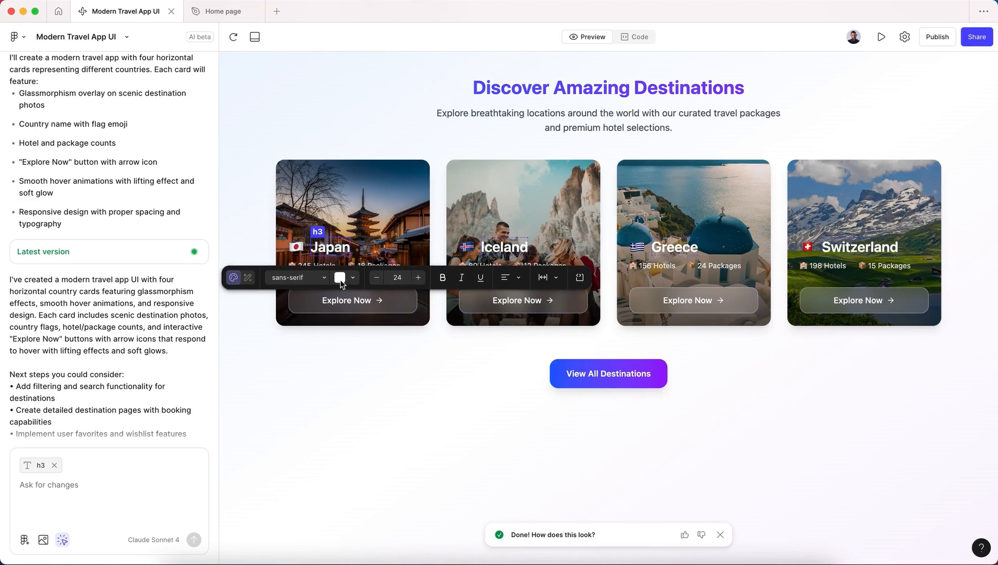
left_click(339, 278)
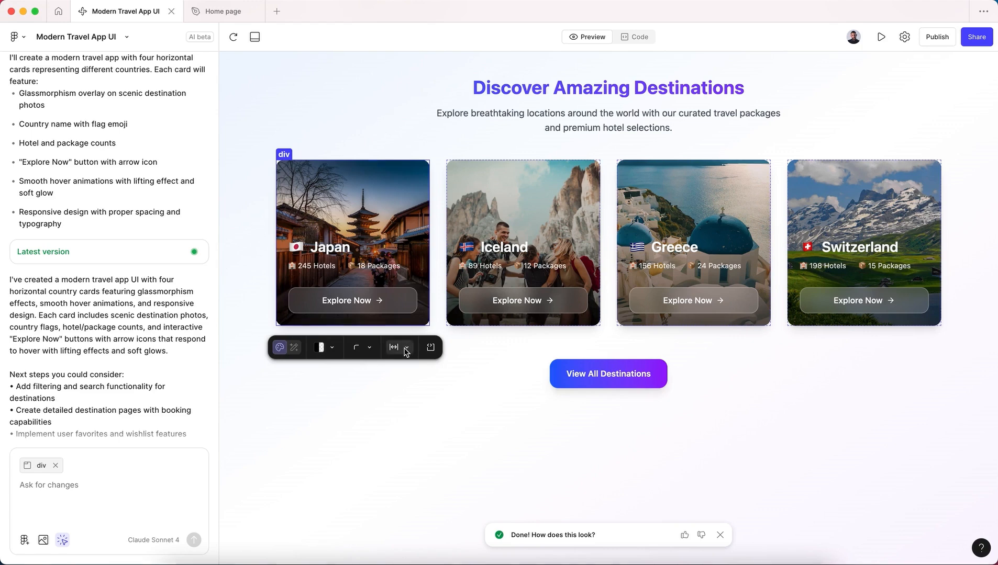
Set the card padding to 27 and 25, then enter a corner radius of 10.
left_click(393, 346)
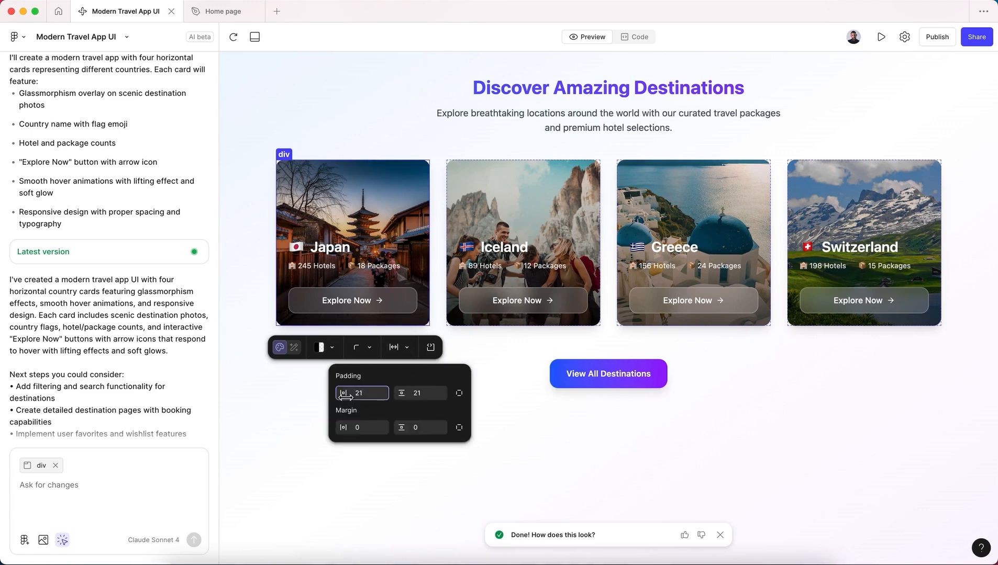
type("27")
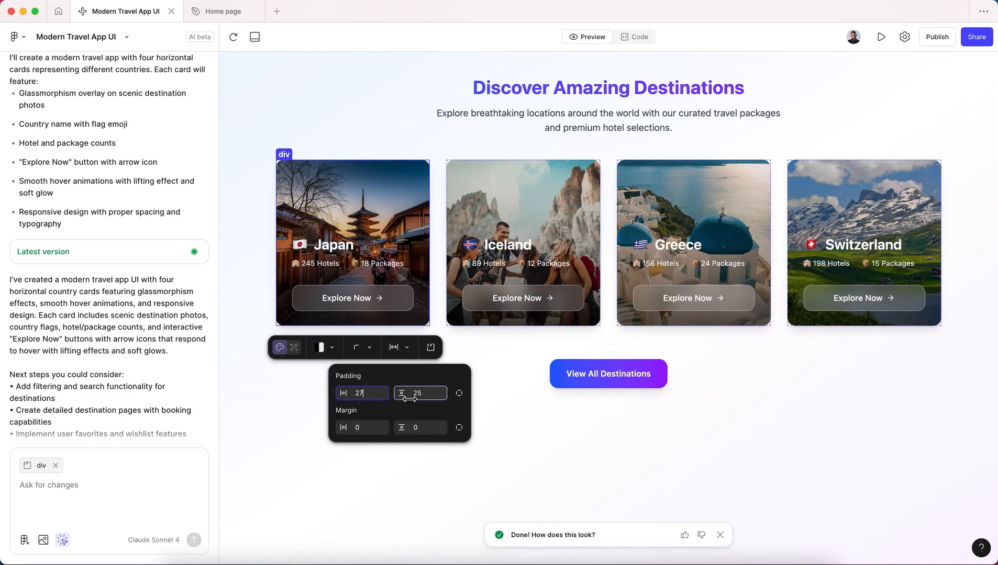
mouse_move(344, 440)
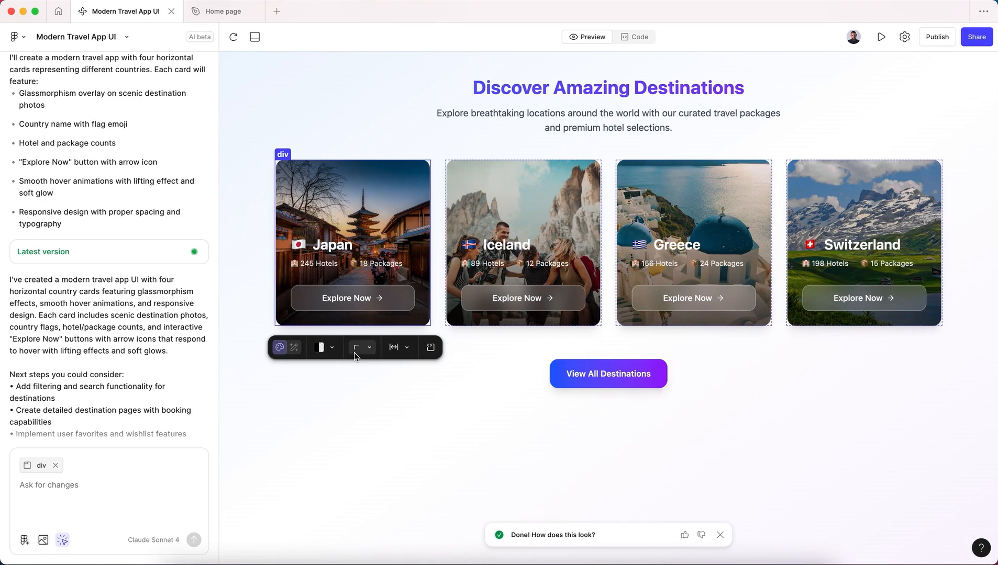
left_click(362, 347)
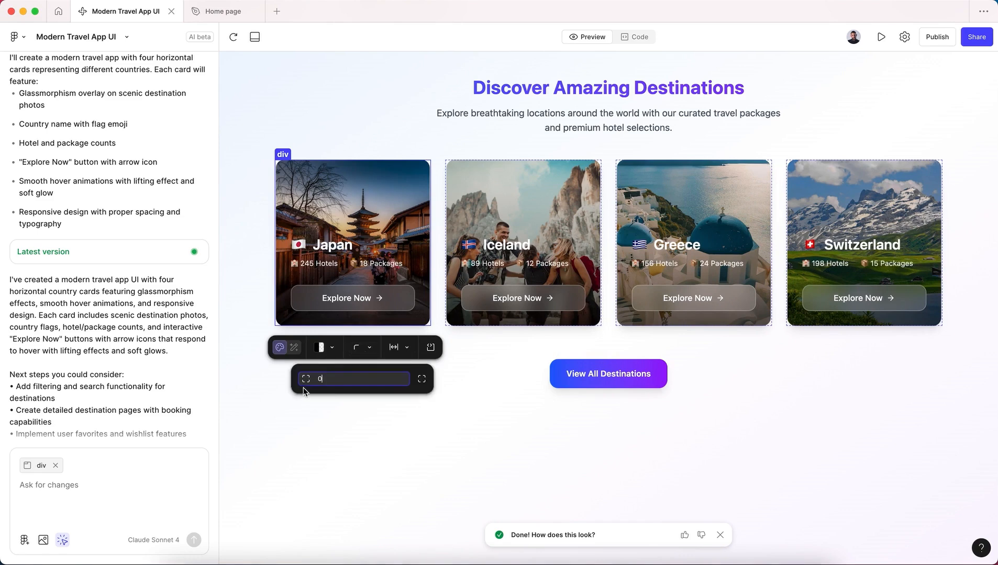
type("10")
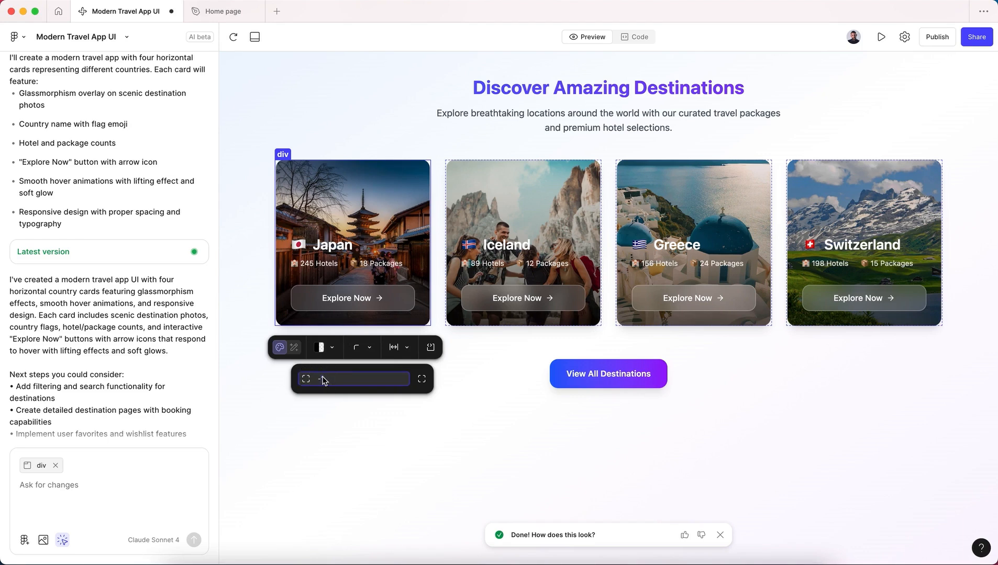
type("0")
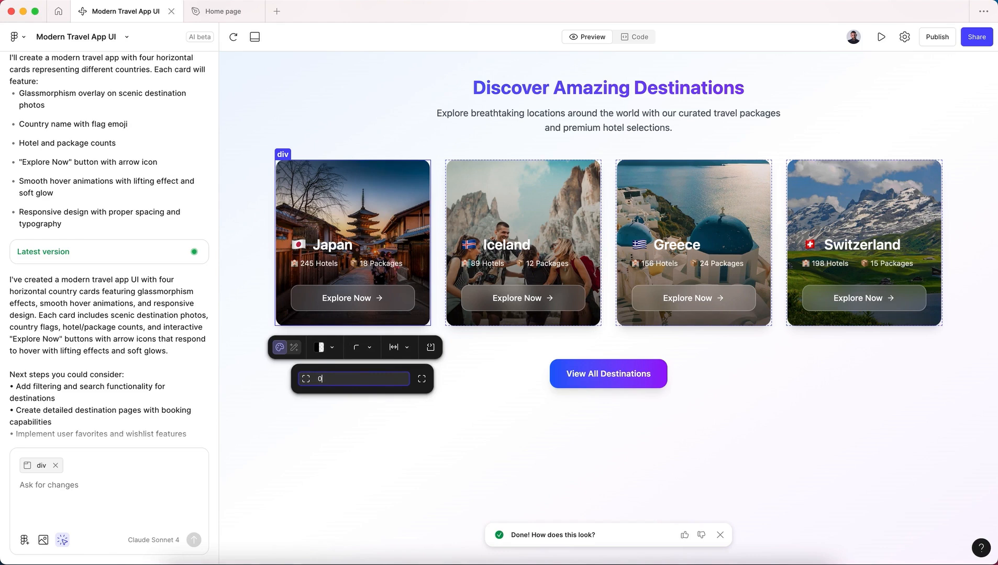
mouse_move(291, 357)
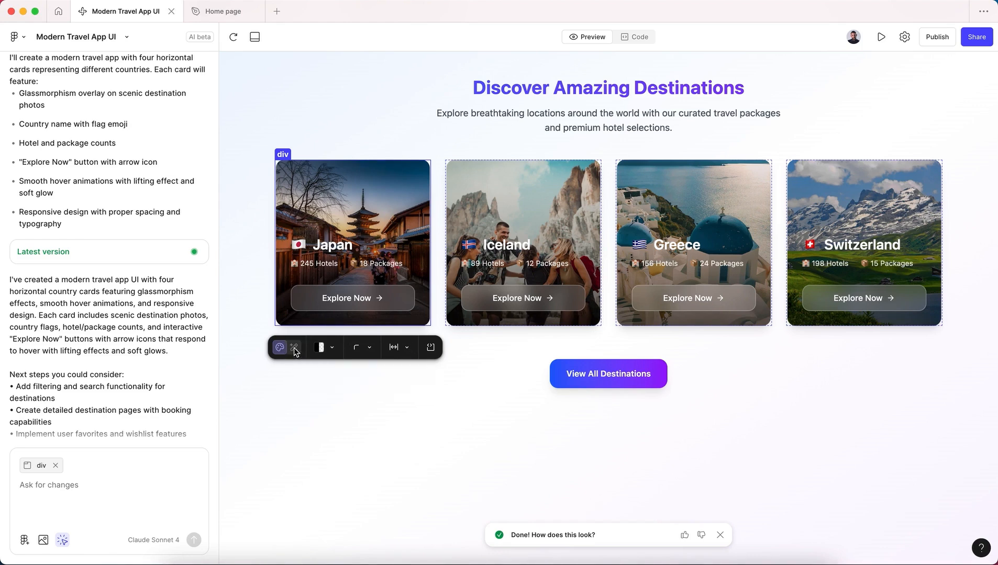
Compose the AI request 'add a blur effect to the background image' for the selected card.
left_click(294, 348)
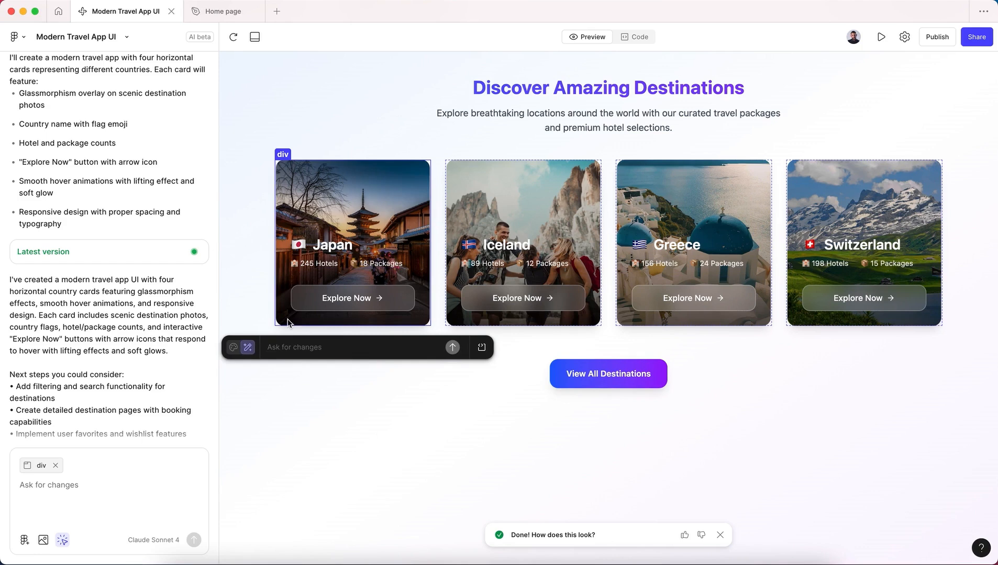
type("add")
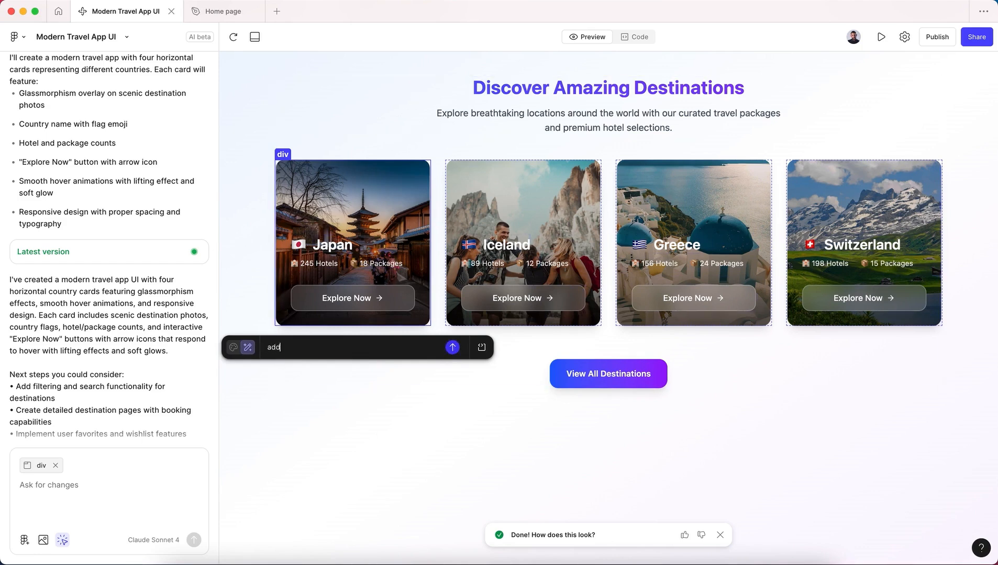
type("a")
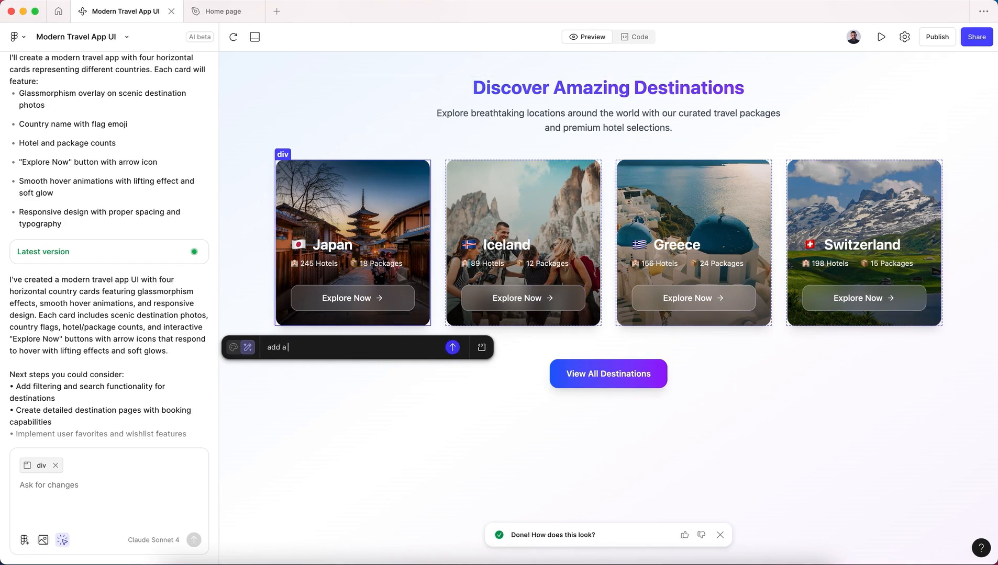
type("blur")
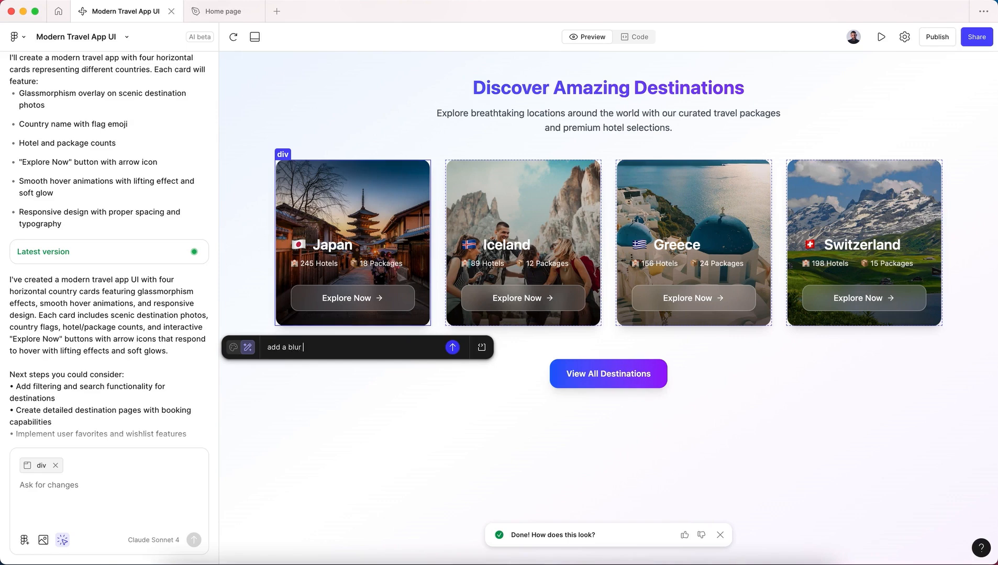
type("effect")
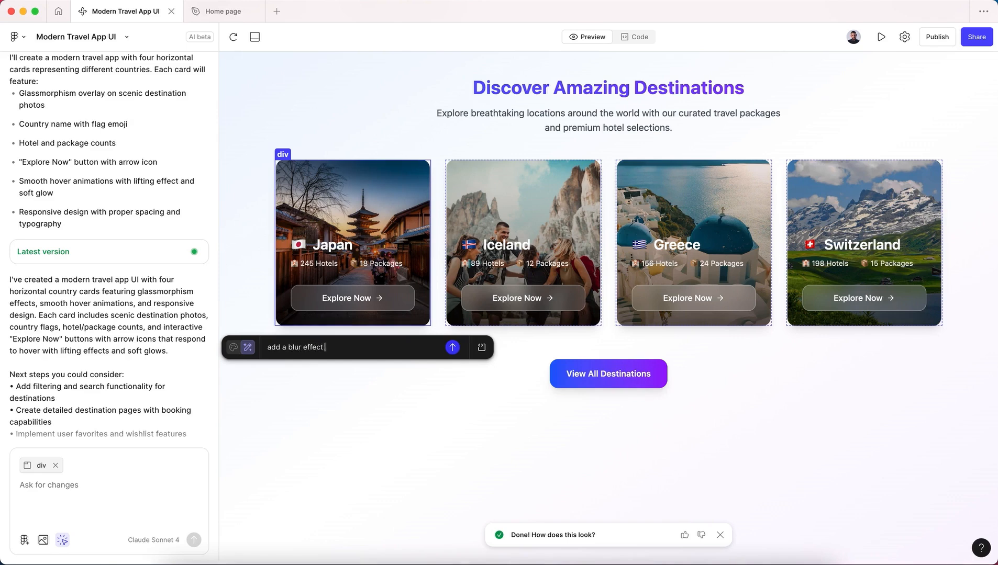
type("to the background")
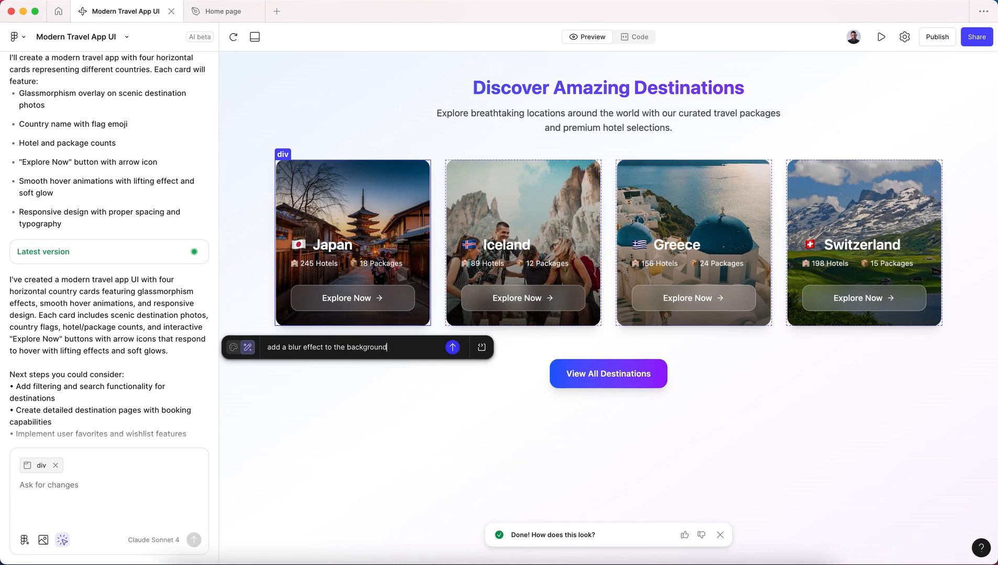
type("image")
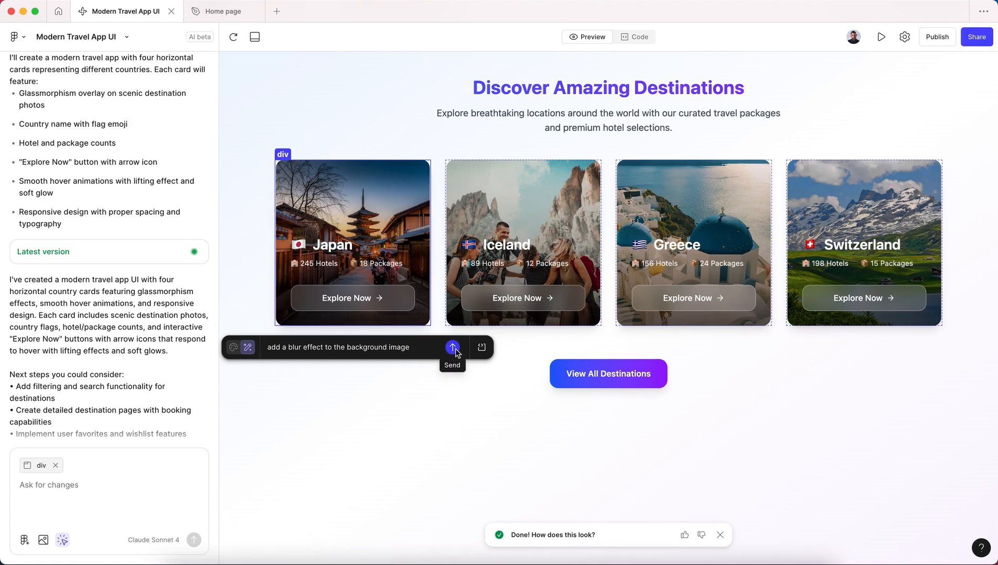
Send the blur request and check the blur-sm change in TravelCard.tsx and the preview.
left_click(453, 347)
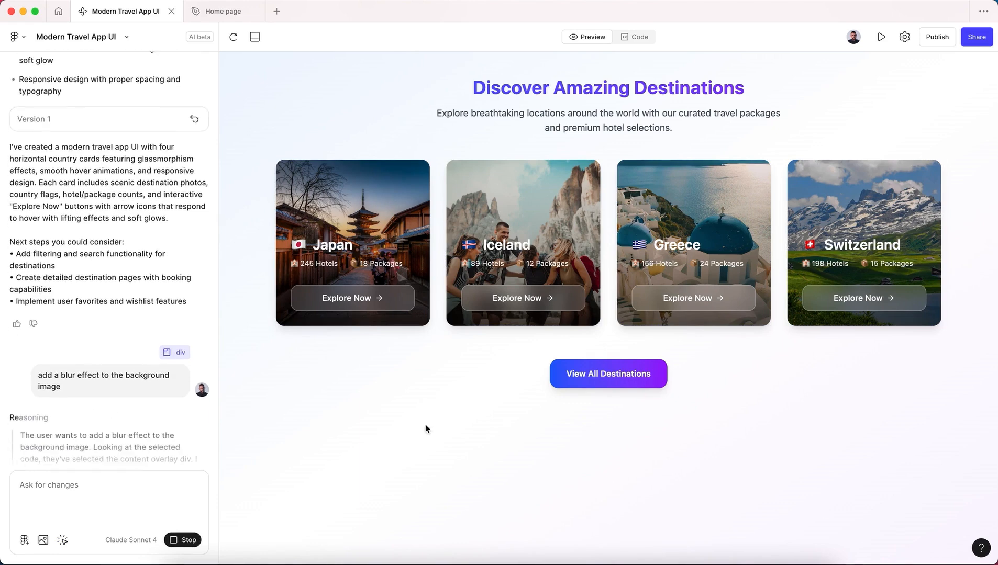
scroll("down", 3)
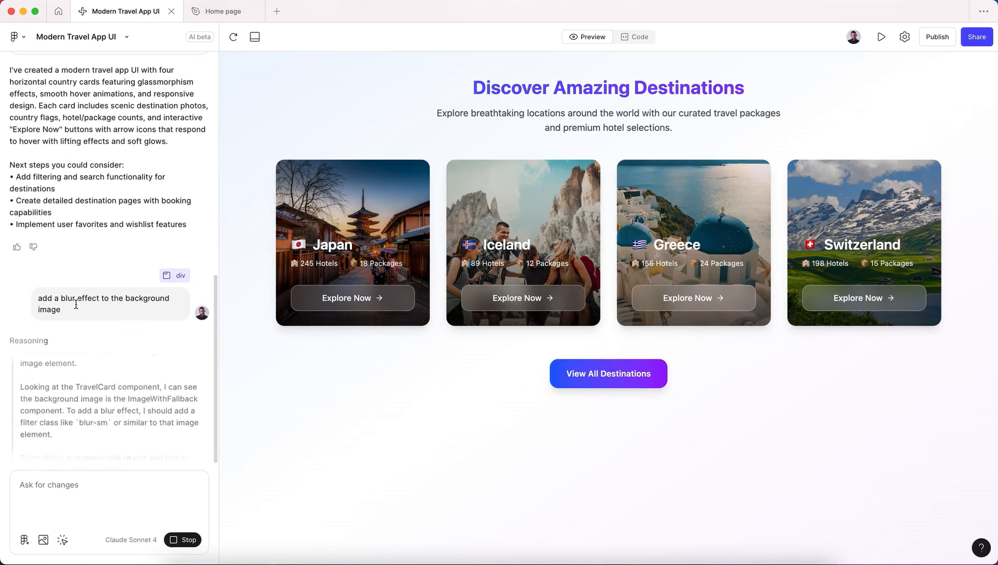
scroll("up", 3)
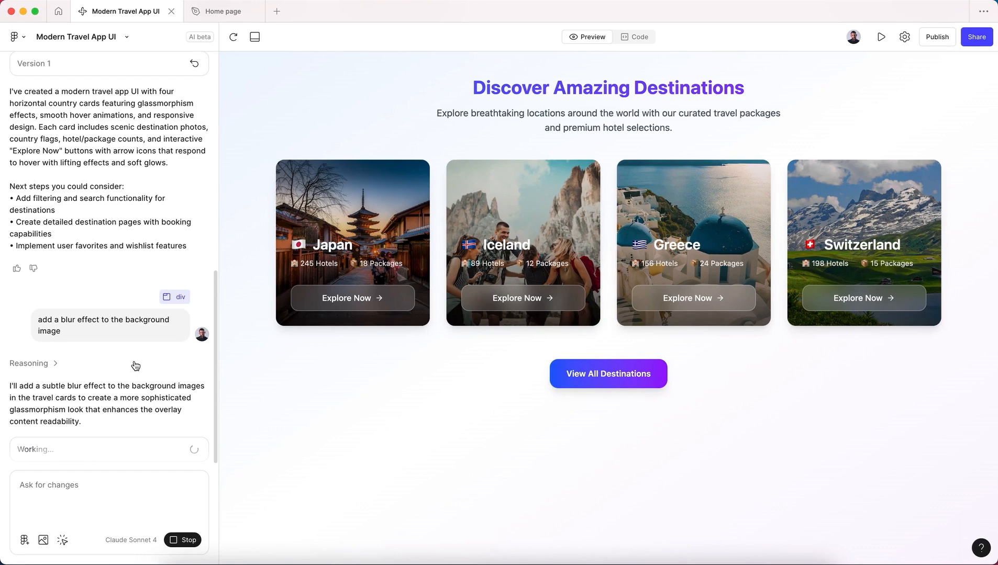
left_click(638, 37)
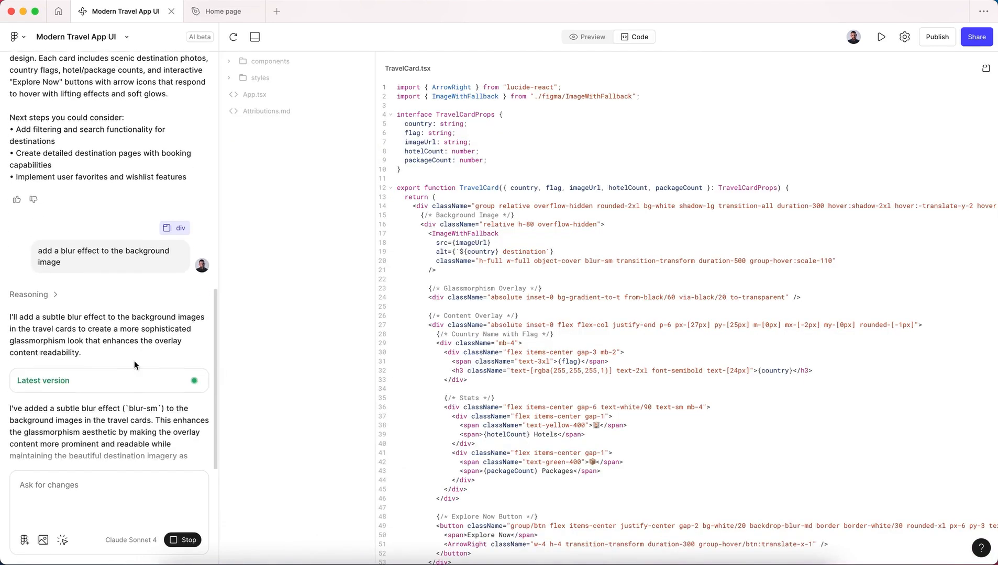
left_click(592, 37)
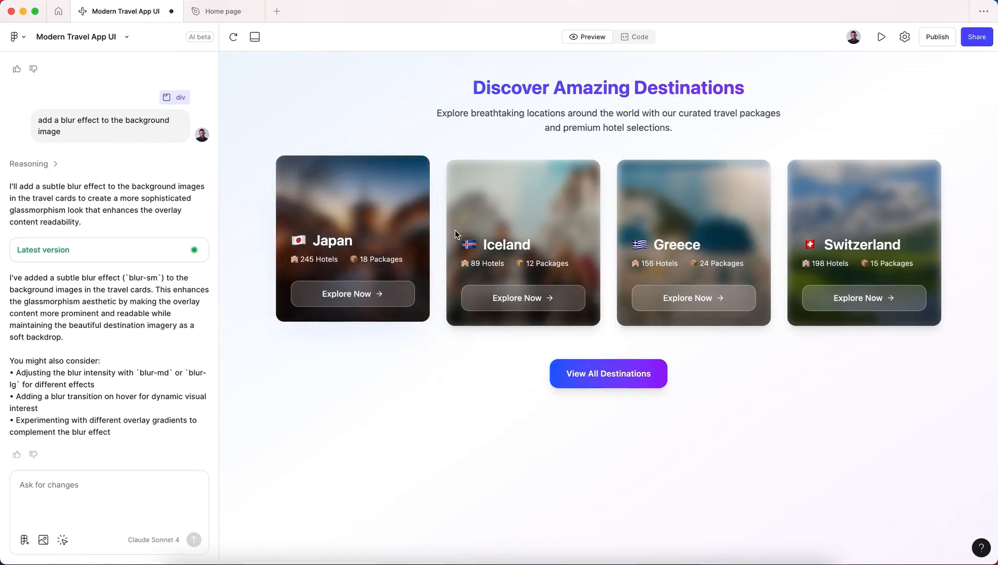
mouse_move(713, 209)
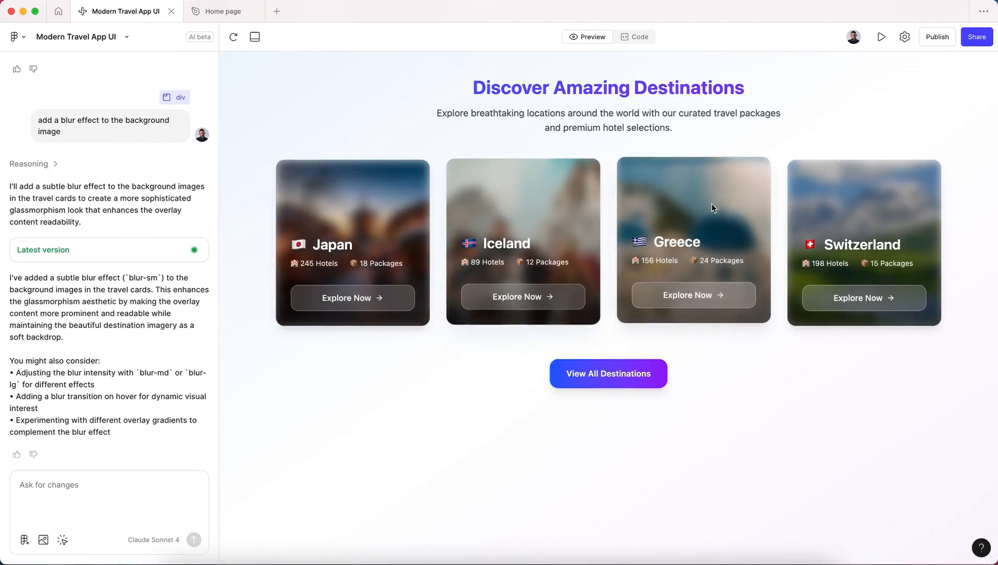
mouse_move(545, 205)
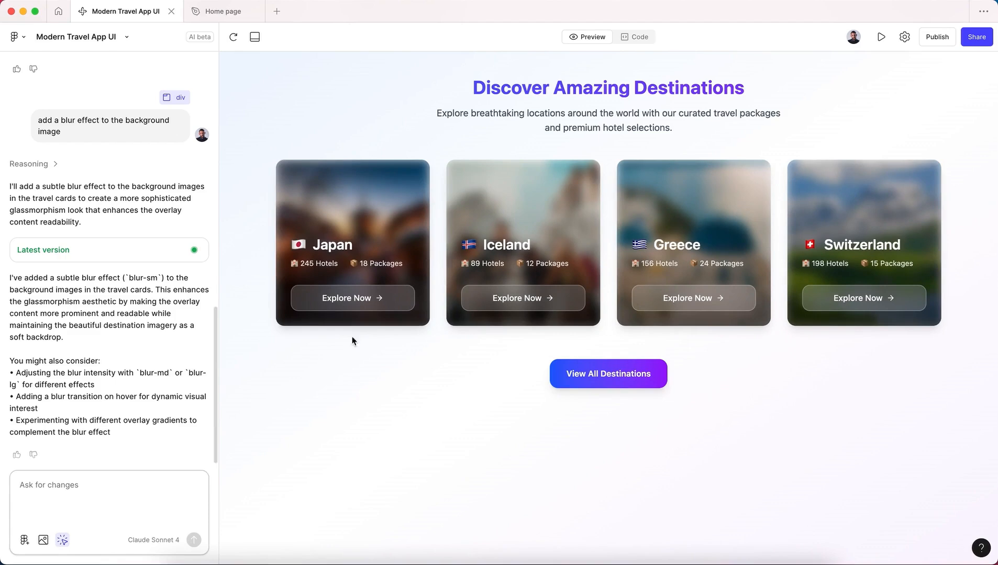
Select the Japan card's div and attach it as context to the chat input.
left_click(352, 242)
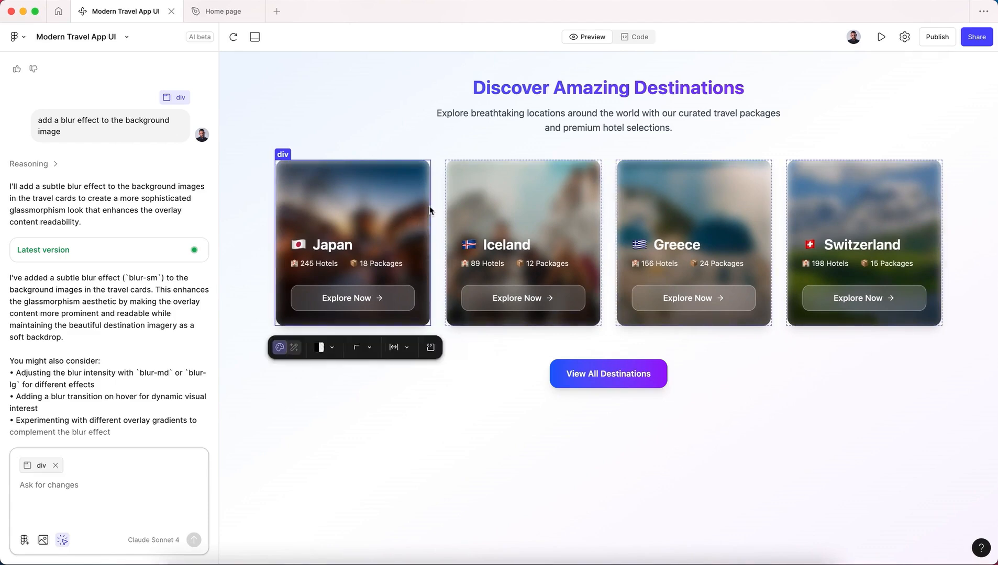
left_click(521, 242)
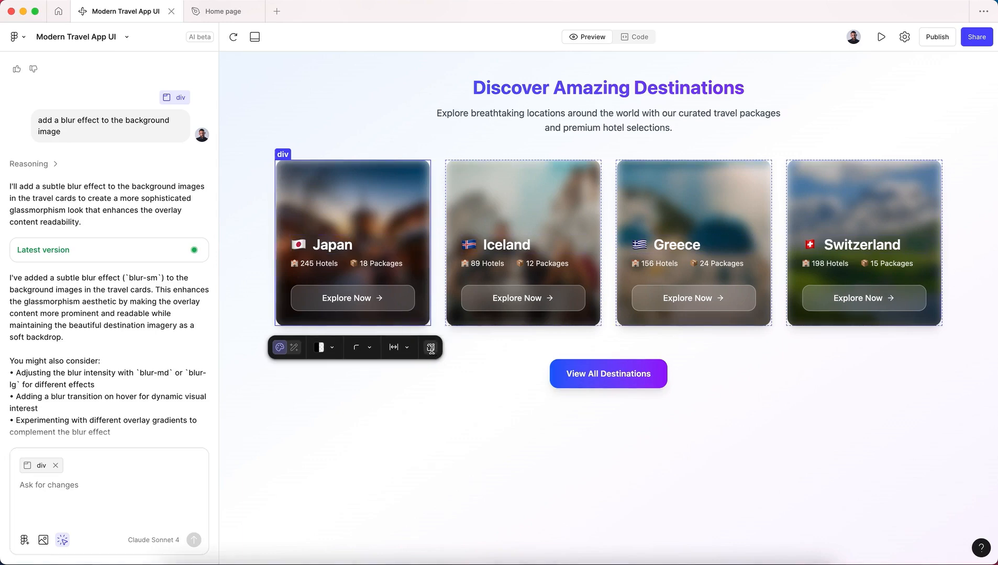
Review the Japan card's TravelCard.tsx code, then select the Greece card for changes.
left_click(637, 37)
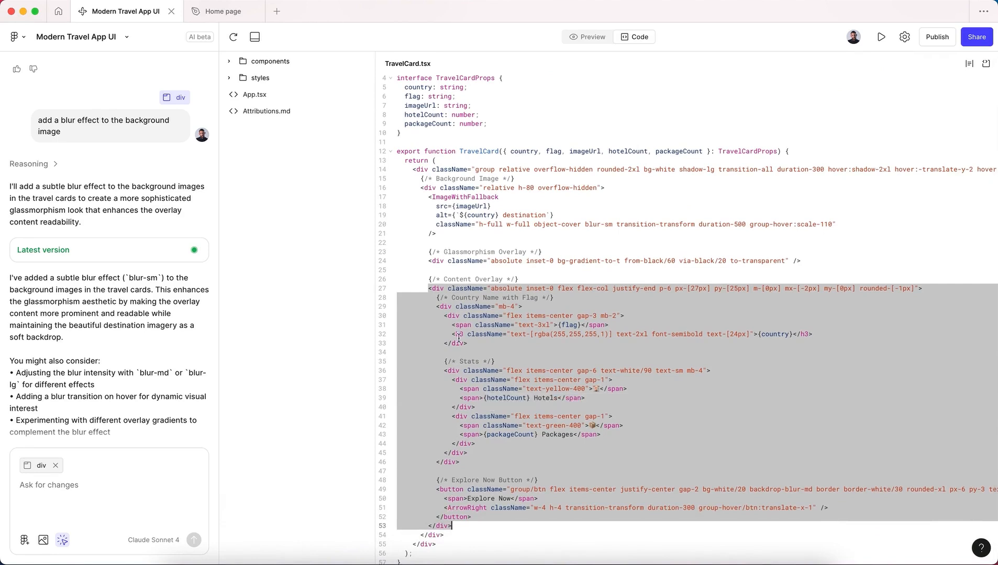
mouse_move(458, 316)
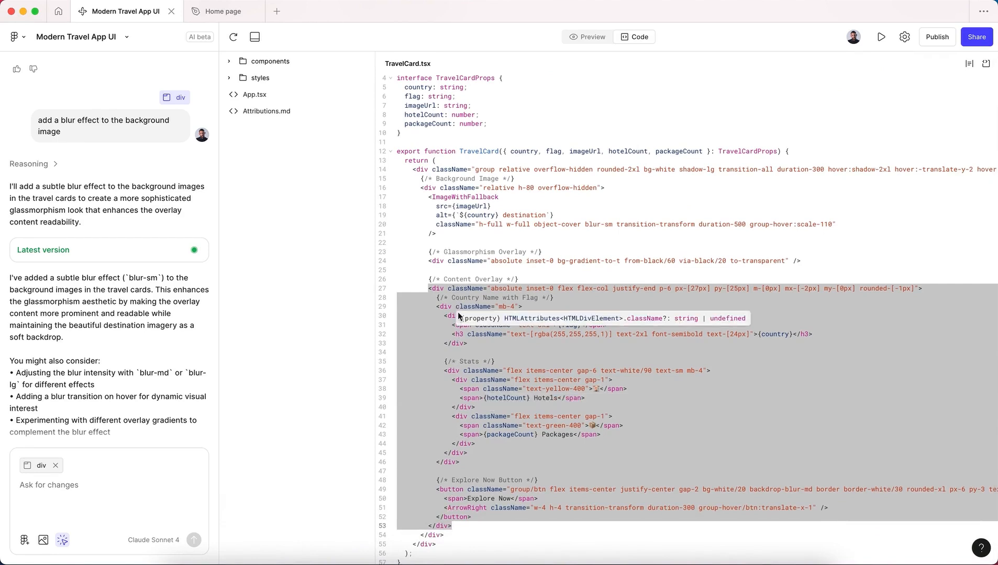
left_click(586, 37)
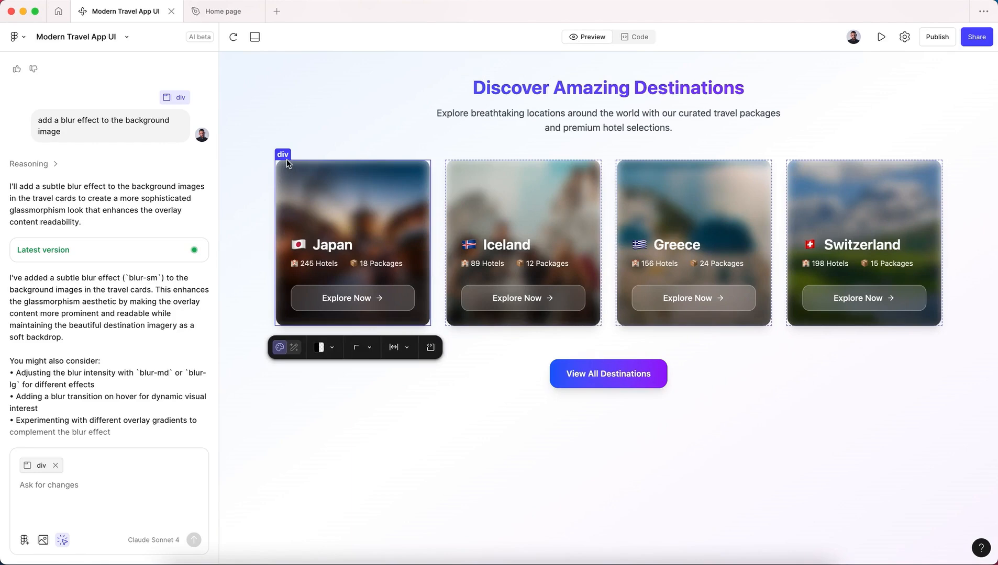
mouse_move(45, 473)
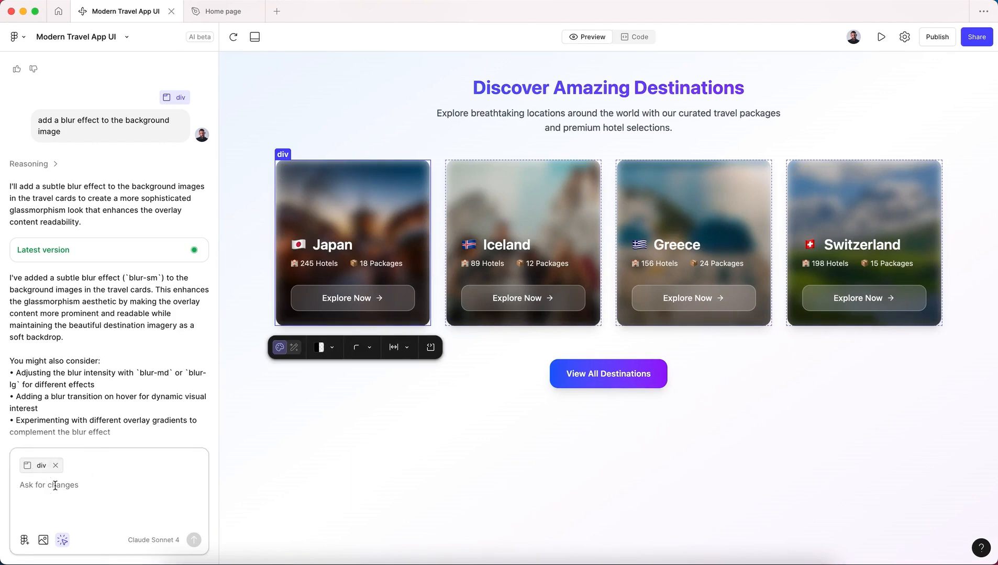
left_click(504, 245)
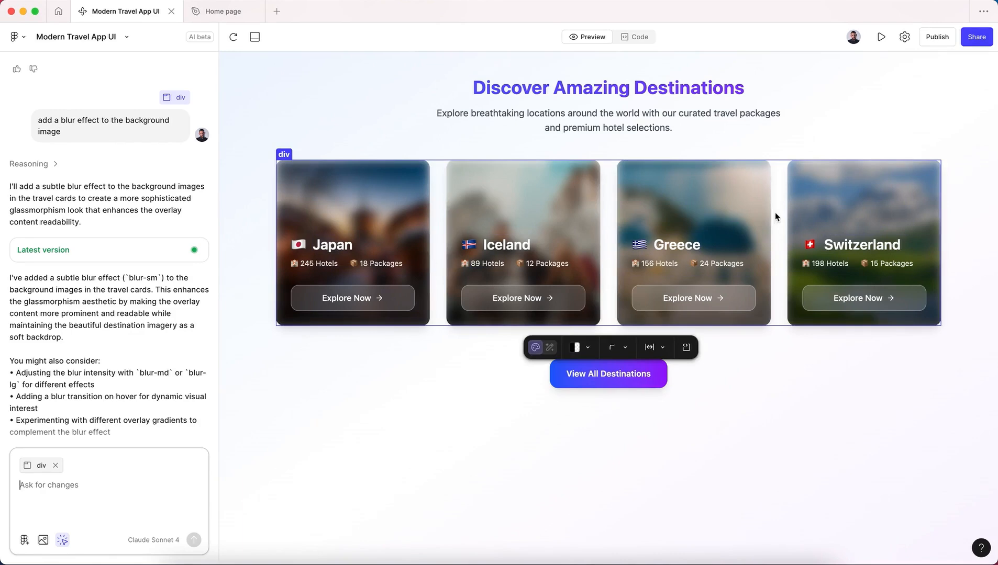
left_click(692, 242)
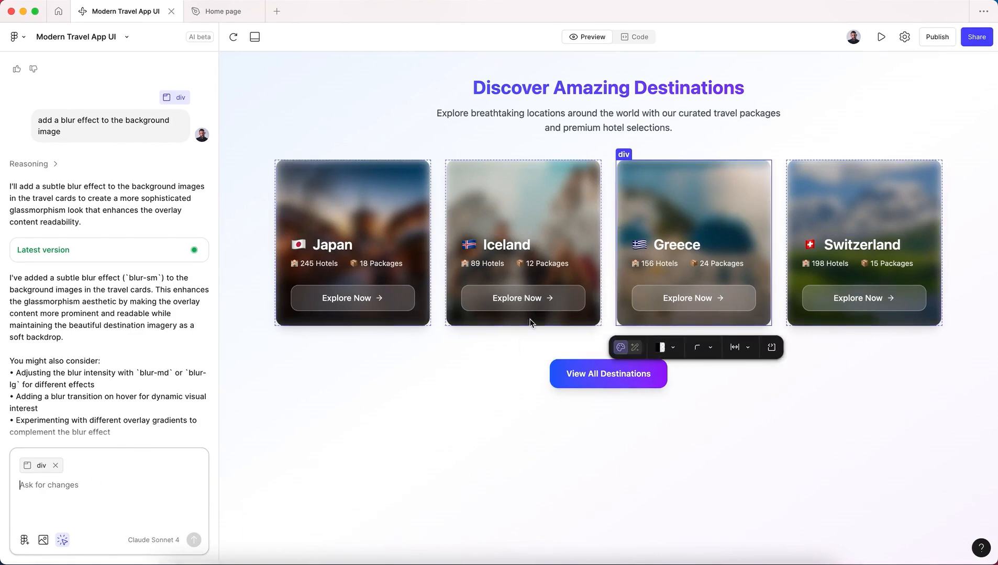
mouse_move(716, 189)
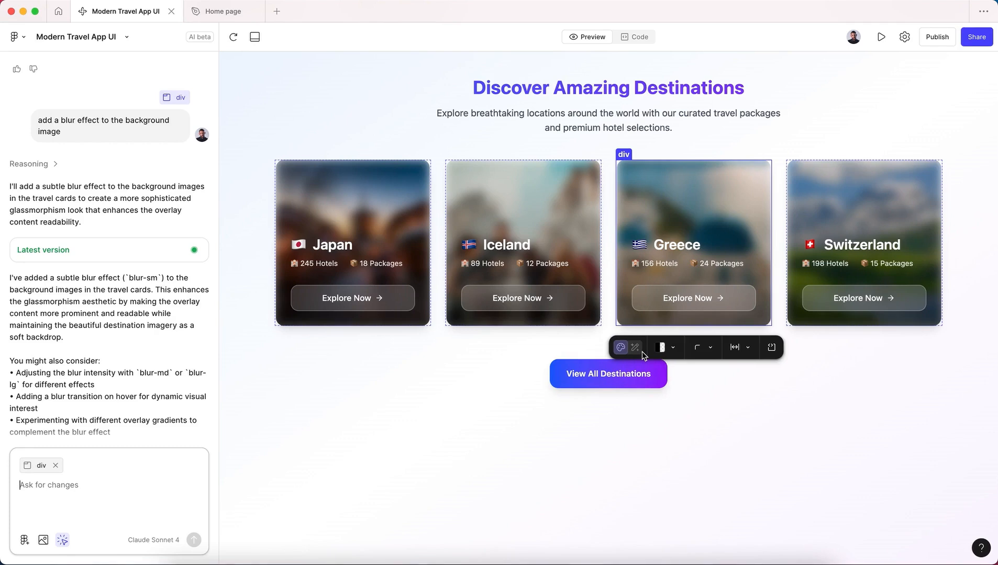
mouse_move(226, 451)
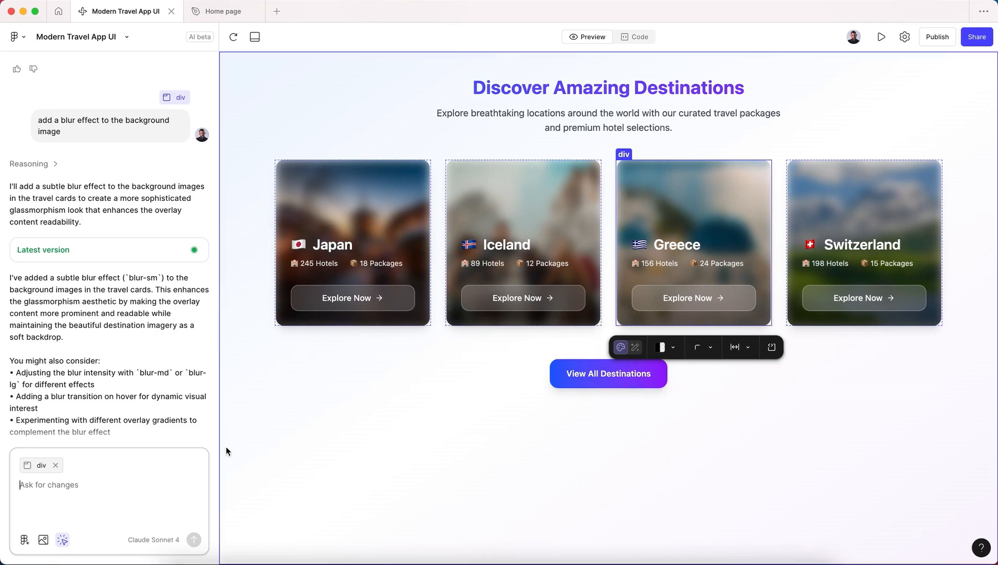
mouse_move(276, 175)
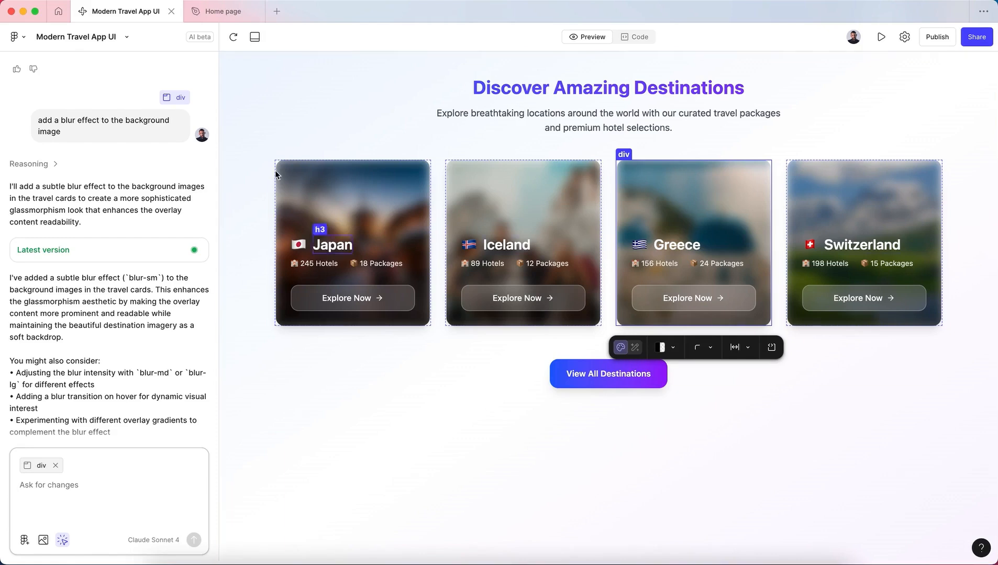
Go via the Home page tab to Drafts and create a new Make file.
left_click(223, 11)
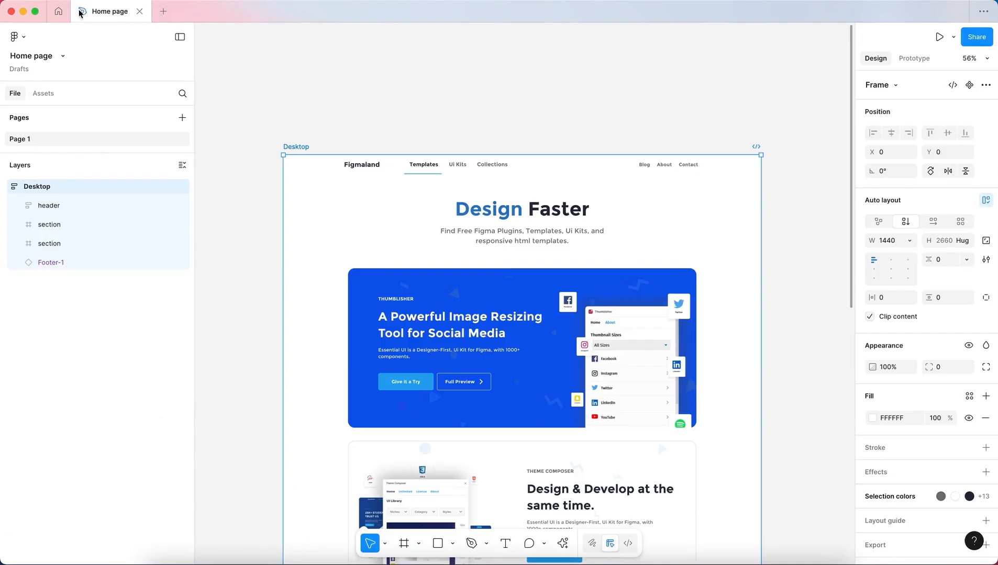
left_click(57, 10)
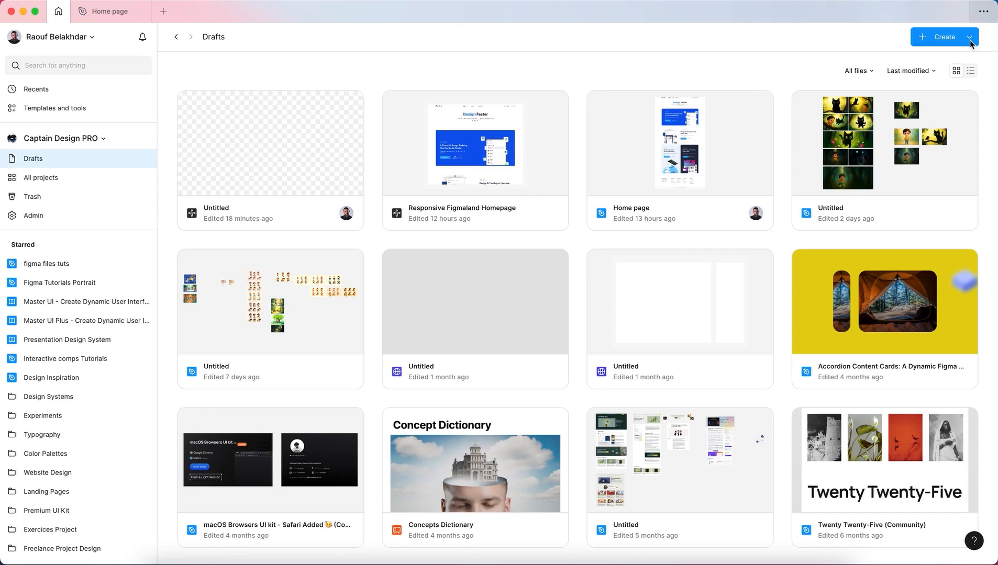
left_click(970, 37)
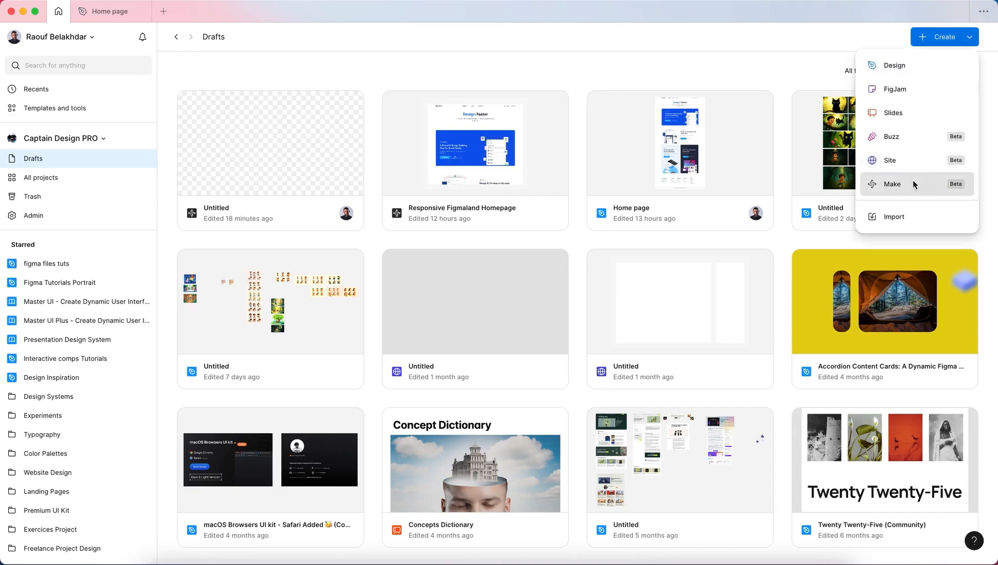
left_click(892, 185)
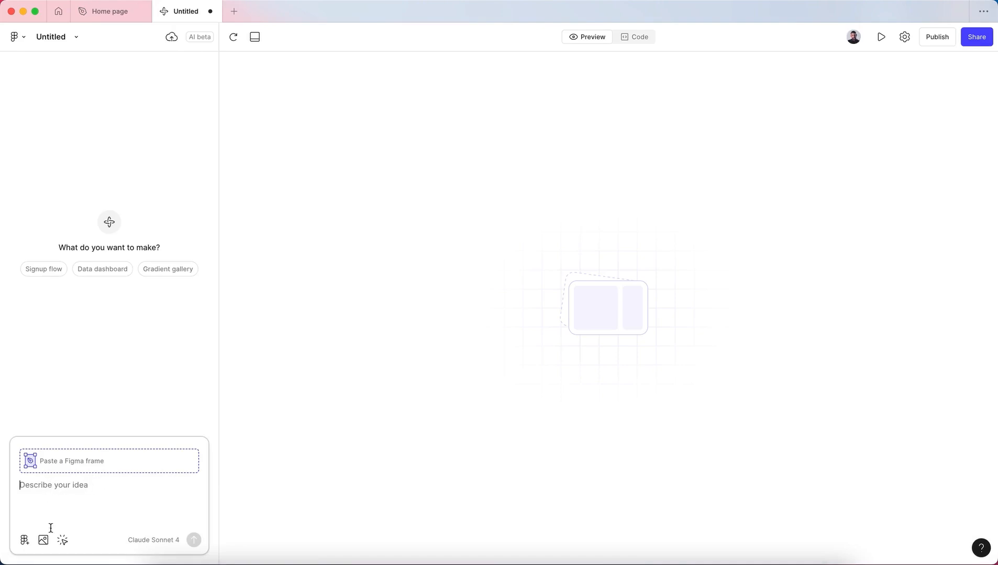
mouse_move(43, 540)
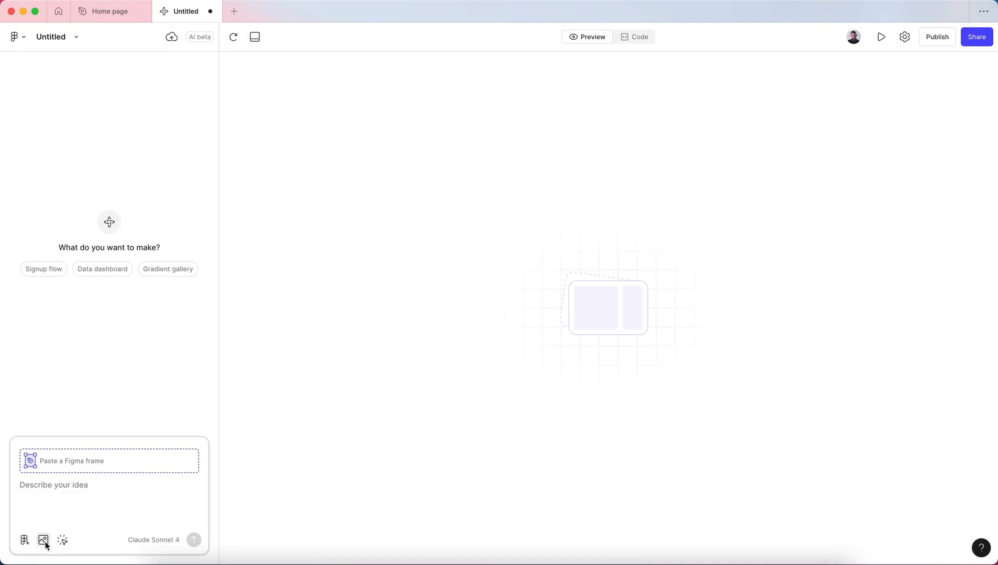
Attach b1188d701c94fc88eef663384594e9ce.jpg from the Desktop as the prompt's reference image.
left_click(43, 540)
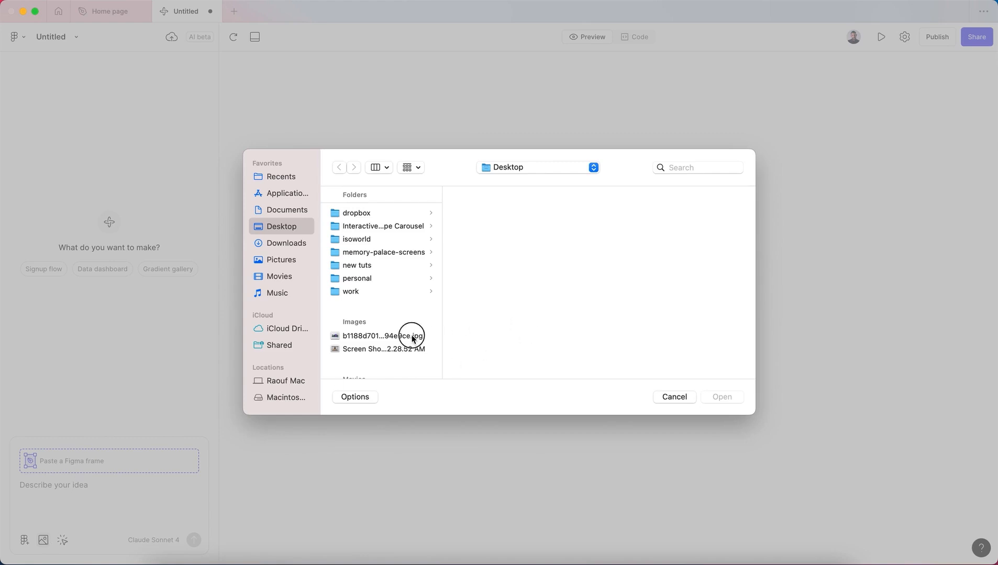
left_click(382, 335)
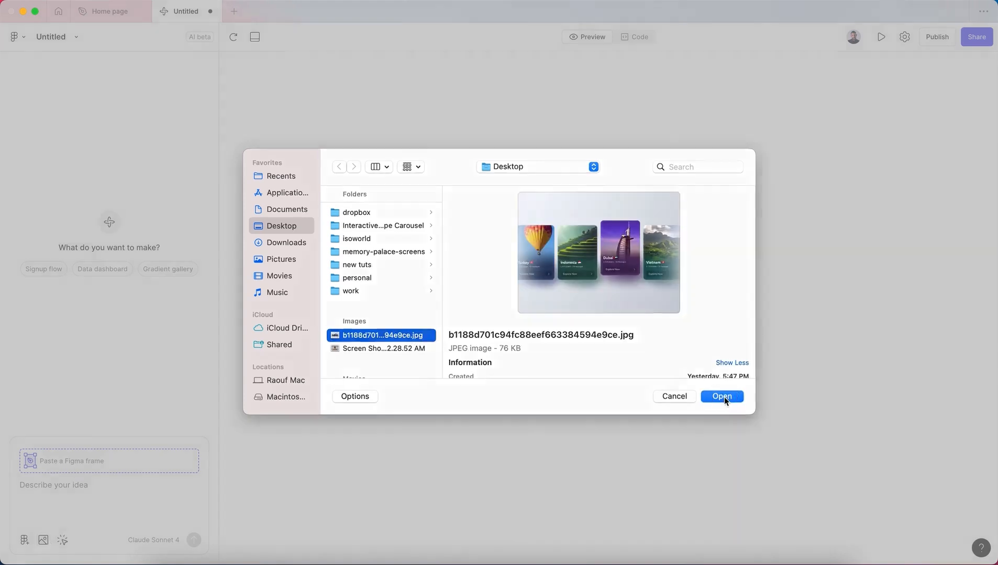
left_click(721, 396)
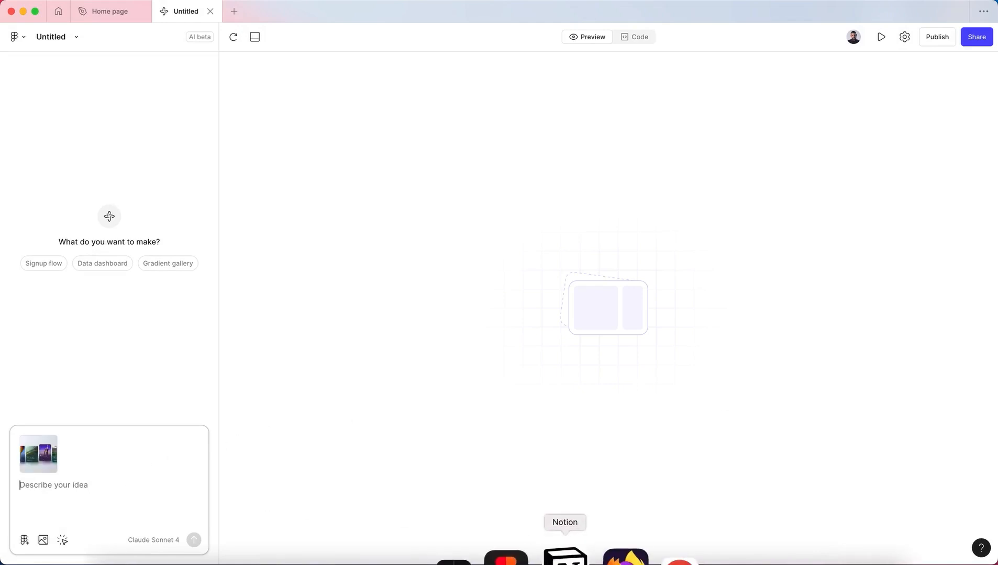
Grab the travel UI prompt from the Notion Make Tutorial notes and return to the Make file.
left_click(563, 553)
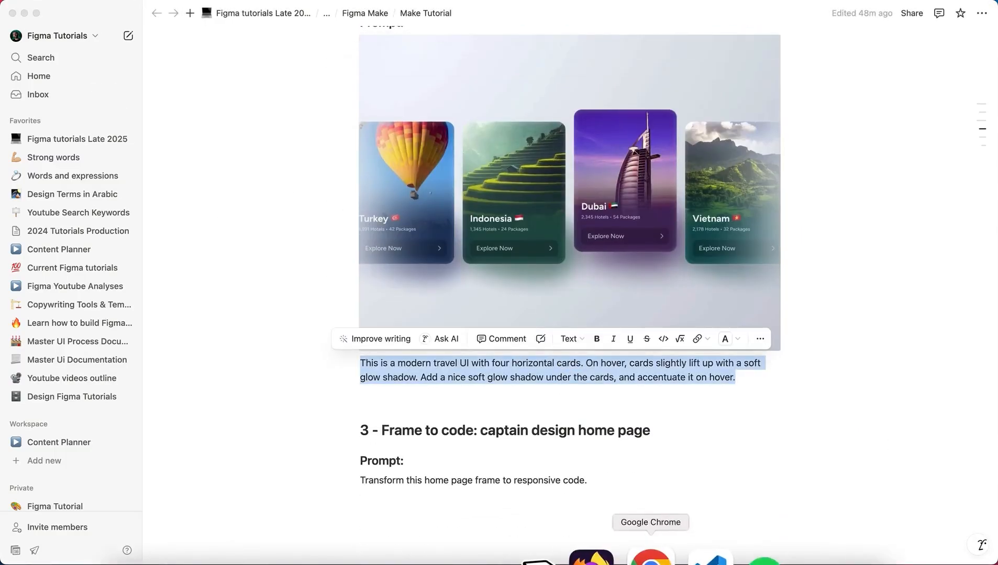
left_click(541, 557)
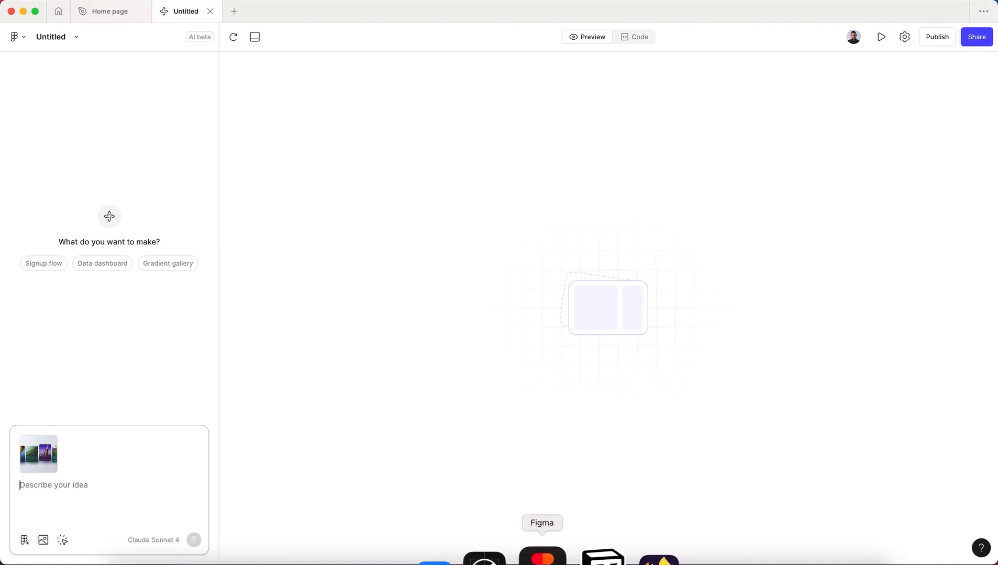
Enter the modern travel UI prompt (four horizontal cards that lift on hover) and check the attached image.
type("This is a modern travel UI with four horizontal cards. On hover, cards slightly lift up with a soft glow shadow. Add a nice soft glow shadow under the cards, and accentuate it on hover.")
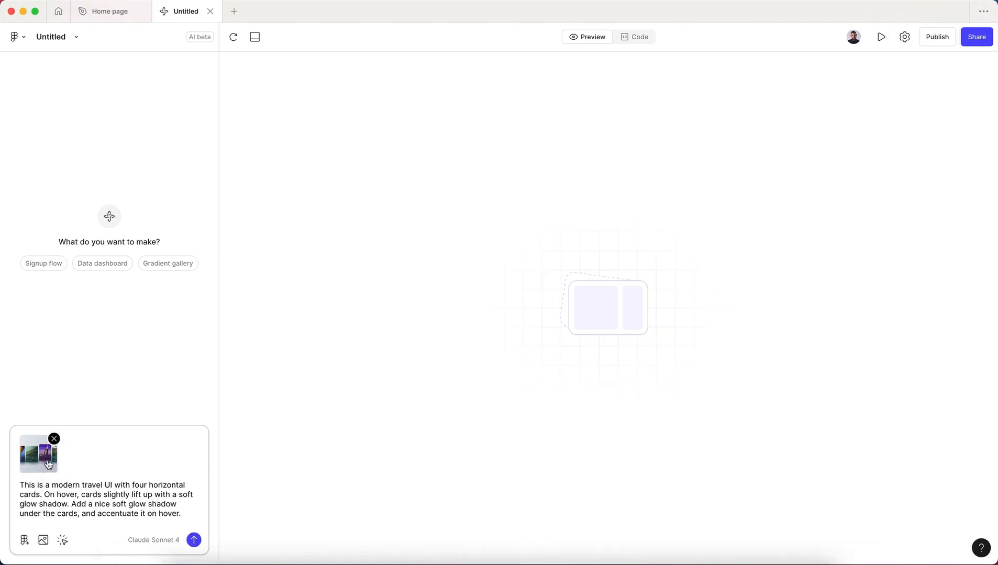
left_click(38, 453)
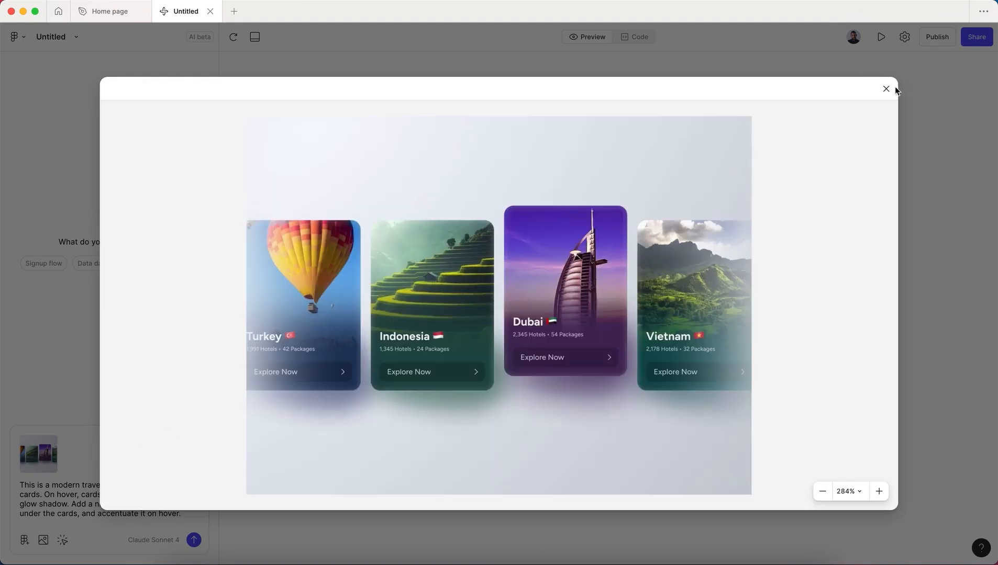
left_click(885, 89)
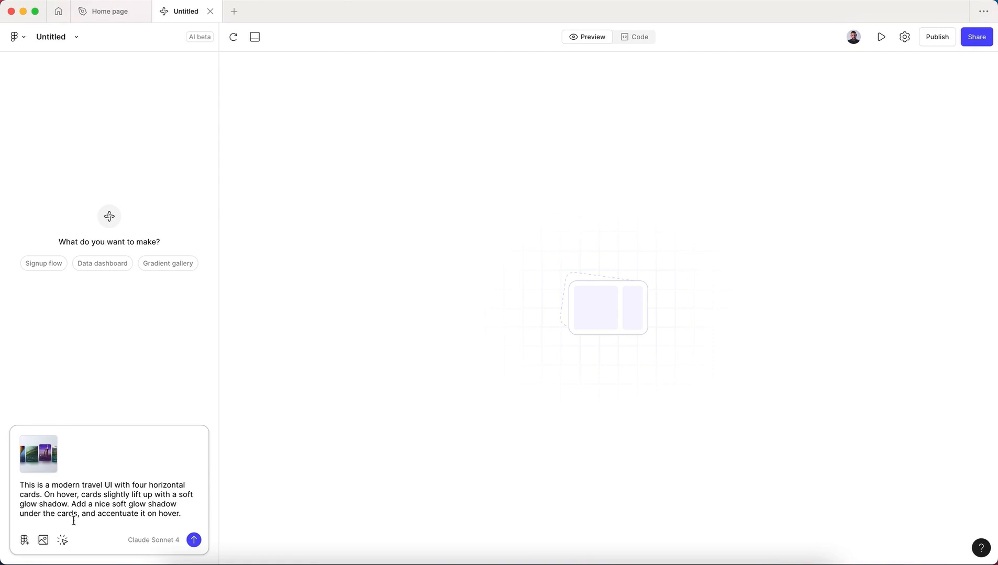
mouse_move(99, 523)
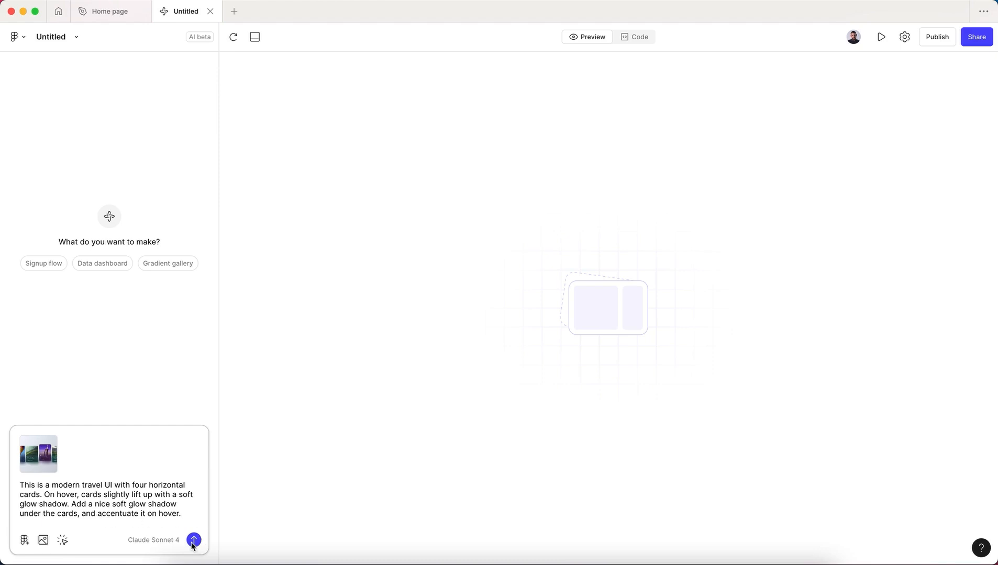
Submit the travel cards prompt so Make generates the Modern Travel UI Cards app.
left_click(194, 540)
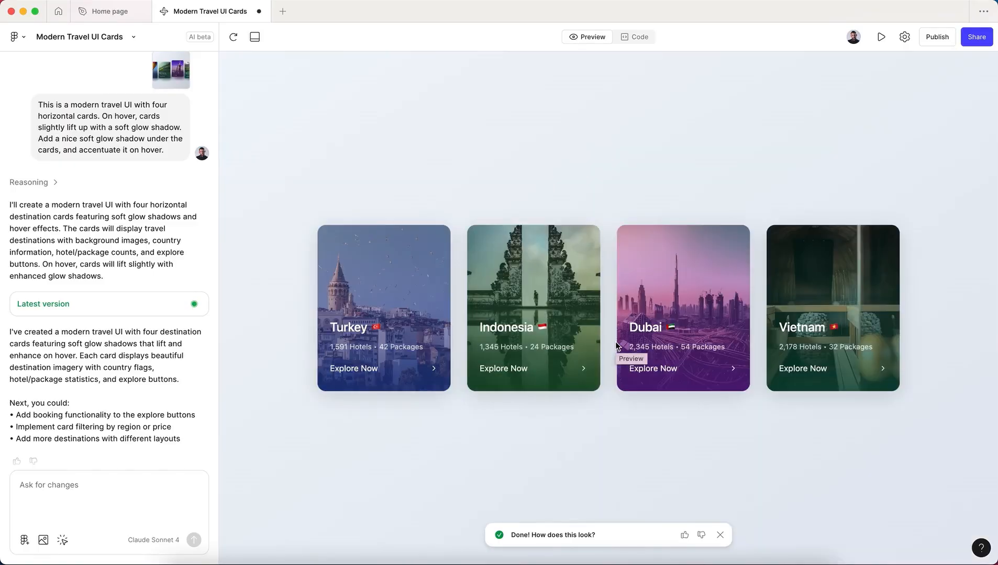
mouse_move(545, 296)
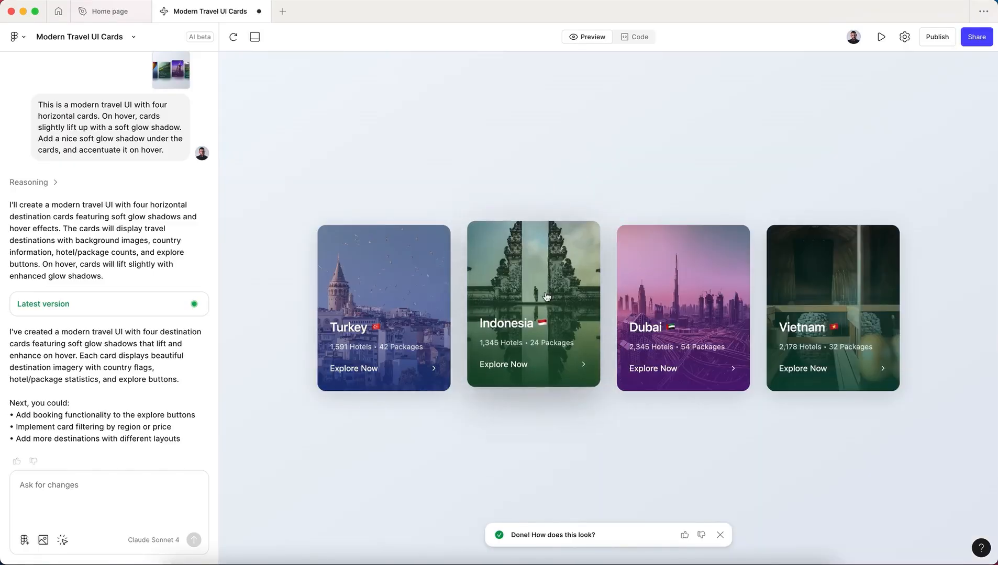
mouse_move(562, 303)
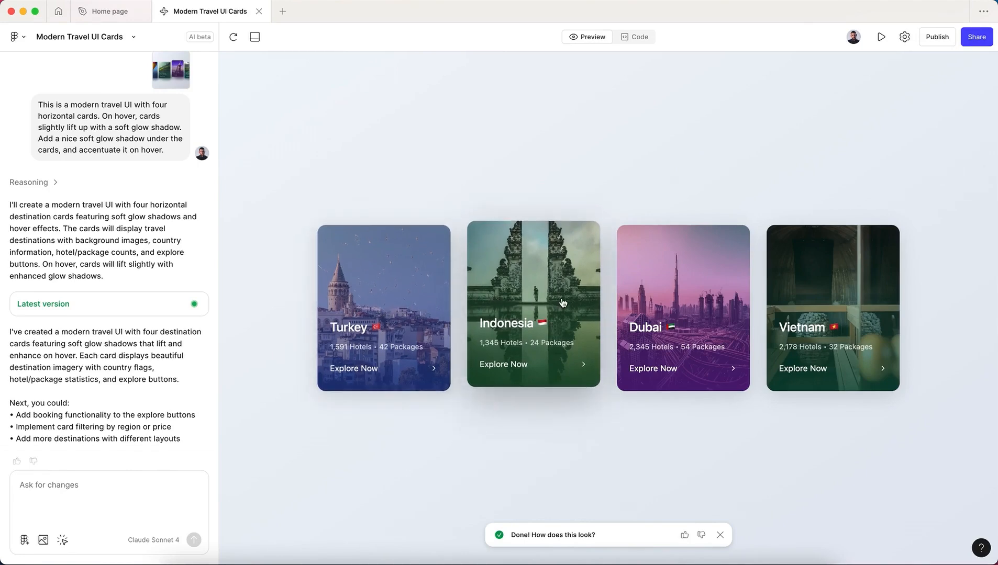
mouse_move(793, 287)
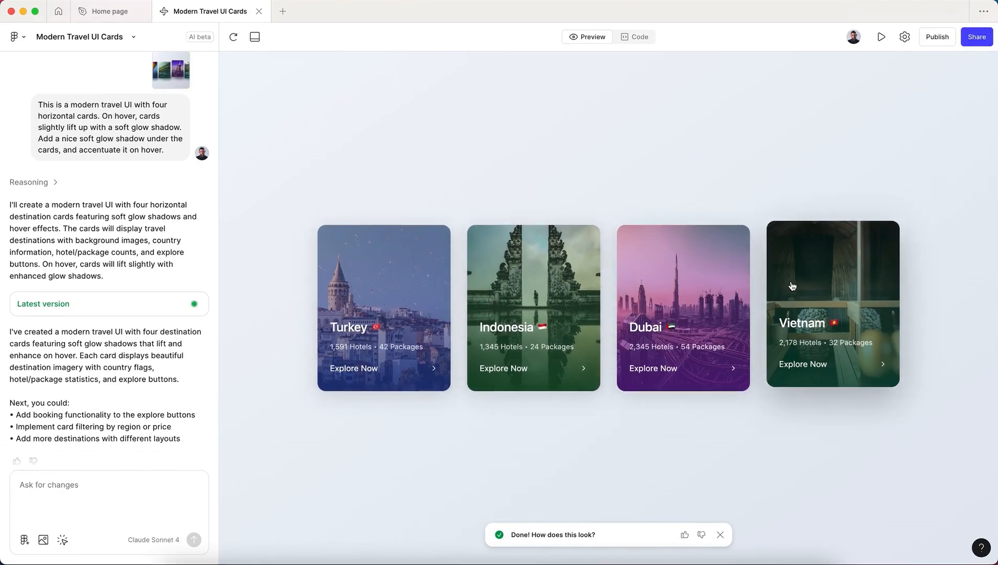
mouse_move(391, 278)
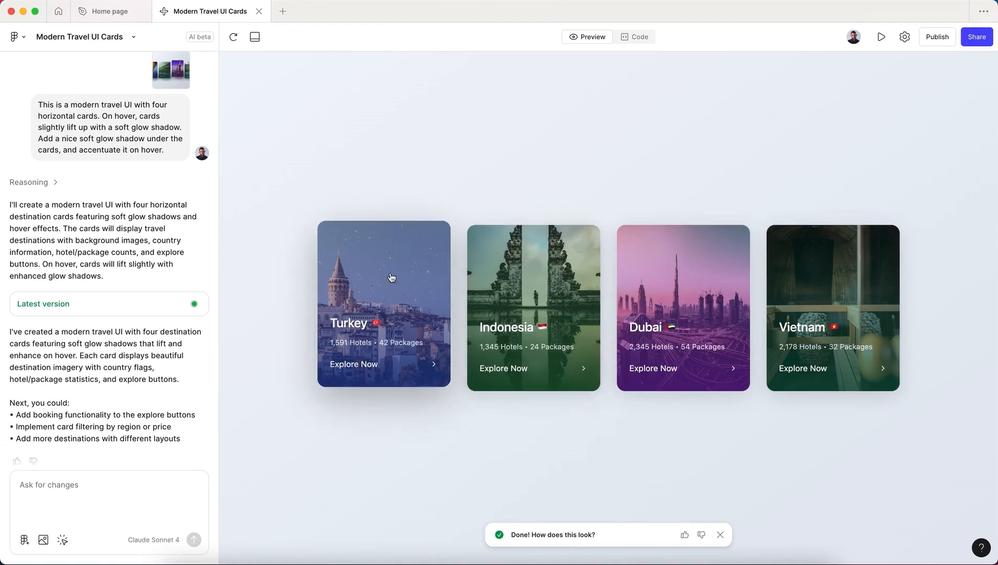
mouse_move(678, 293)
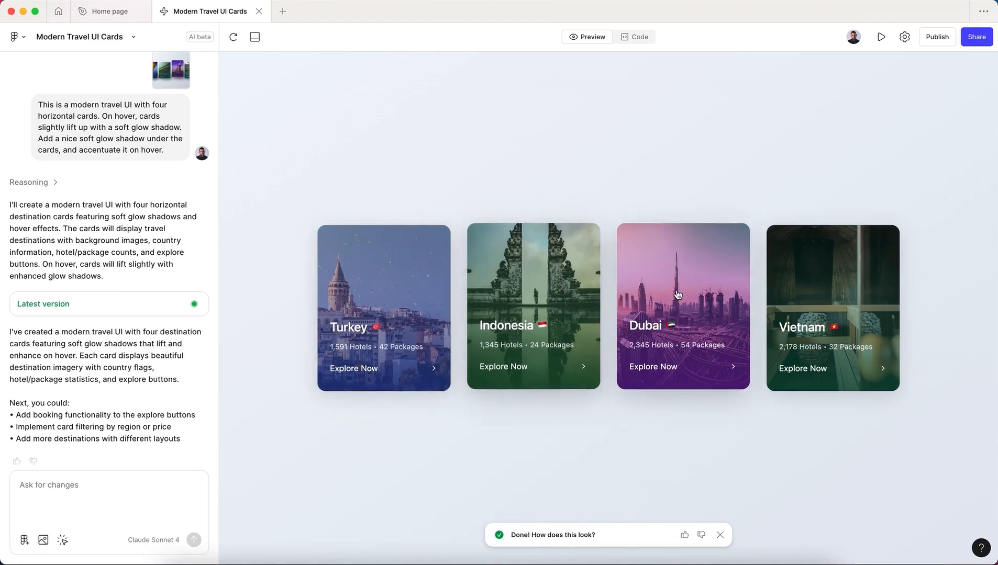
mouse_move(993, 264)
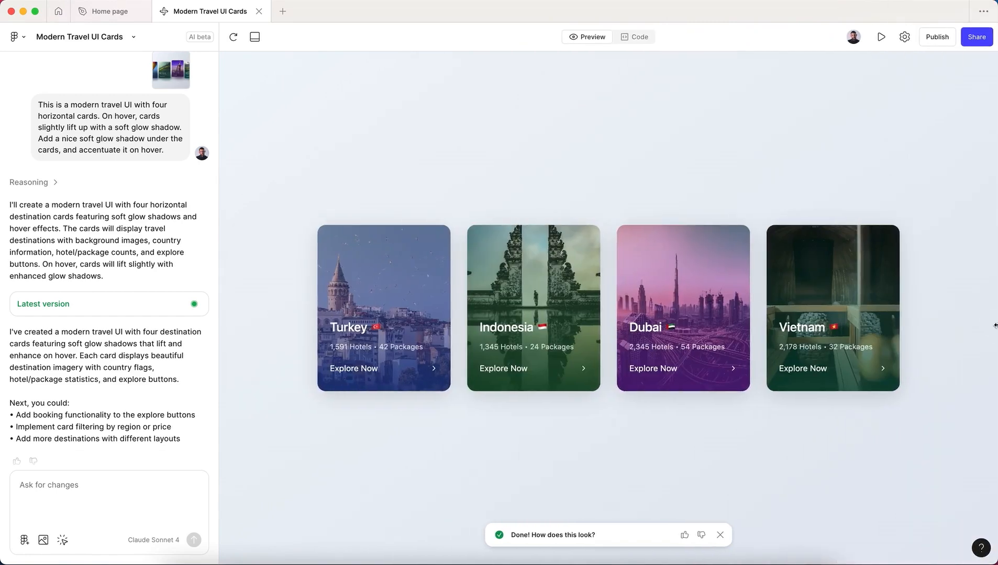
mouse_move(710, 280)
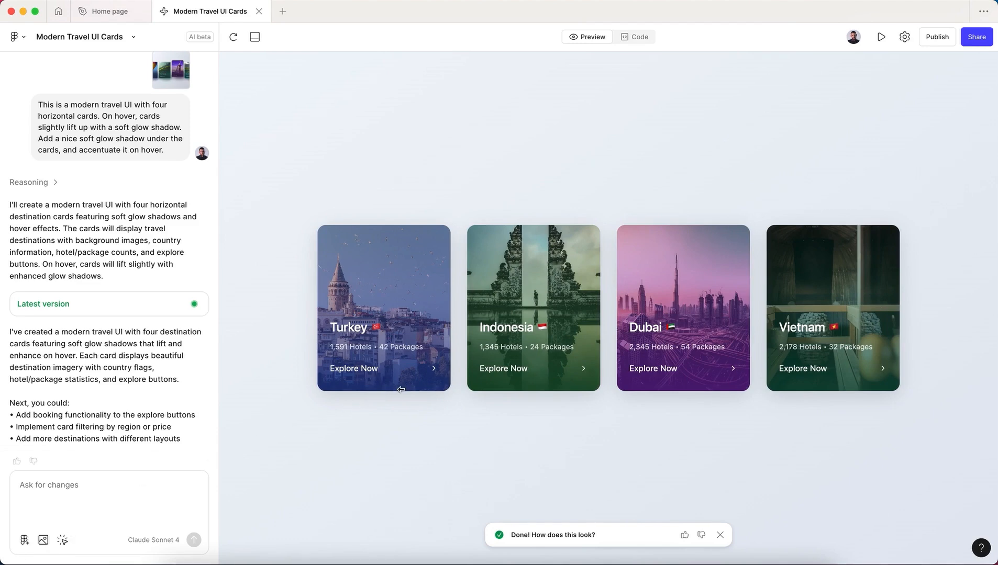
mouse_move(546, 367)
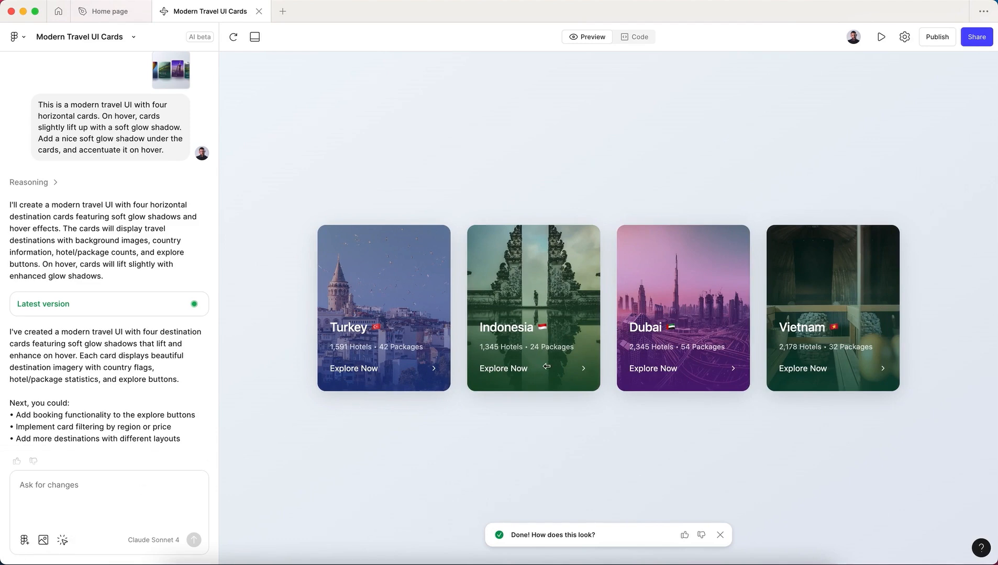
mouse_move(713, 364)
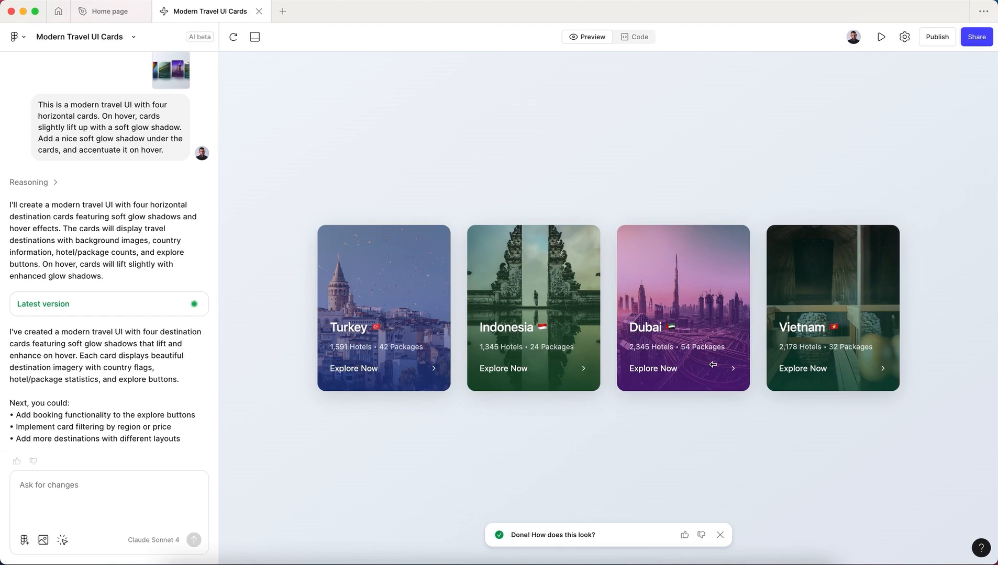
mouse_move(583, 288)
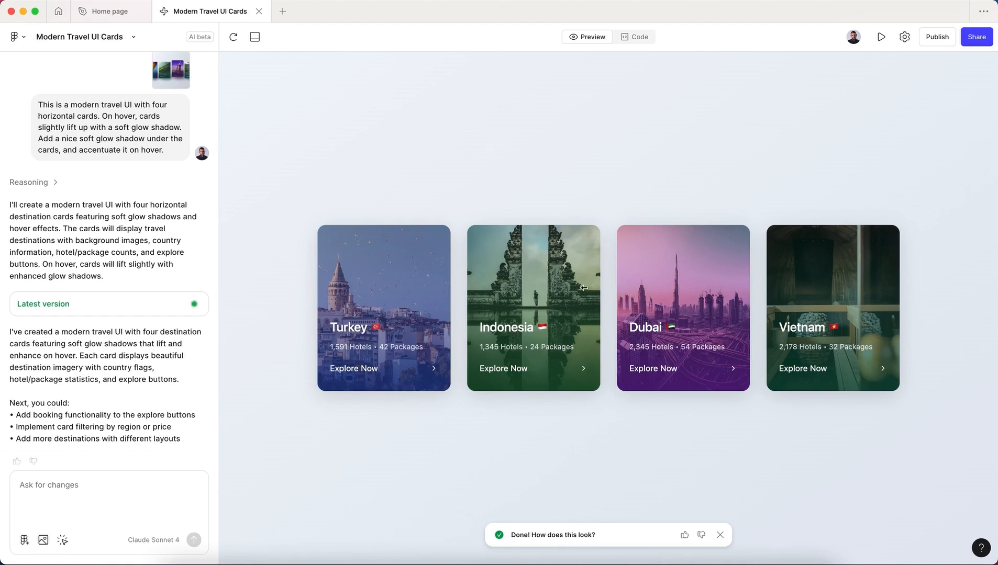
mouse_move(572, 227)
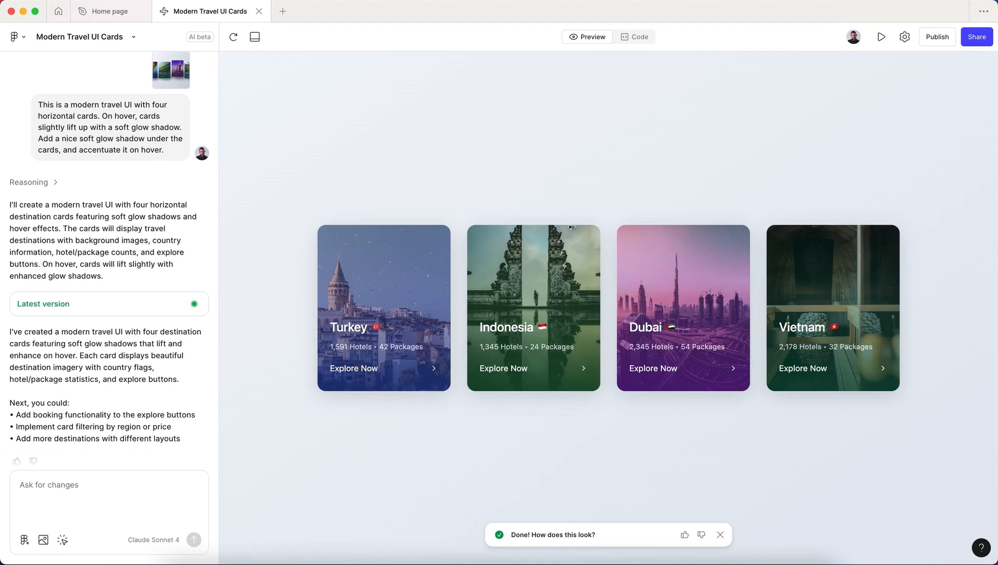
mouse_move(471, 161)
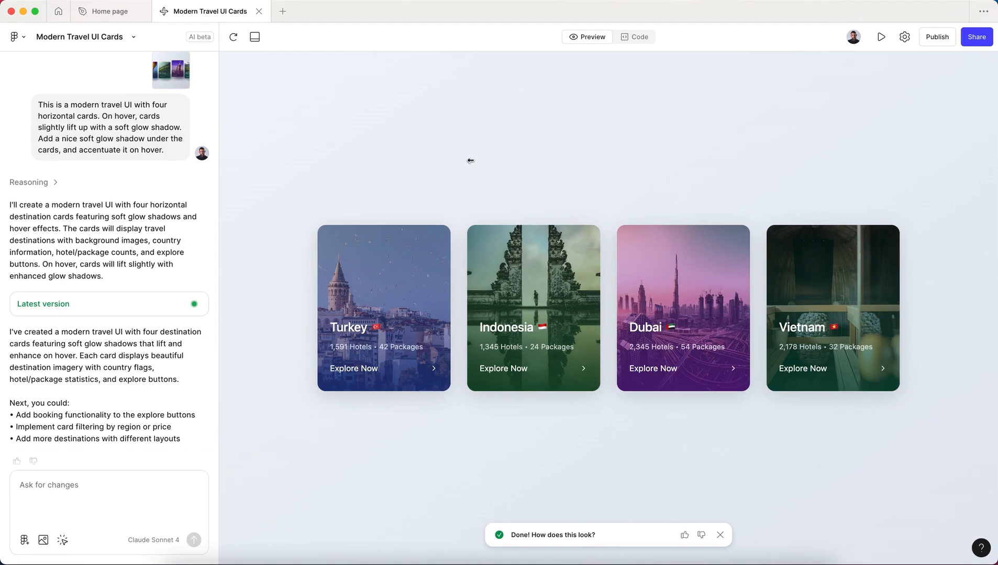
mouse_move(205, 104)
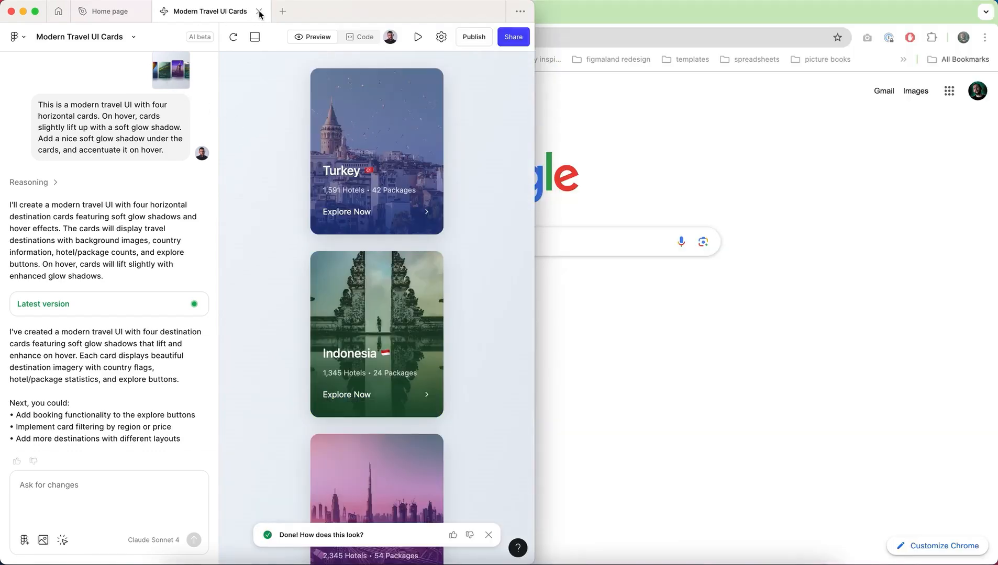
Close the Modern Travel UI Cards tab and start a new Figma Make file from the Create dropdown.
left_click(258, 12)
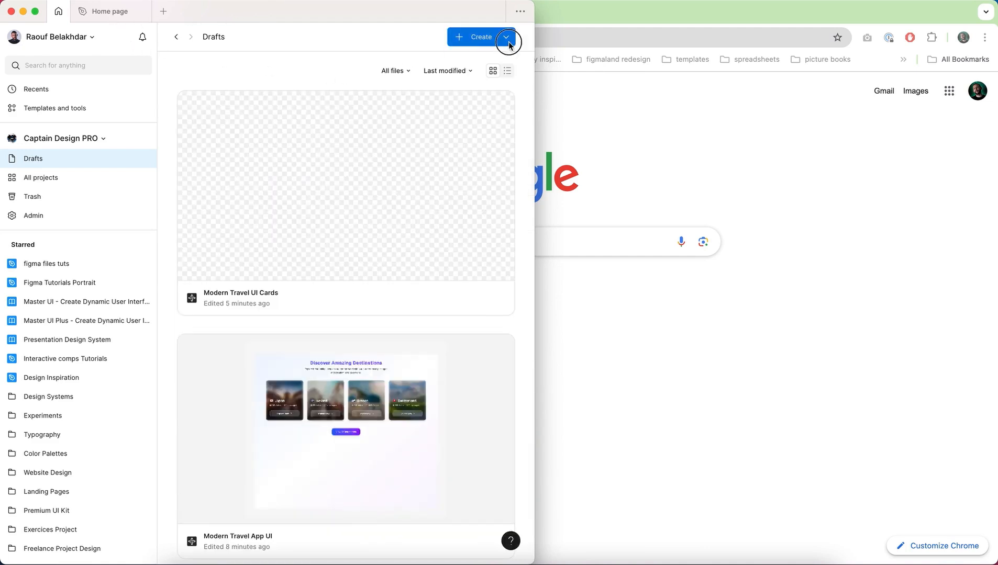
left_click(508, 43)
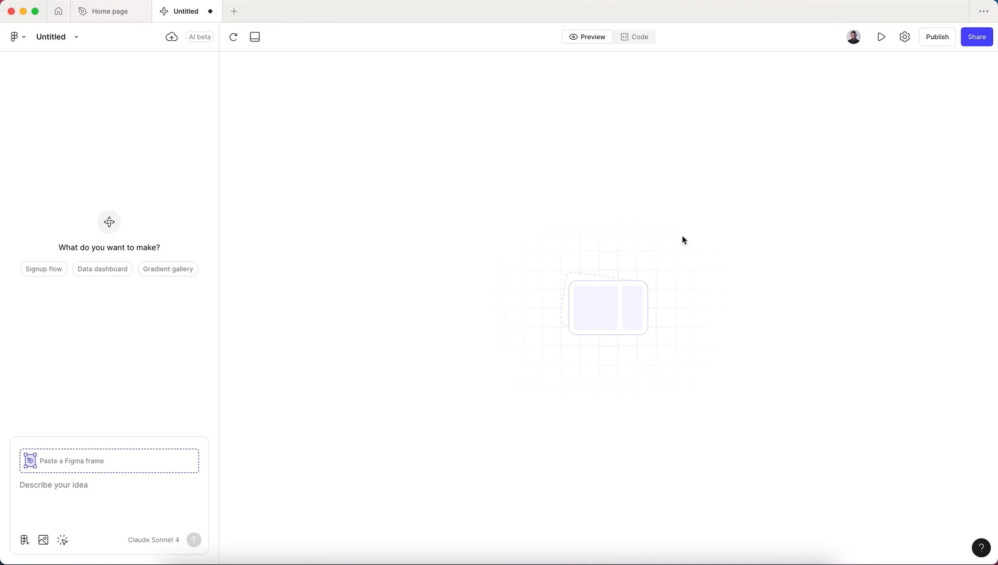
left_click(110, 10)
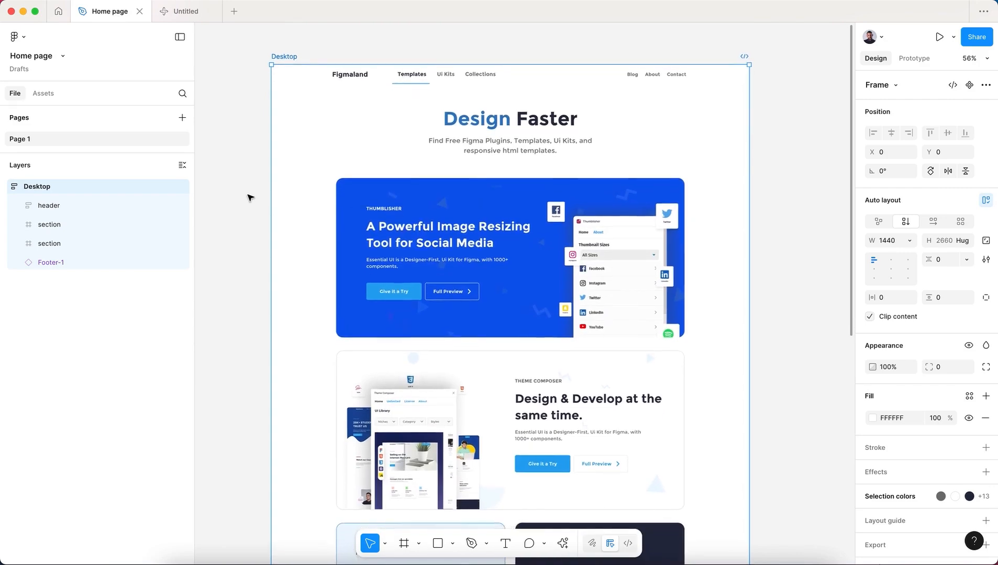
Scroll through the Figmaland Home page Desktop frame and bring up its frame actions menu.
scroll("down", 3)
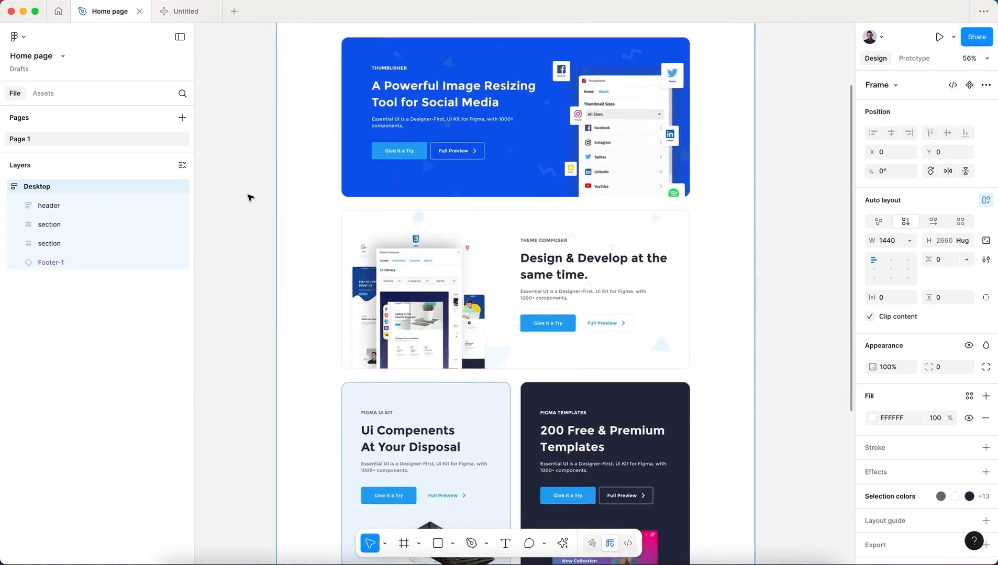
scroll("down", 3)
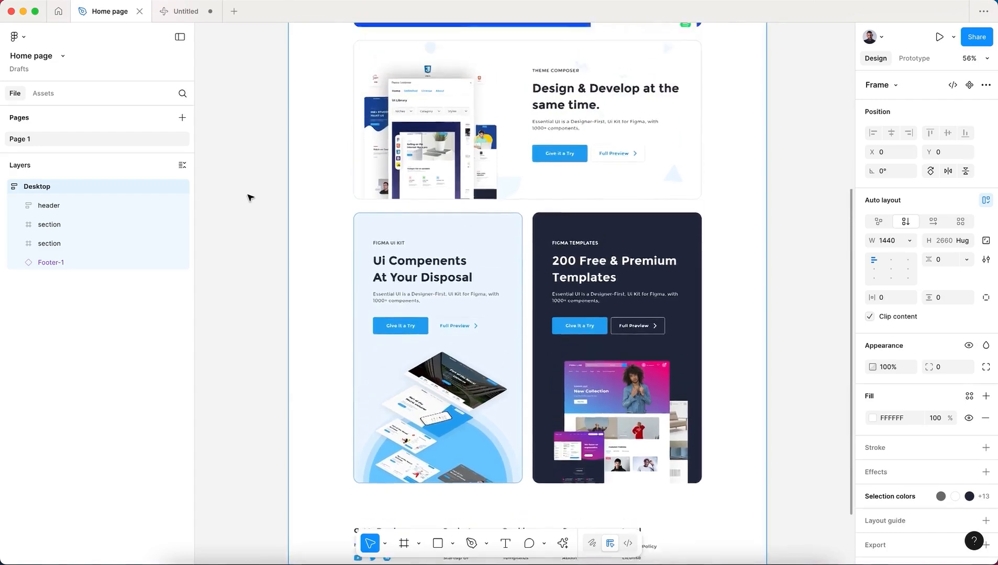
scroll("up", 3)
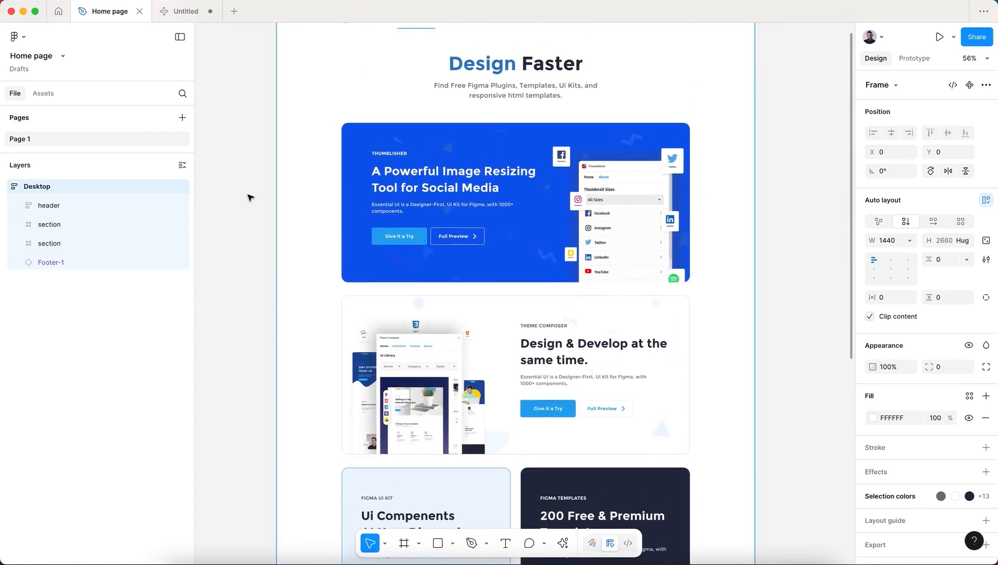
left_click(48, 206)
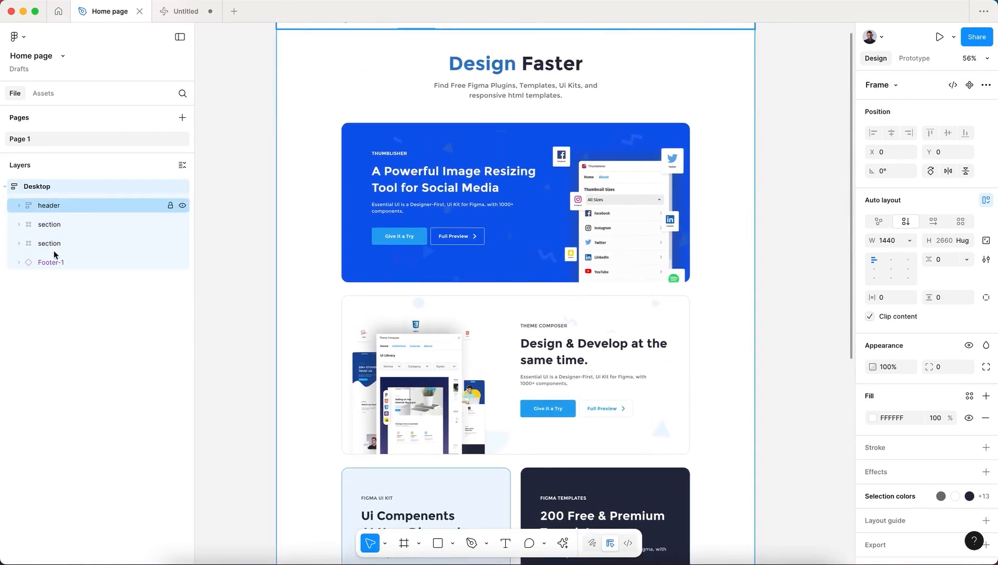
scroll("up", 3)
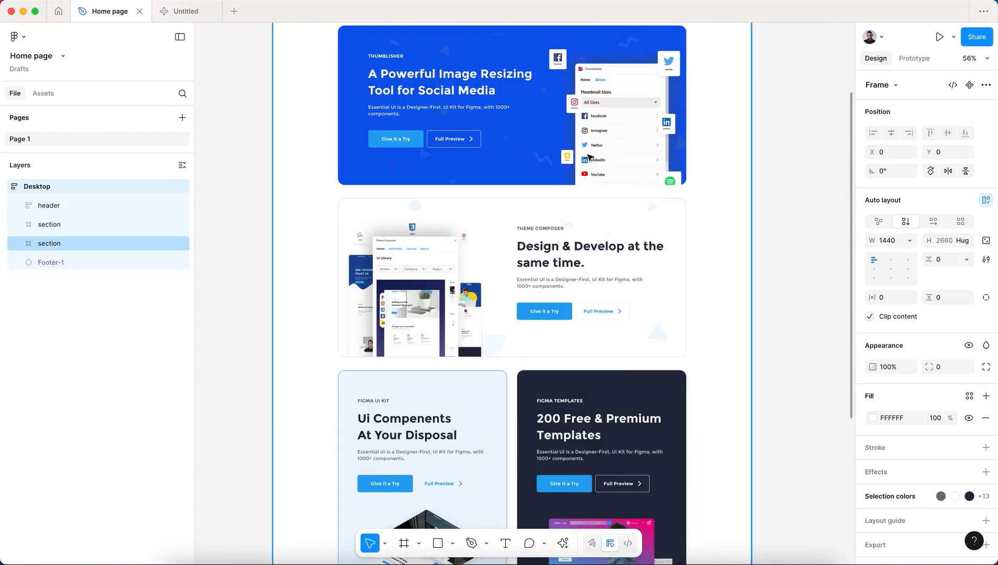
scroll("down", 3)
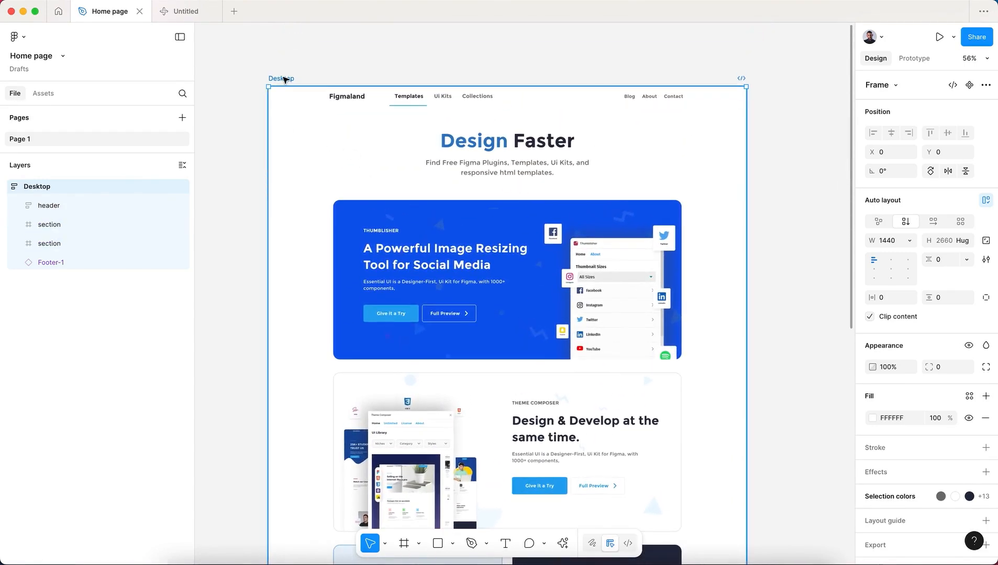
right_click(282, 83)
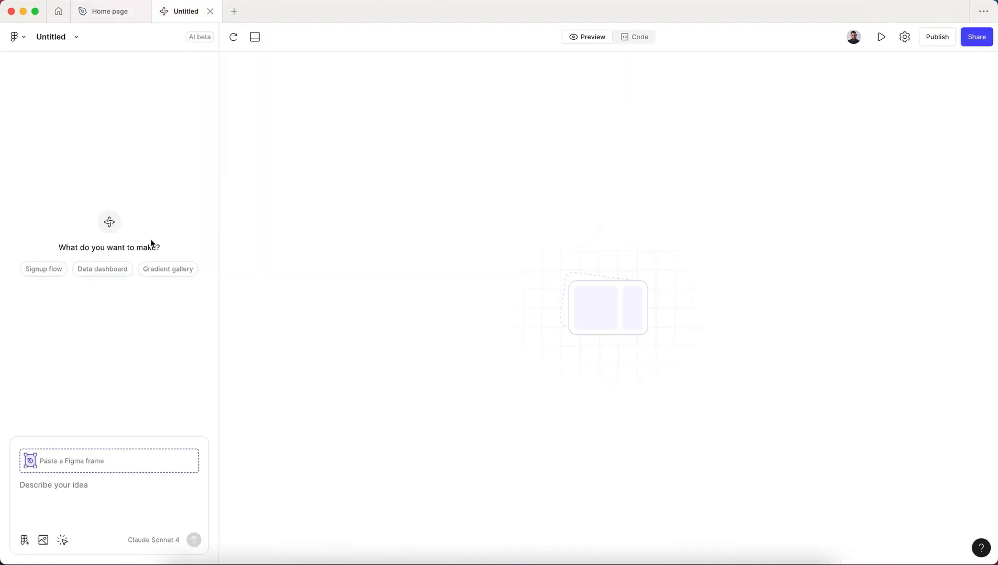
Request 'Transform this home page design into react code' with the pasted Desktop frame and submit it.
left_click(67, 492)
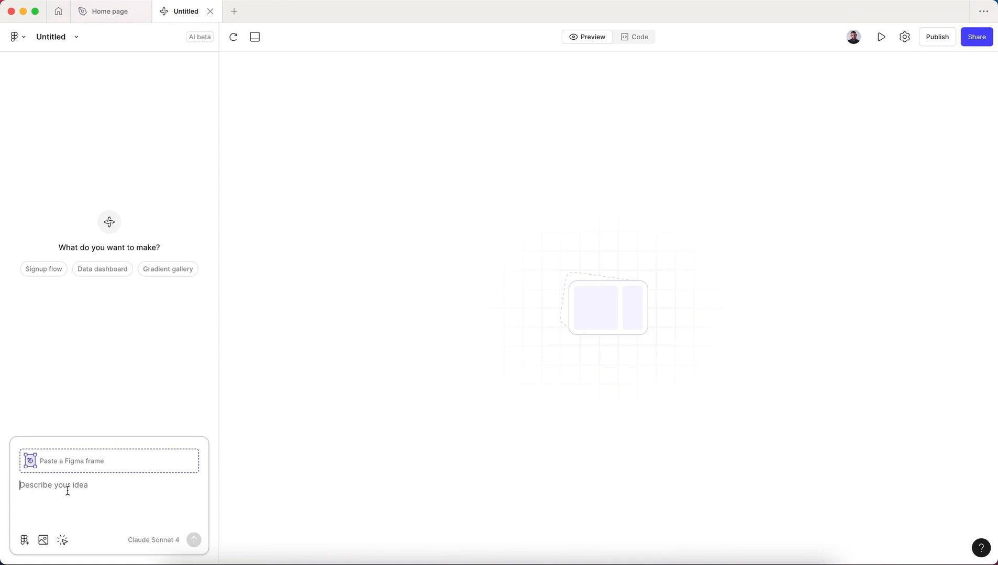
left_click(108, 460)
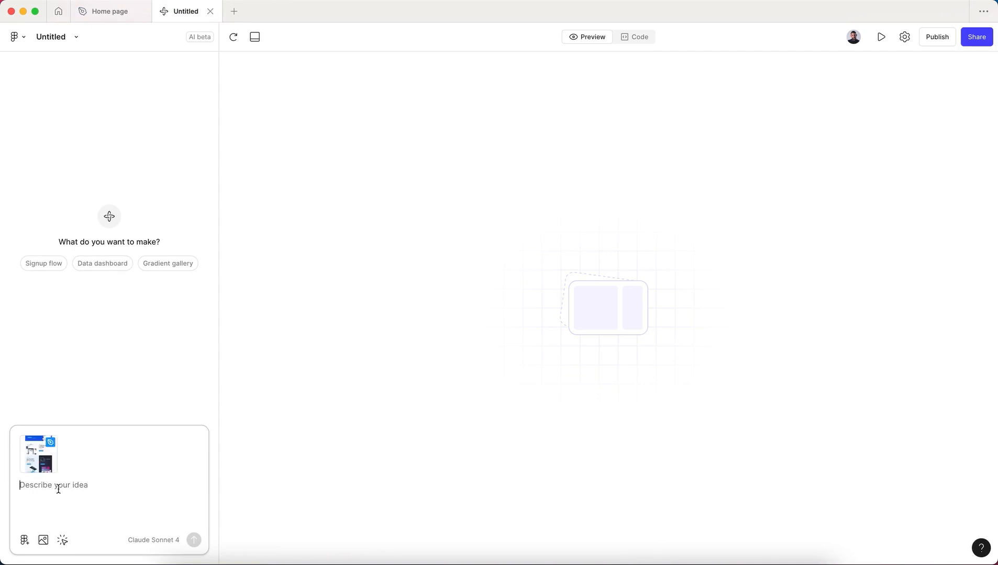
type("Transf")
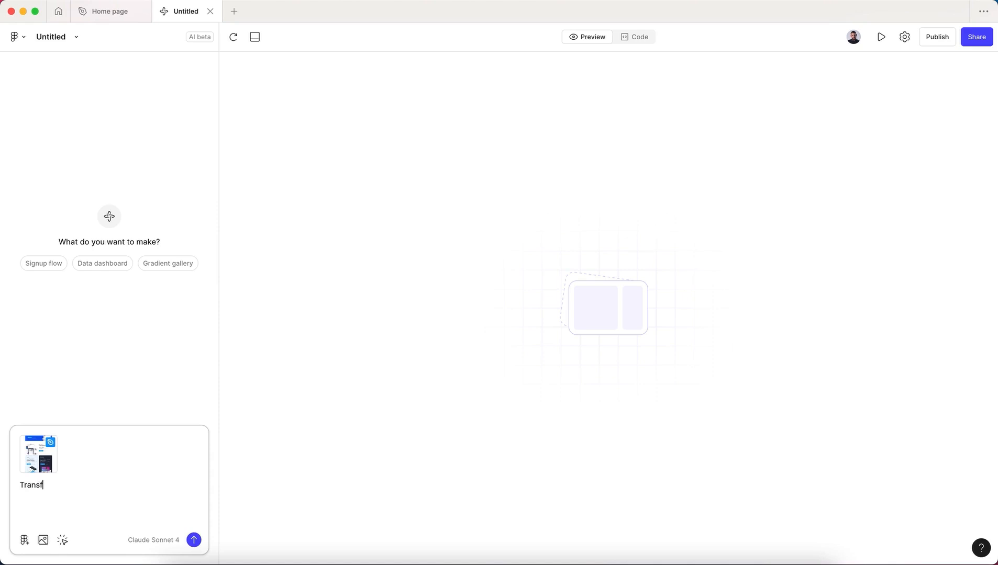
type("orm this h")
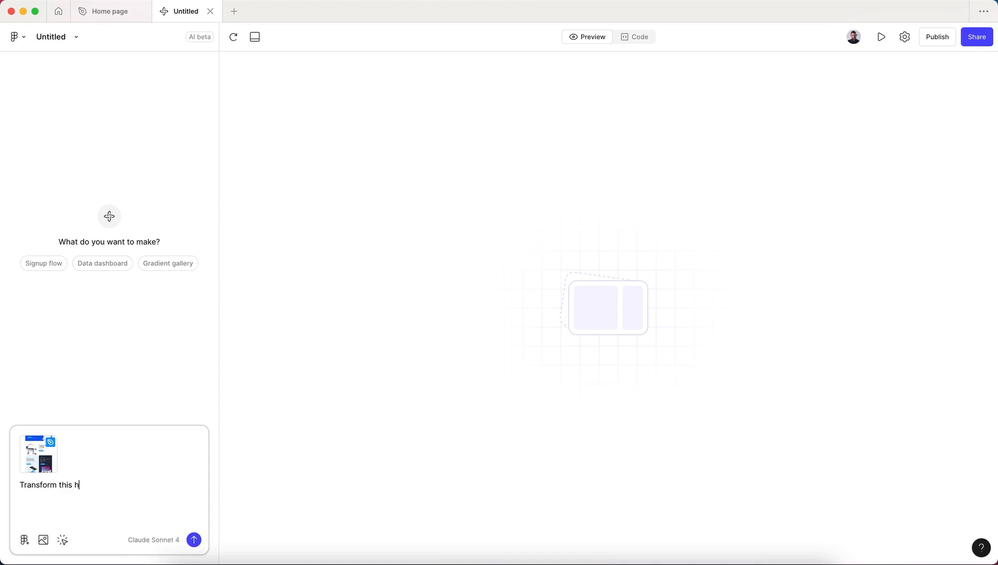
type("ome page")
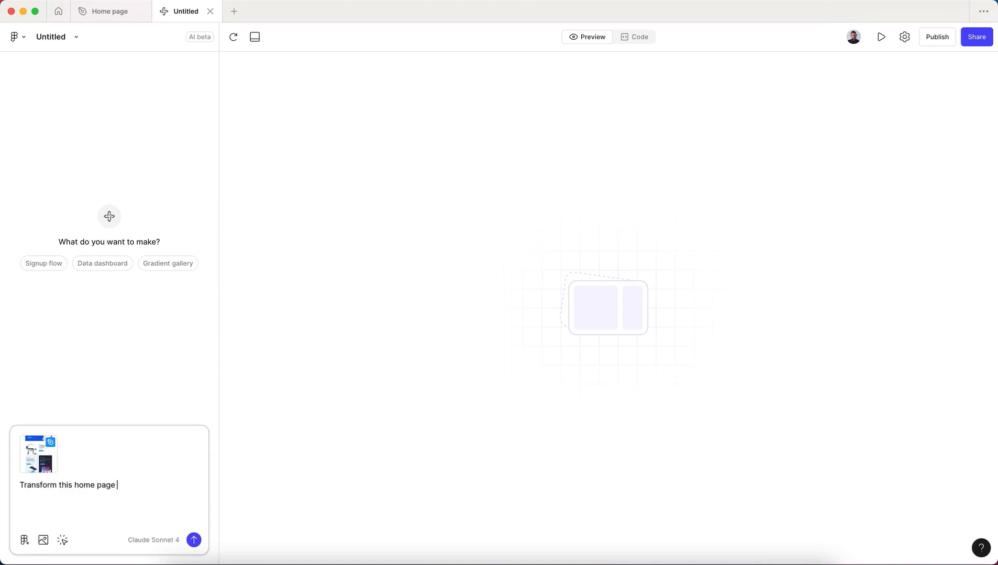
type("design into react")
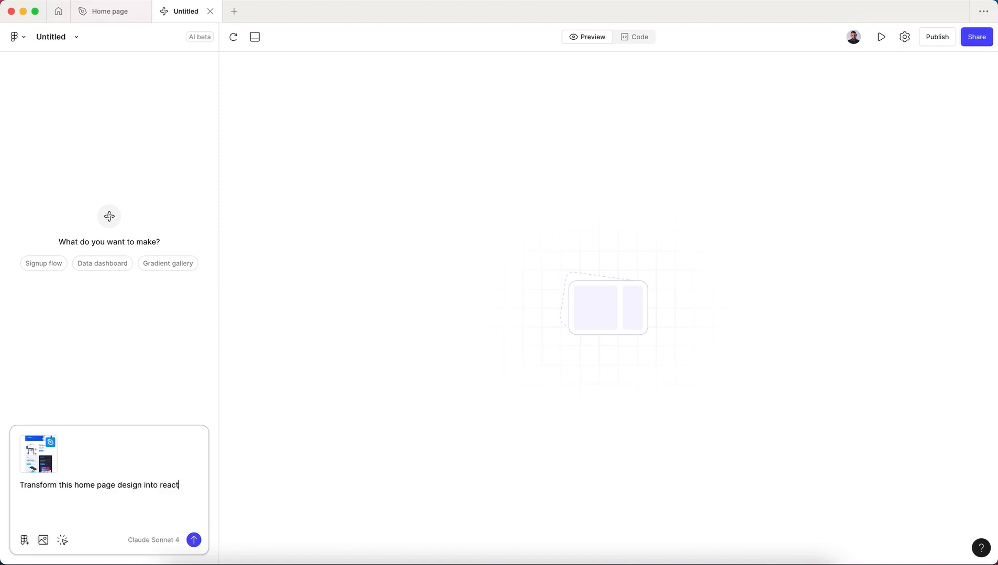
type("code")
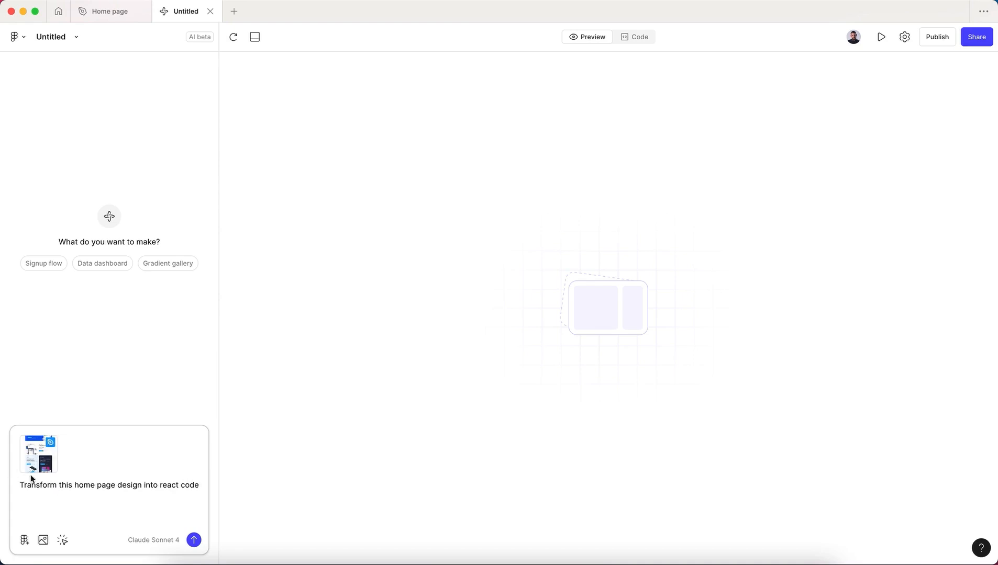
left_click(193, 541)
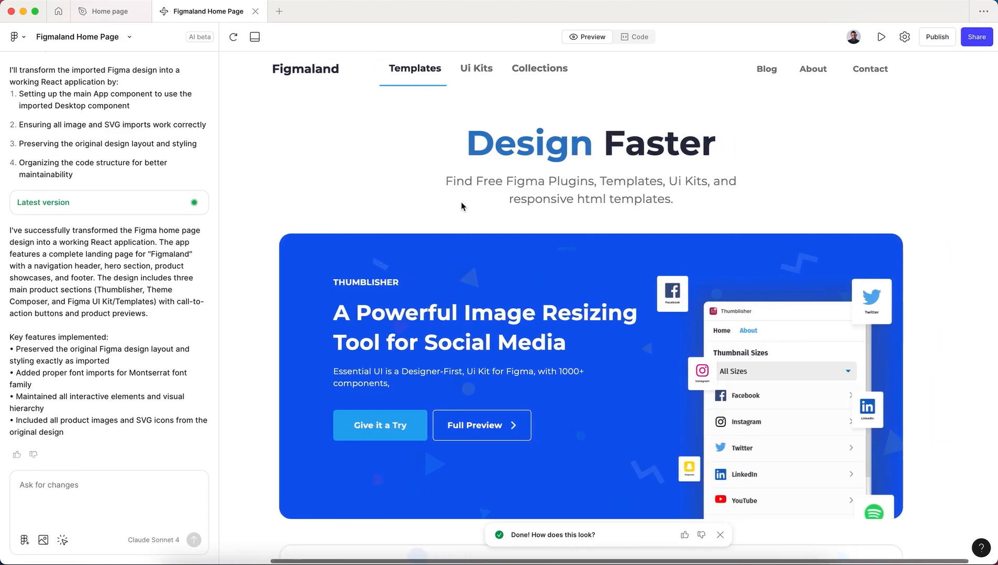
Scroll through the generated Figmaland Home Page app's product sections, then return to the Home page design.
scroll("down", 3)
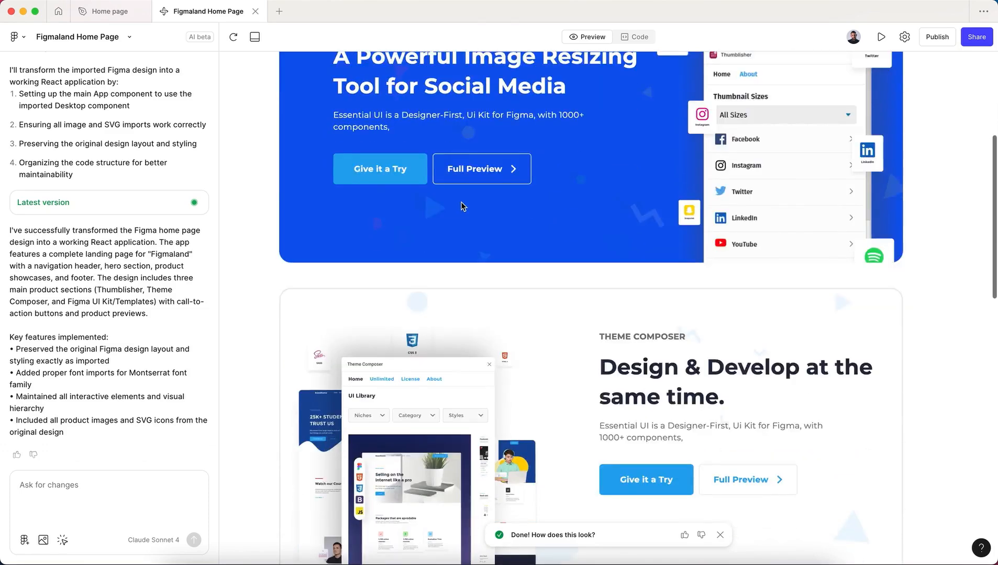
scroll("down", 3)
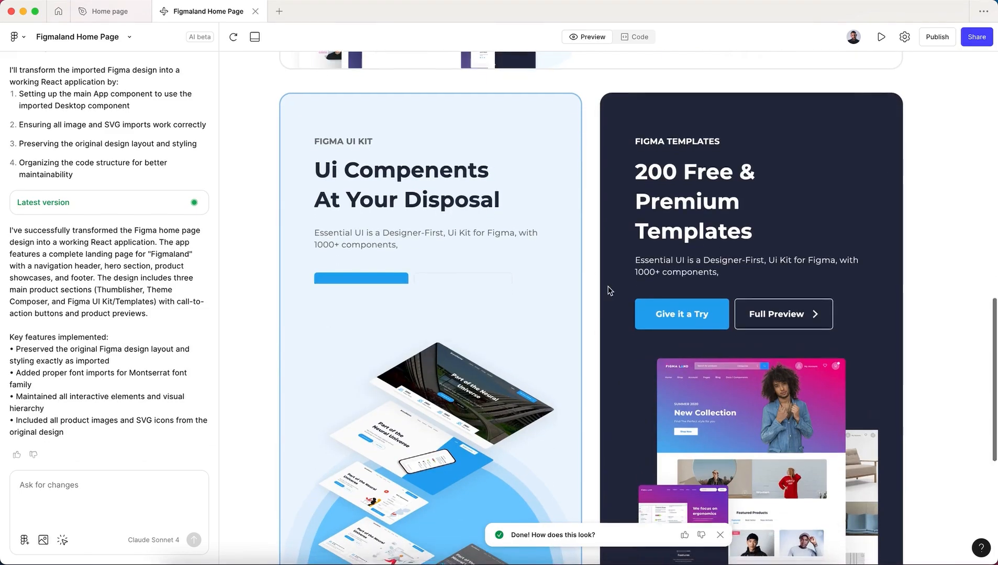
scroll("down", 3)
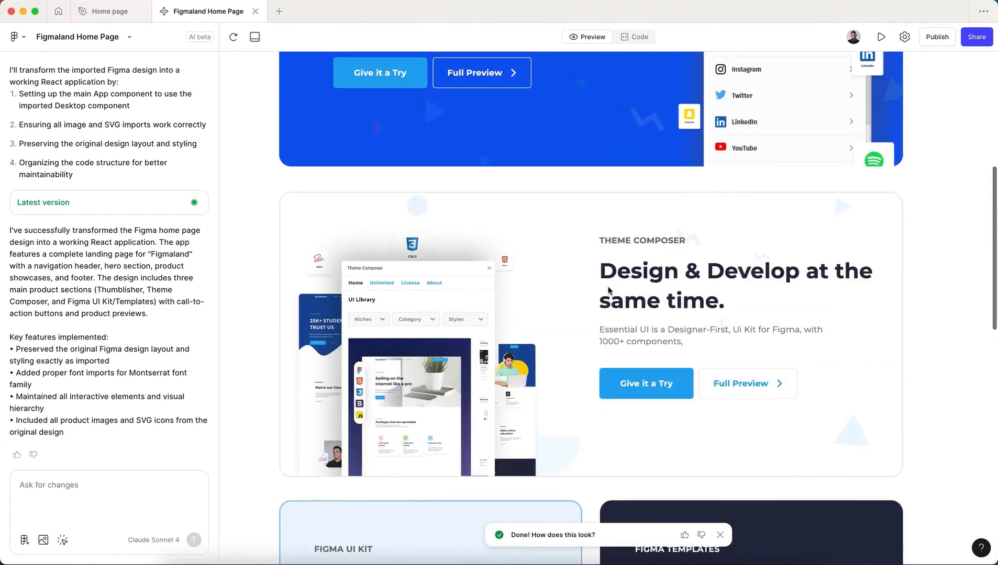
scroll("up", 3)
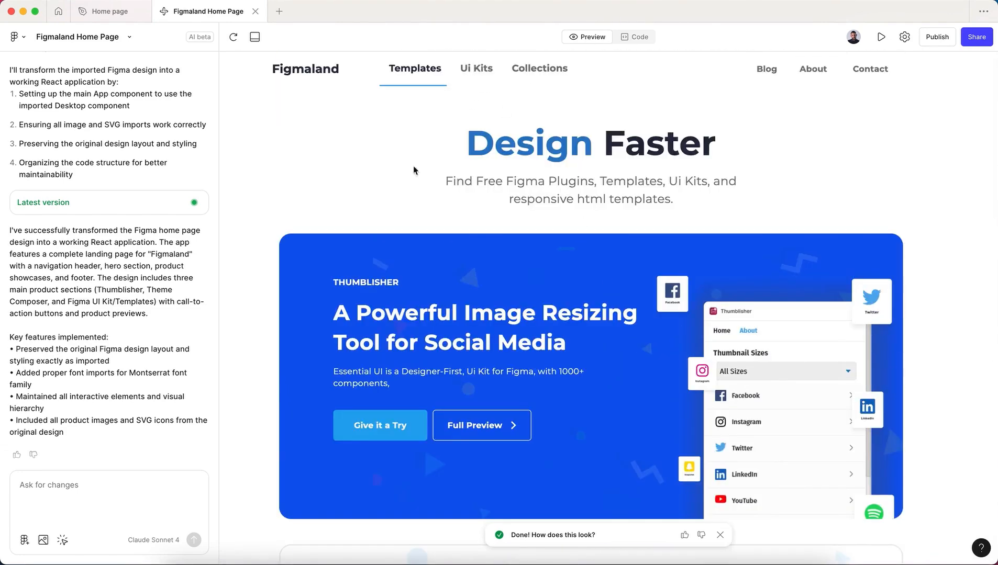
left_click(108, 12)
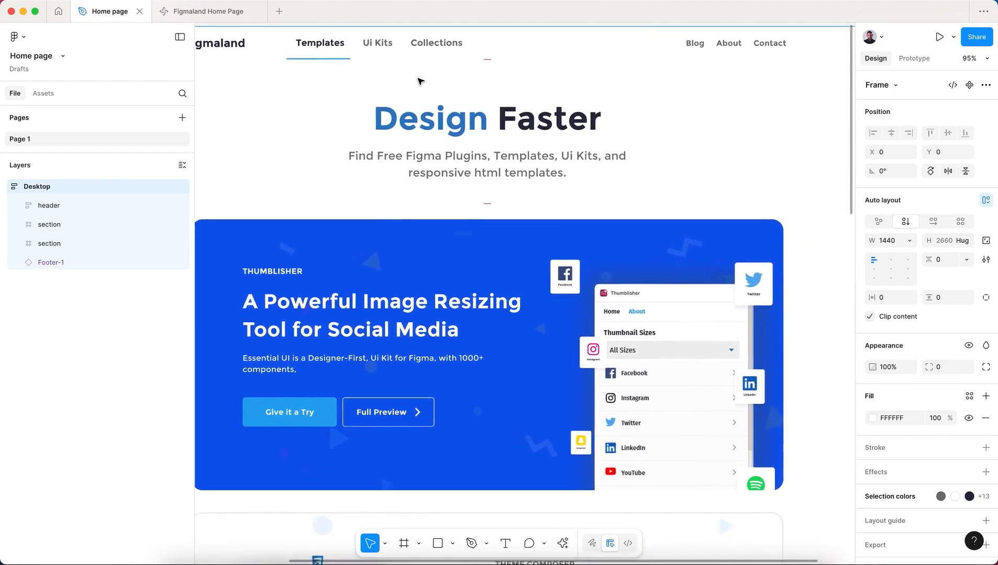
Scroll the original Home page design to its footer, then scroll the generated app again for comparison.
scroll("down", 3)
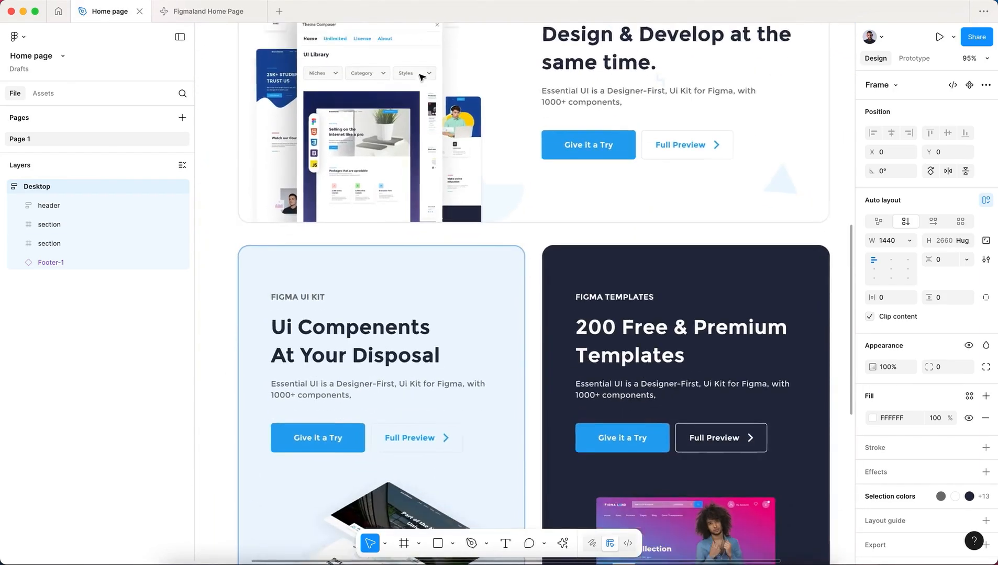
scroll("down", 3)
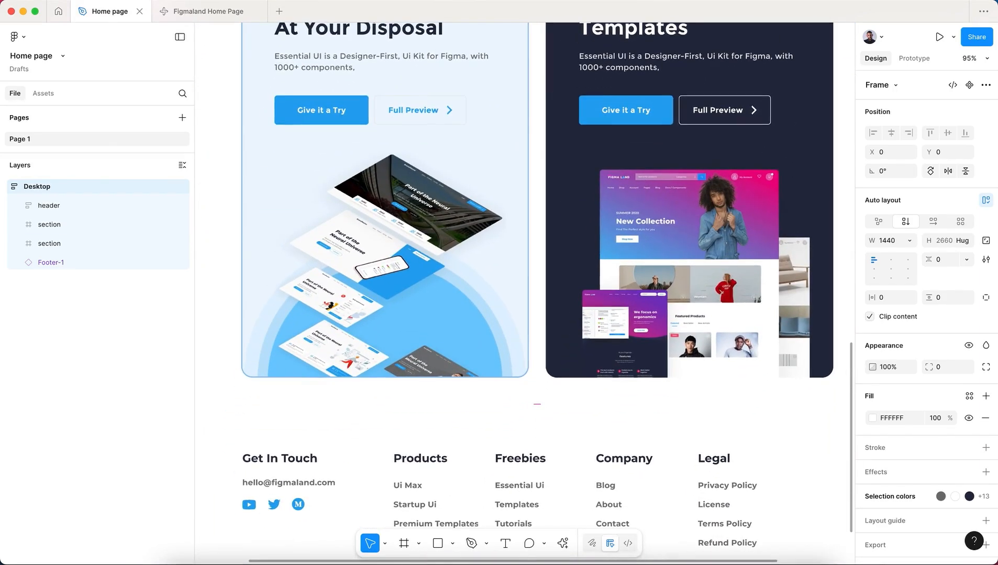
left_click(206, 11)
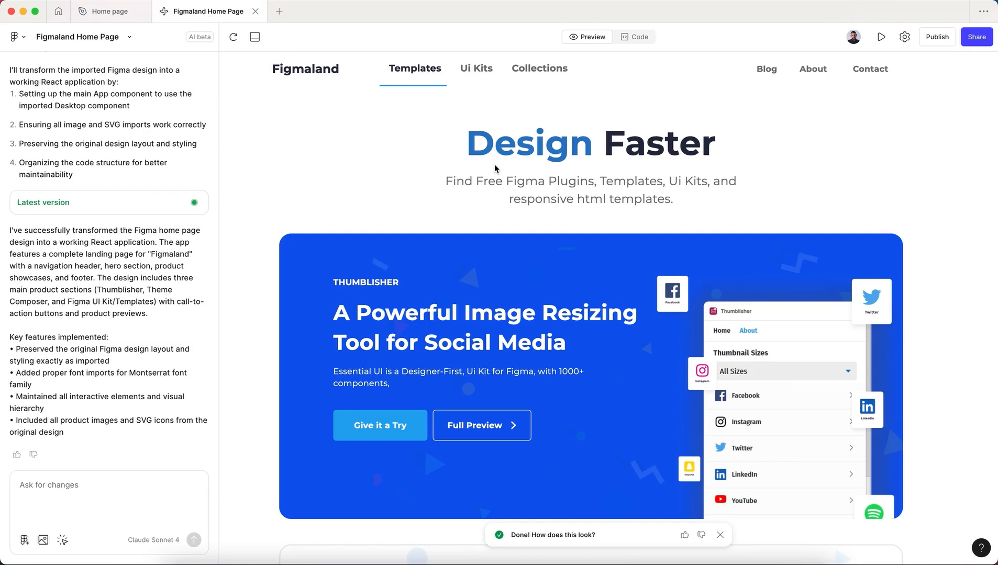
scroll("down", 3)
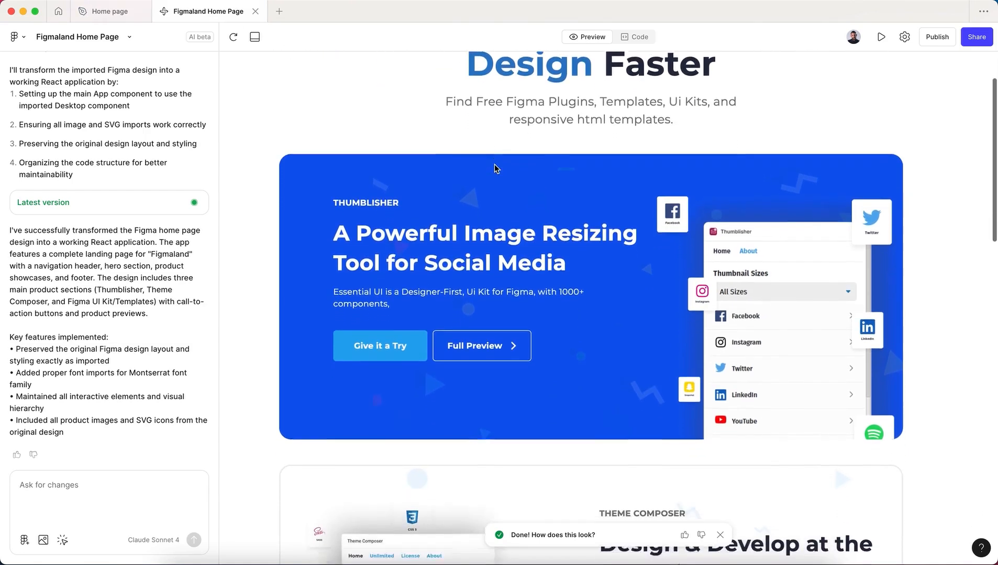
scroll("down", 3)
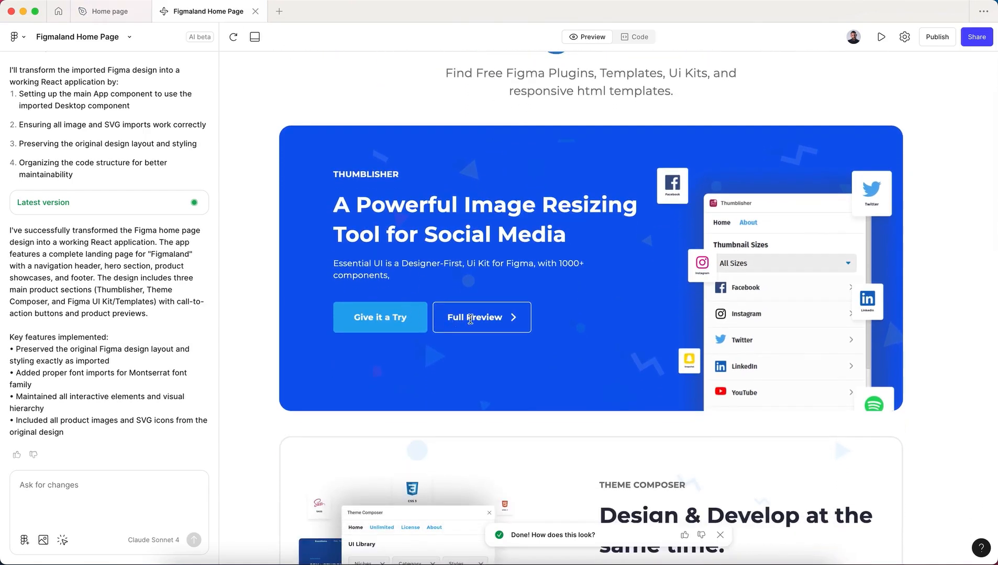
scroll("down", 3)
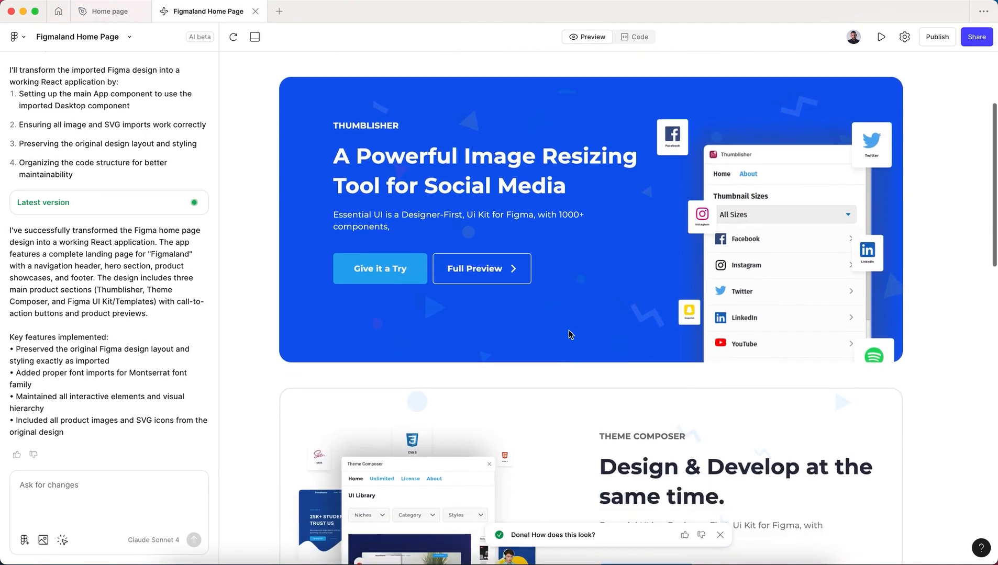
scroll("down", 3)
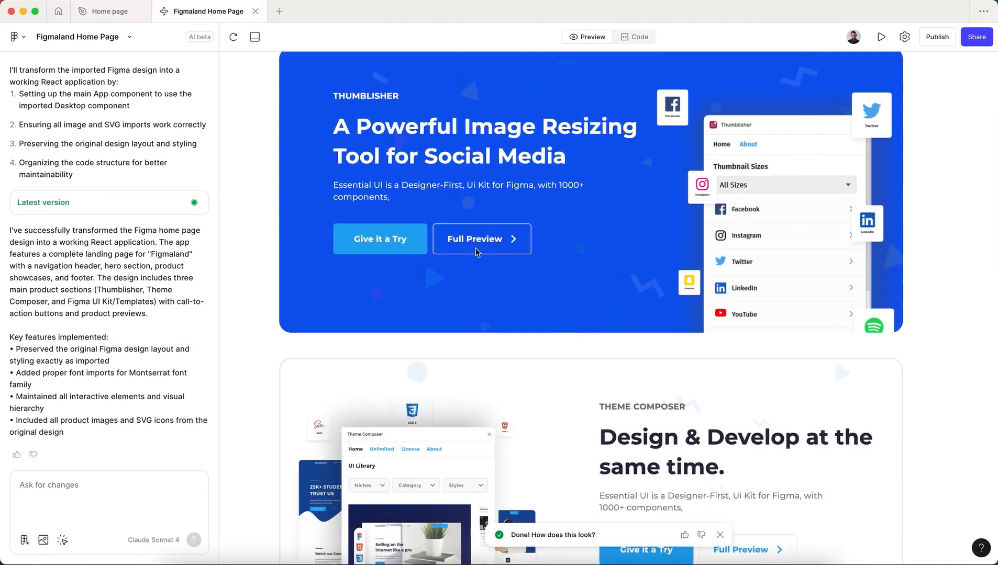
scroll("down", 3)
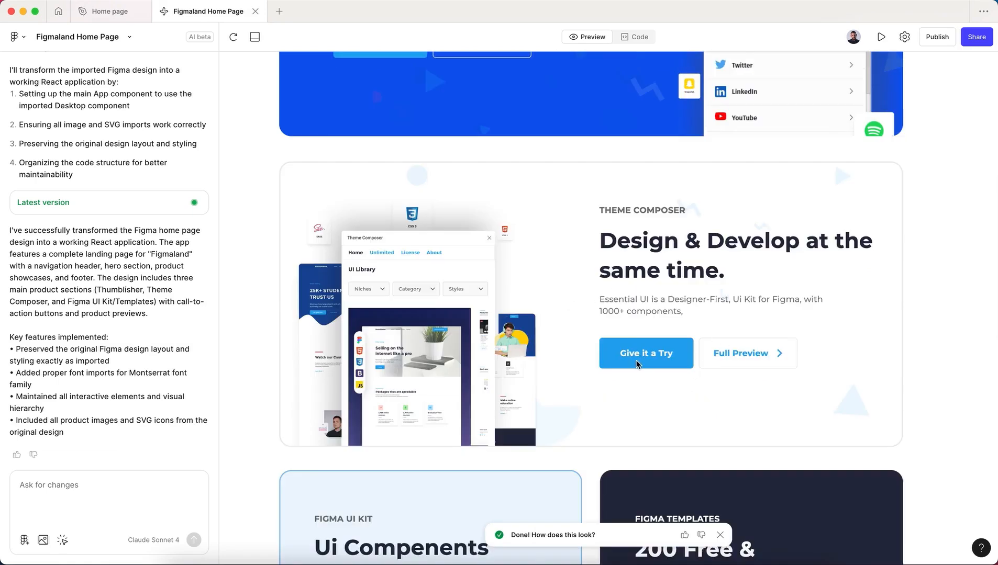
scroll("down", 3)
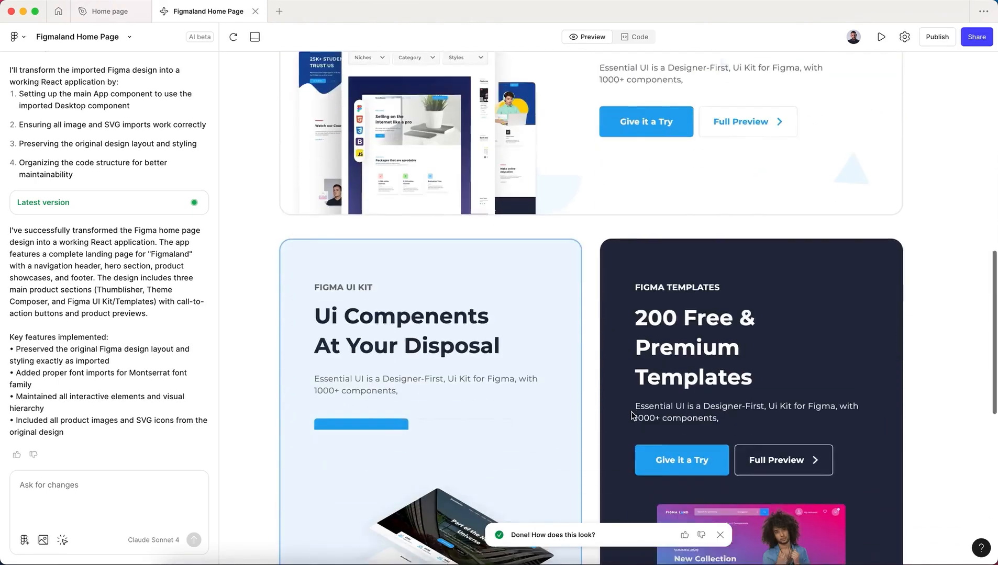
scroll("down", 3)
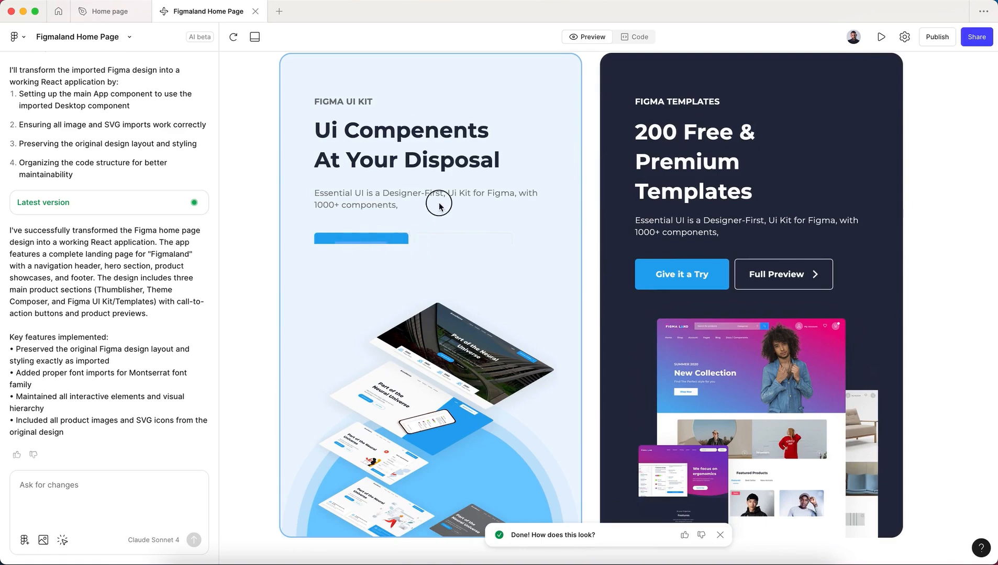
scroll("down", 3)
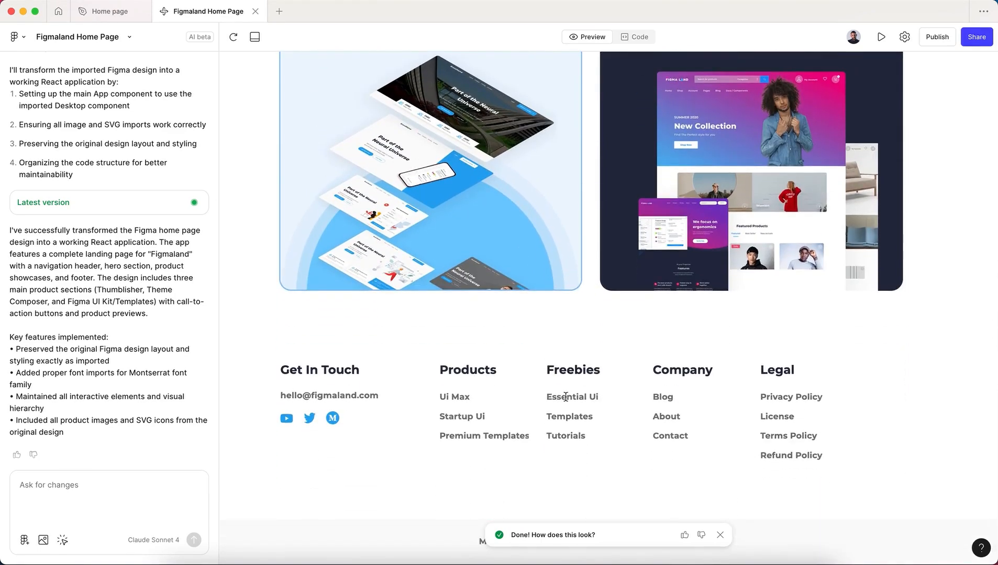
mouse_move(321, 420)
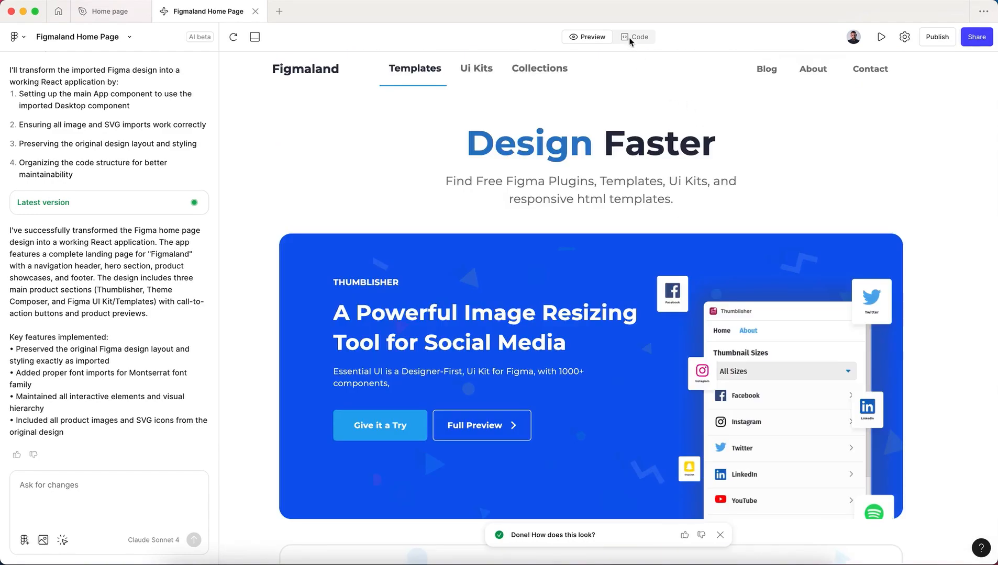
Browse the generated app's code: App.tsx, the imports folder and Desktop.tsx.
left_click(637, 37)
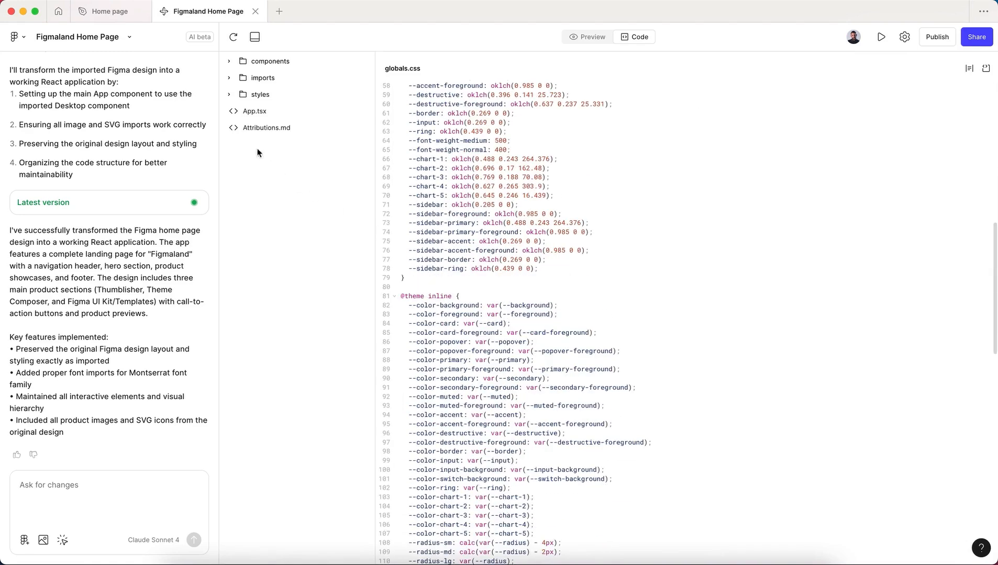
left_click(254, 111)
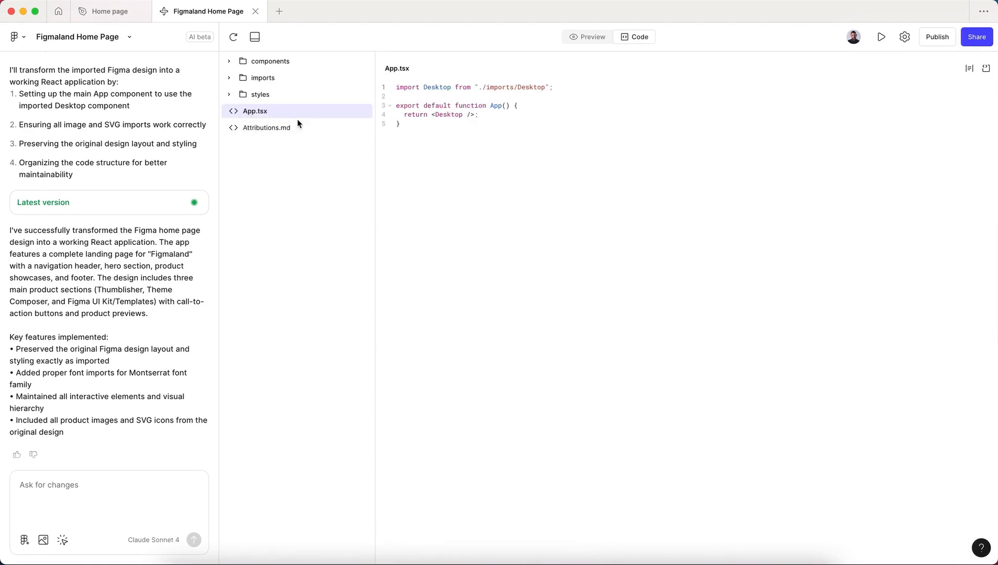
mouse_move(277, 103)
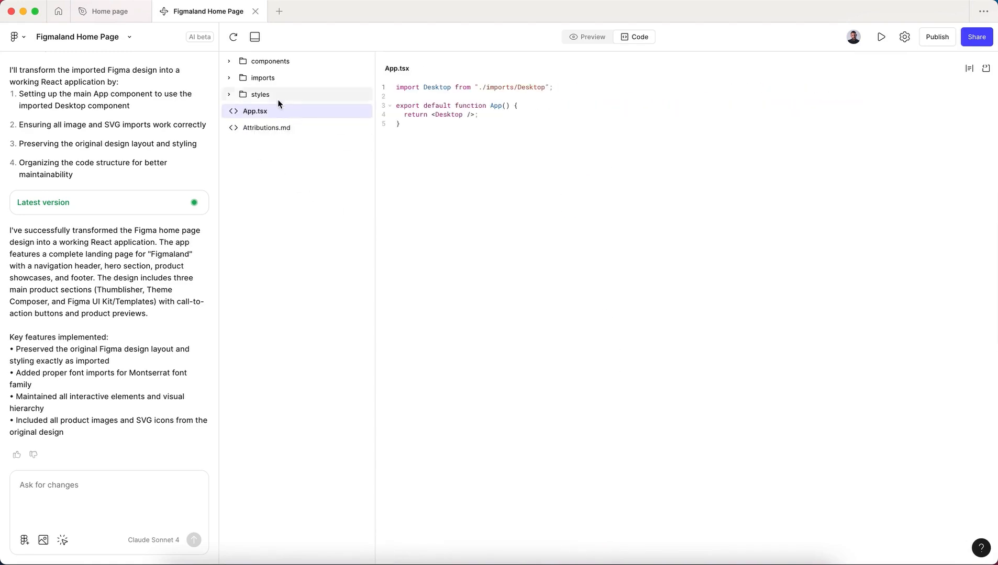
left_click(259, 94)
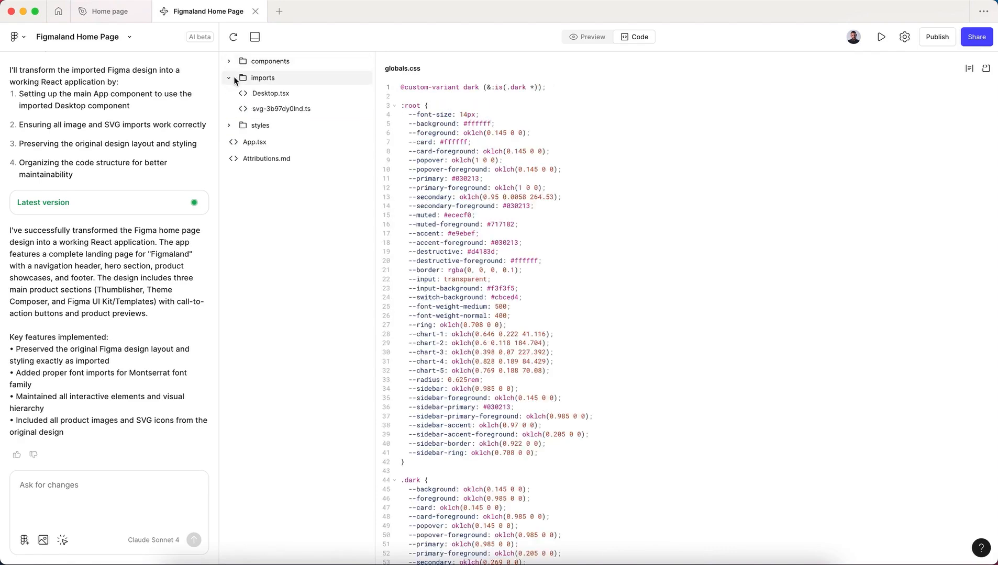
left_click(270, 93)
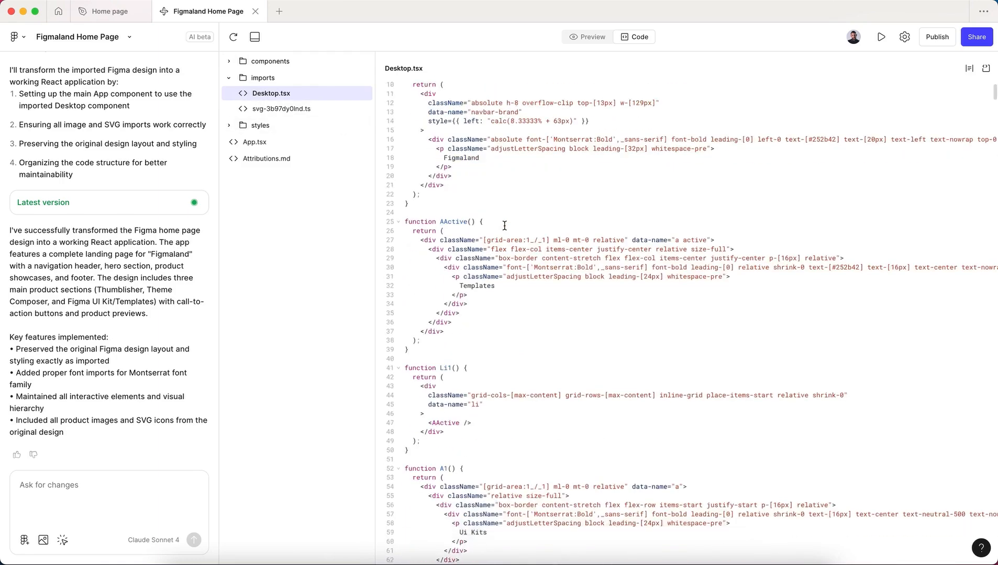
Scroll through Desktop.tsx and switch back to the rendered homepage preview.
scroll("down", 3)
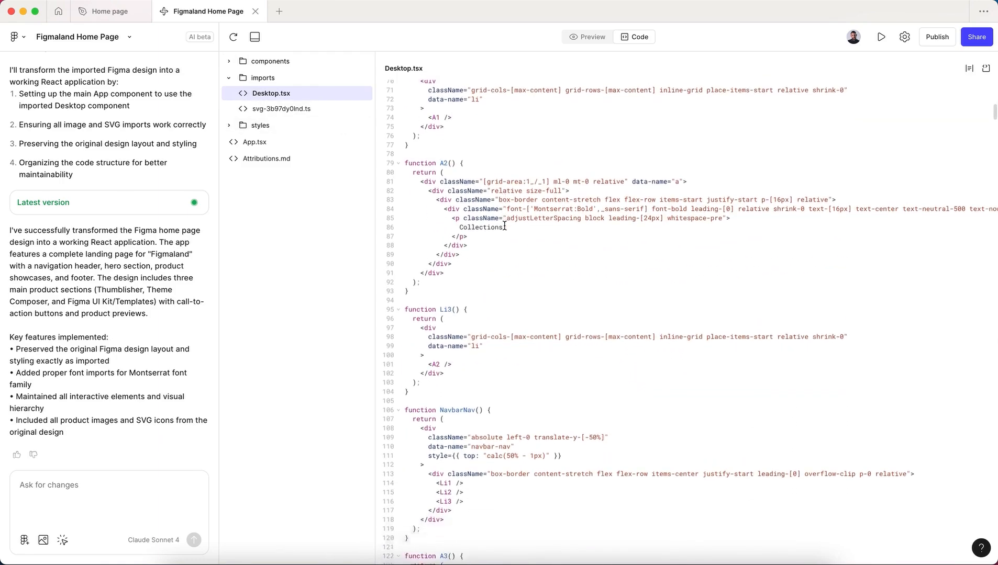
scroll("down", 3)
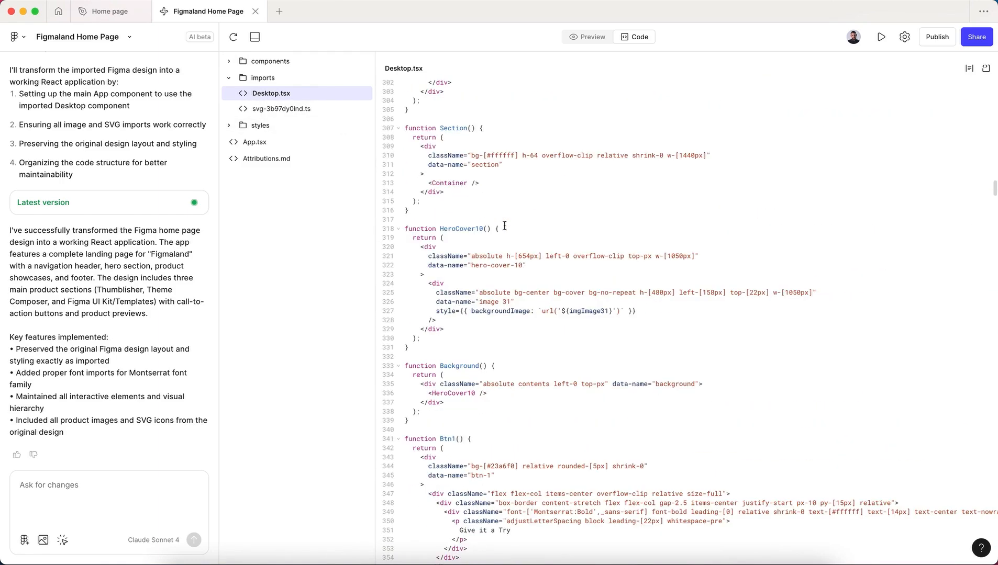
scroll("down", 3)
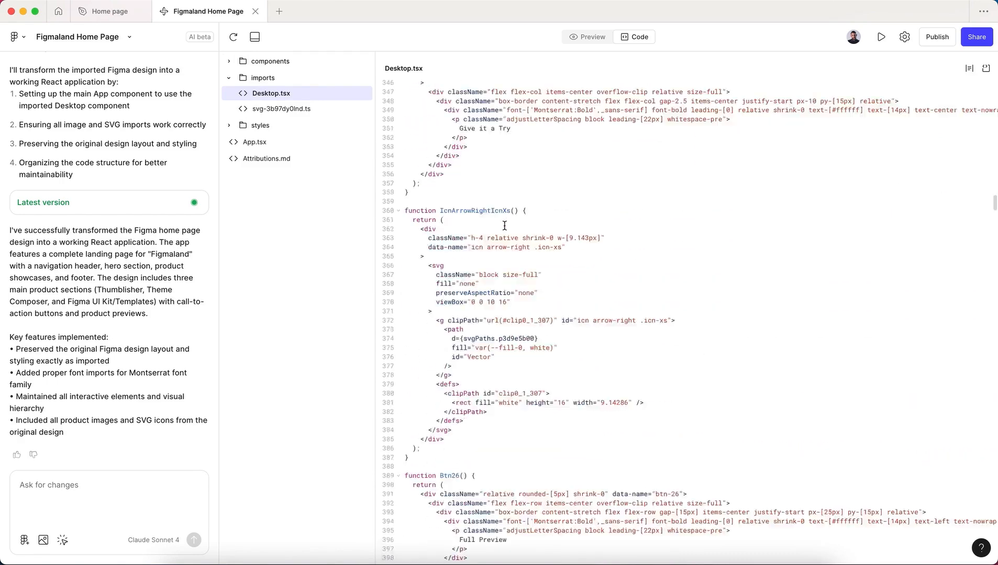
left_click(586, 37)
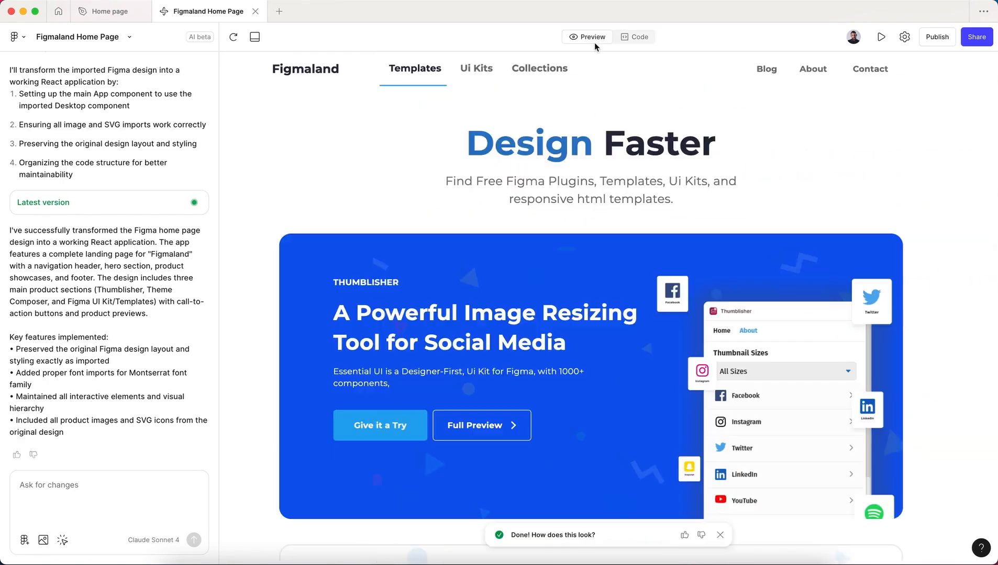
scroll("down", 3)
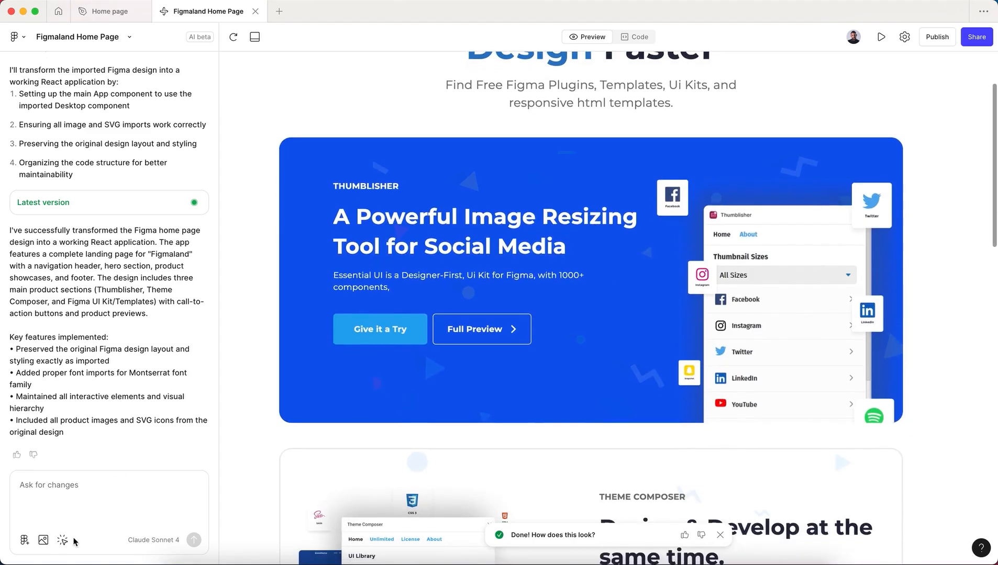
mouse_move(418, 347)
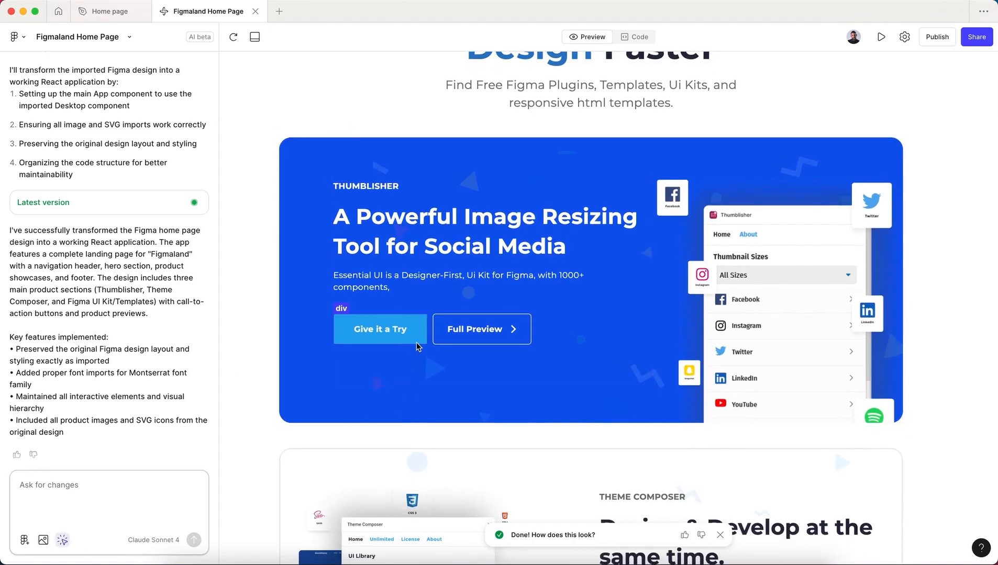
left_click(481, 329)
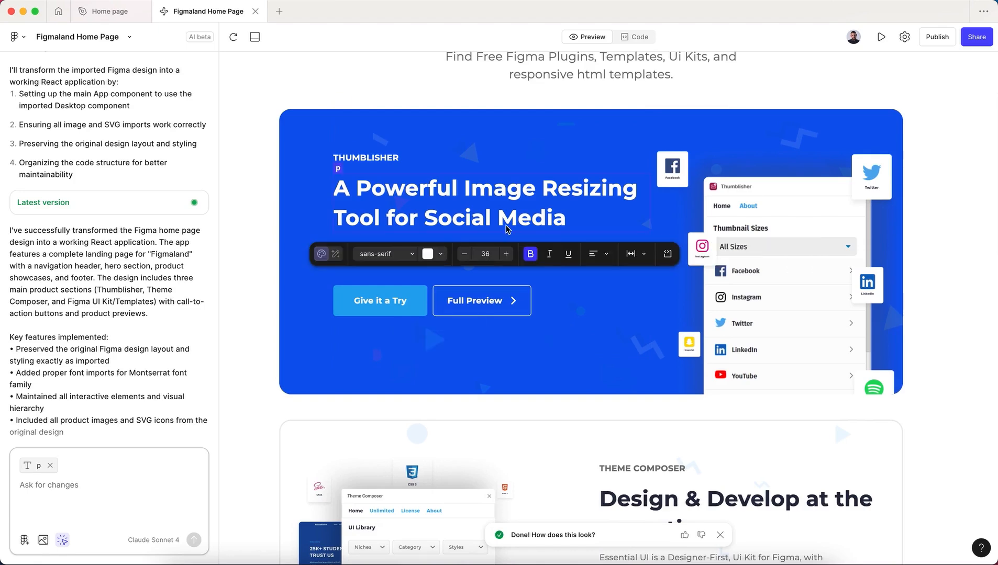
mouse_move(640, 371)
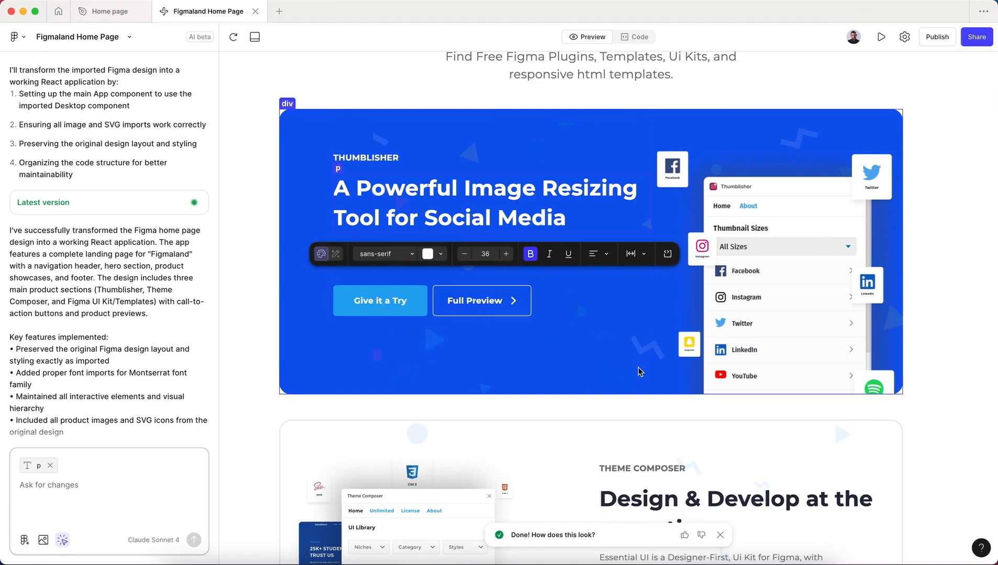
scroll("down", 3)
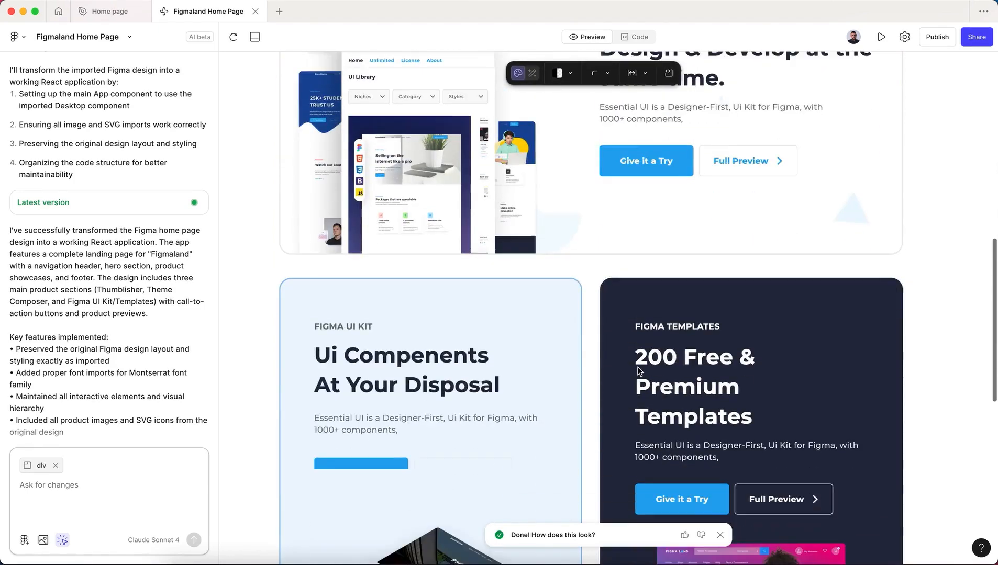
scroll("down", 3)
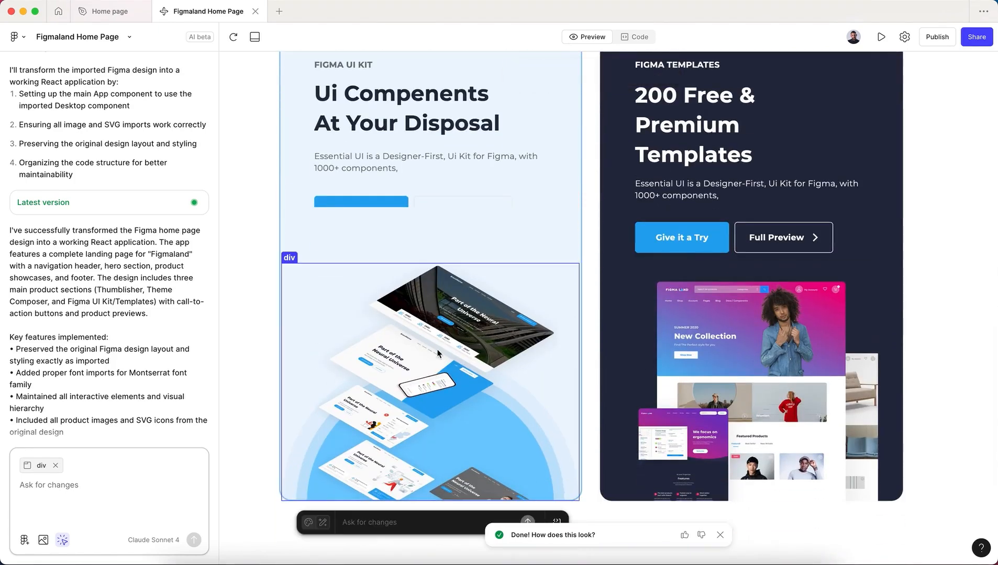
mouse_move(456, 341)
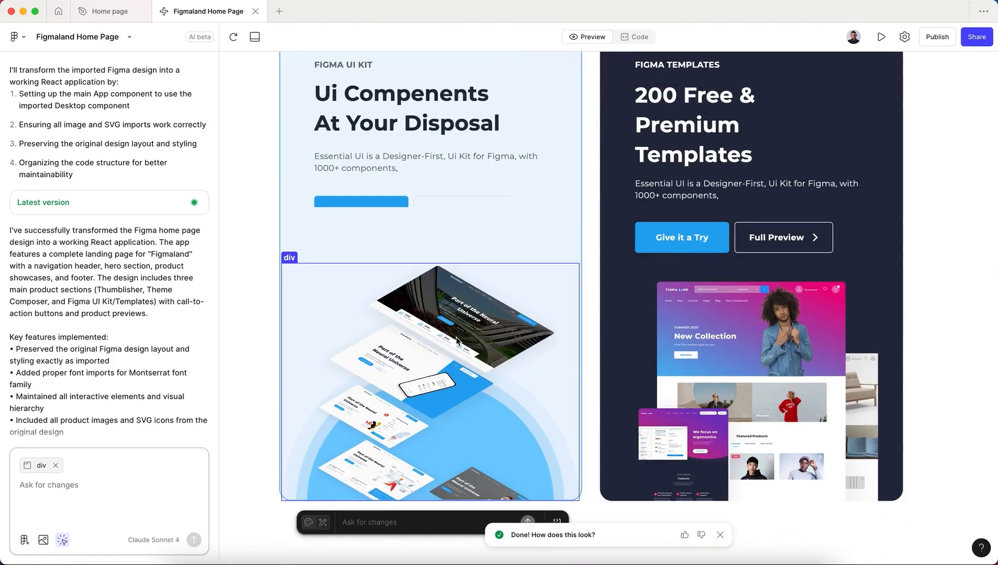
scroll("down", 3)
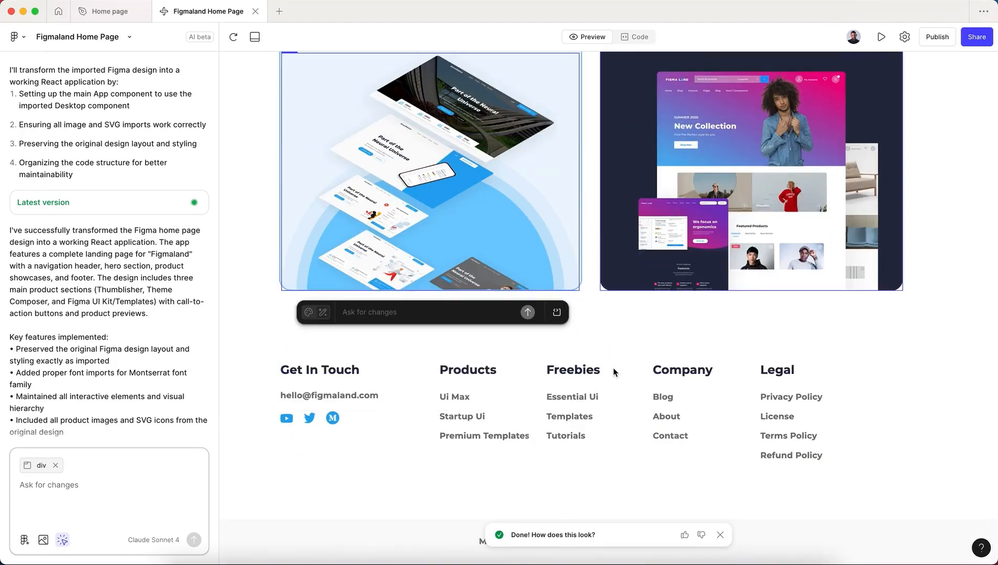
scroll("up", 3)
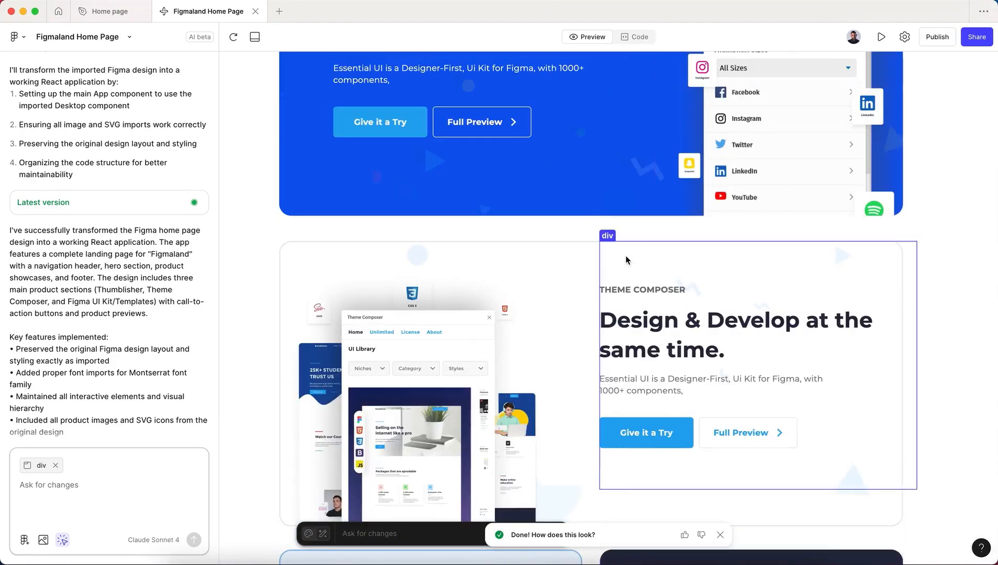
scroll("up", 3)
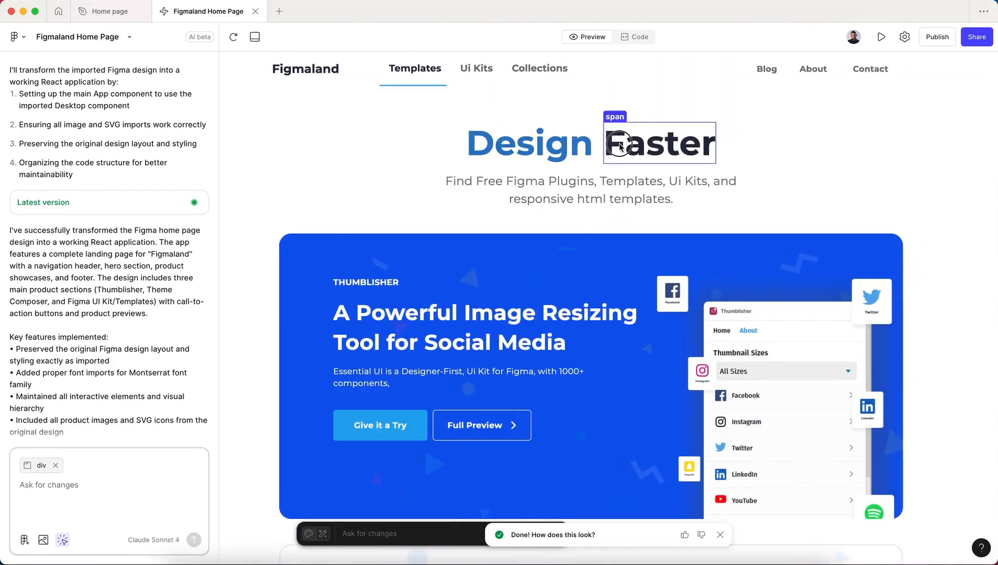
left_click(528, 142)
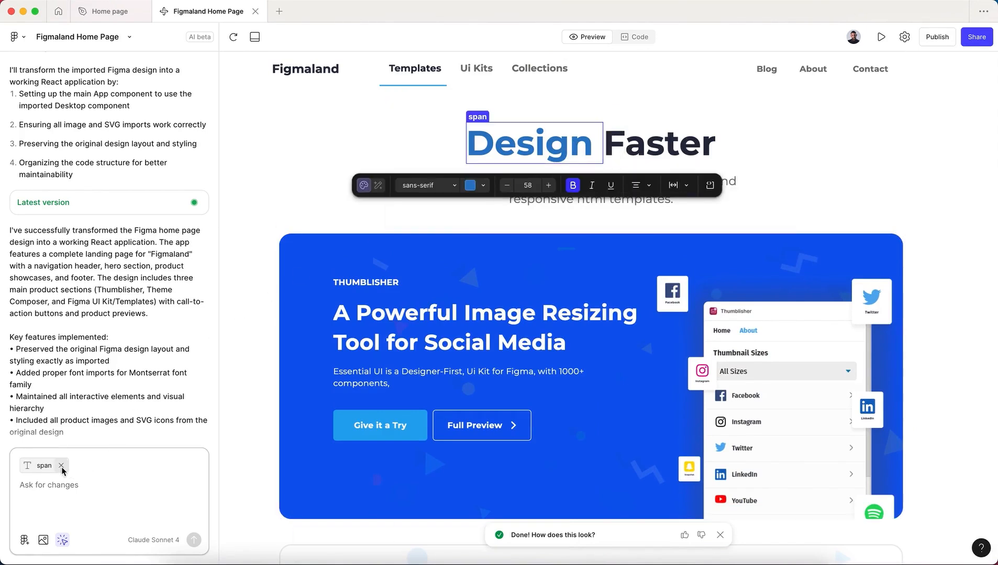
left_click(61, 466)
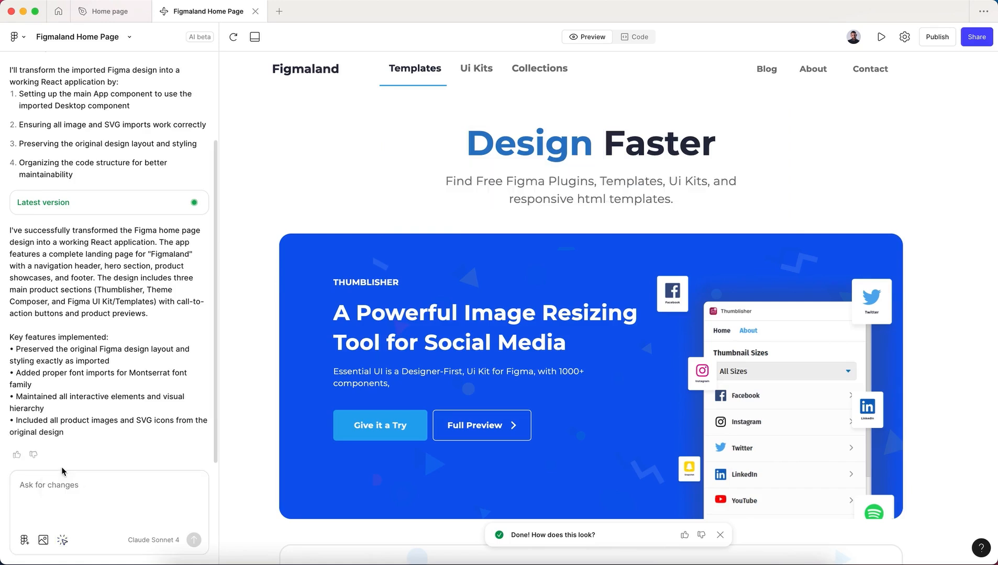
left_click(64, 485)
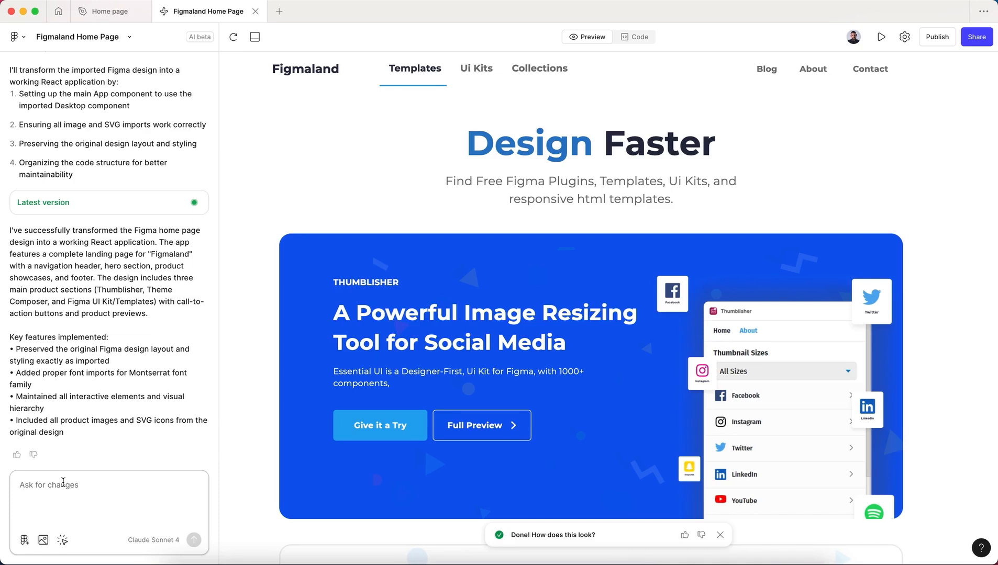
mouse_move(634, 237)
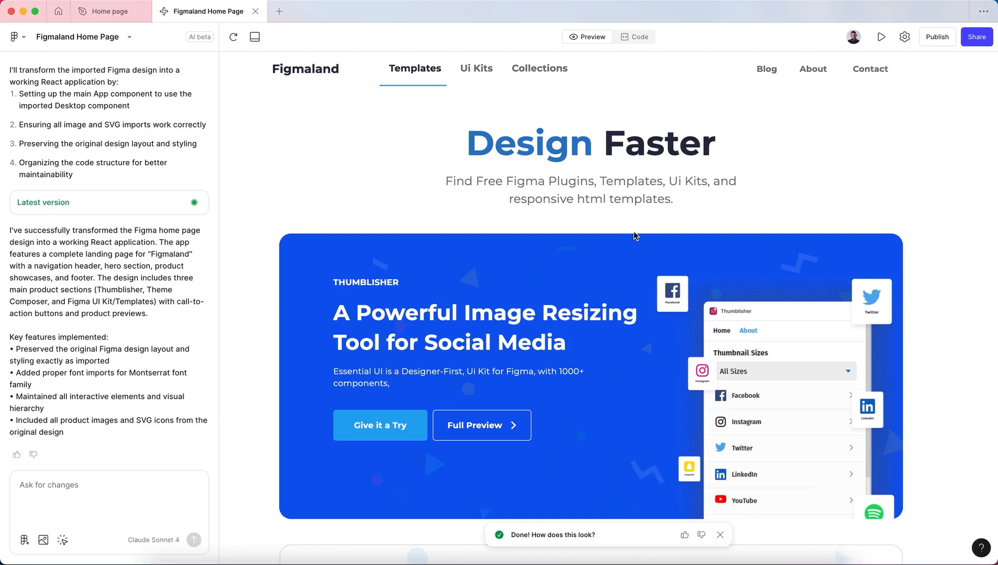
mouse_move(621, 231)
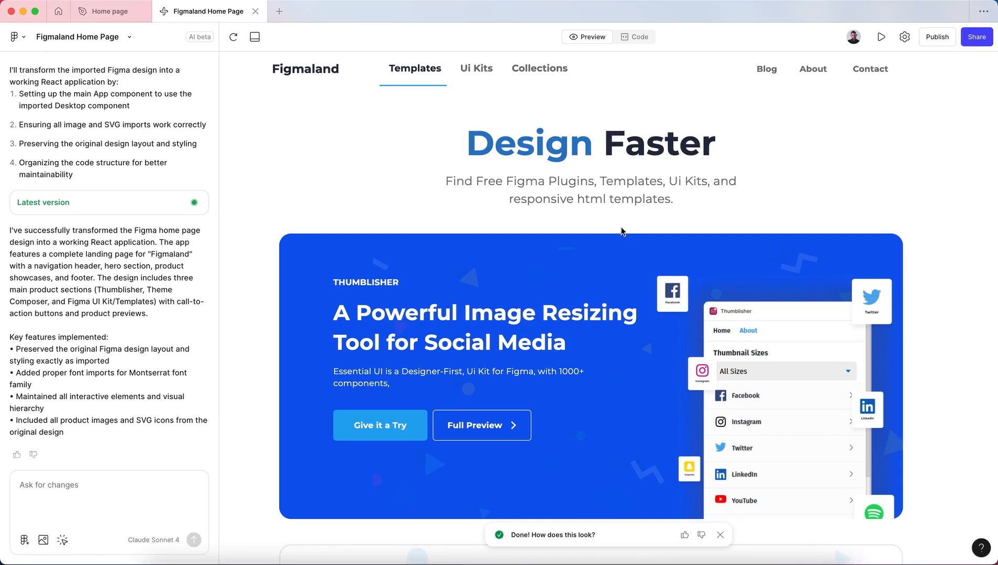
mouse_move(596, 223)
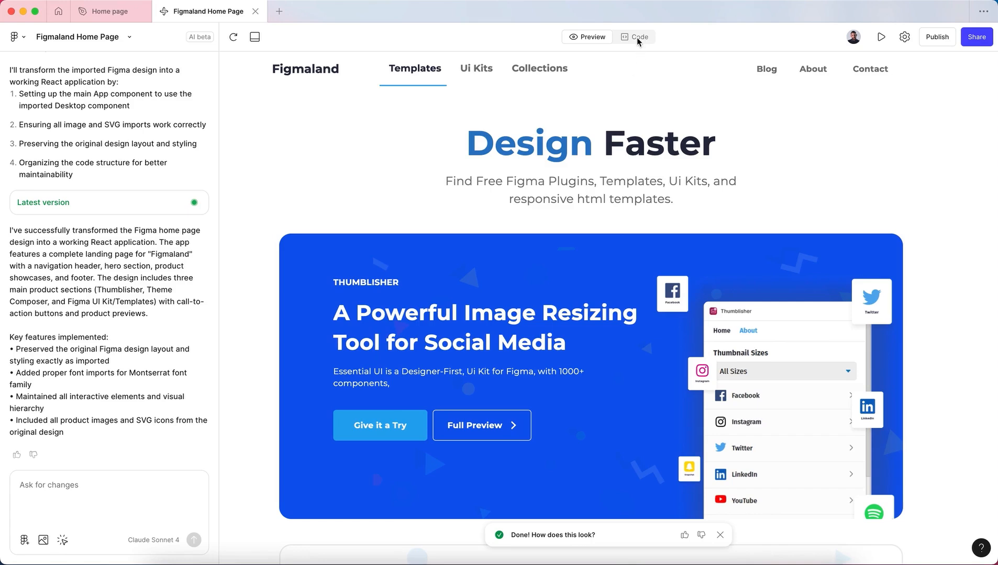
Download the project code as Figmaland Home Page.zip and save it to the Desktop.
left_click(635, 37)
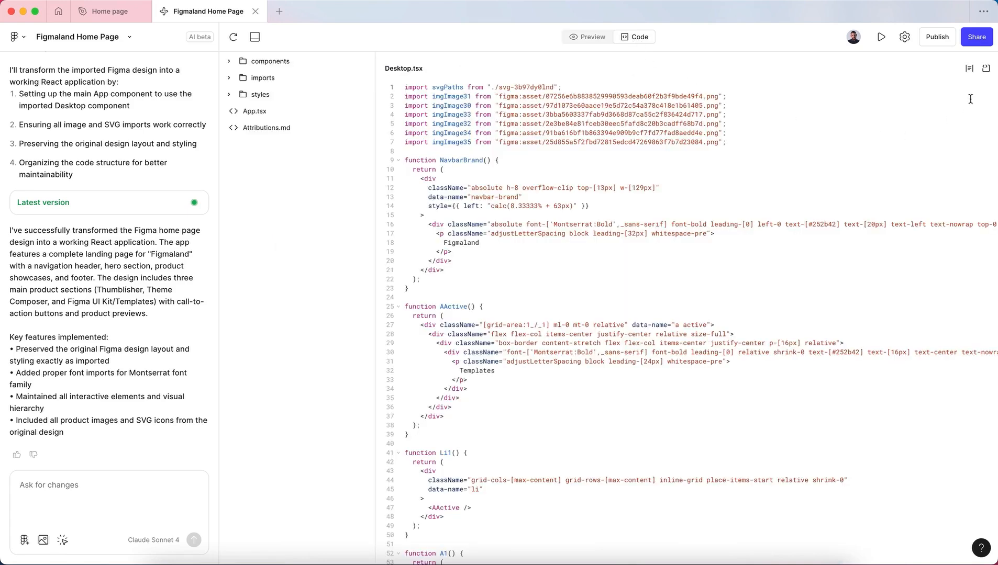
mouse_move(986, 68)
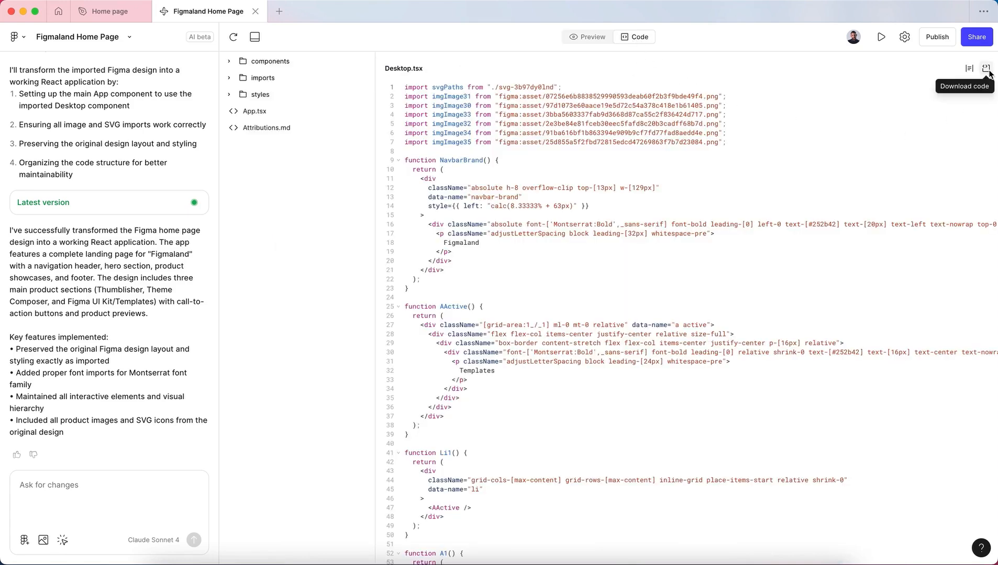
left_click(986, 68)
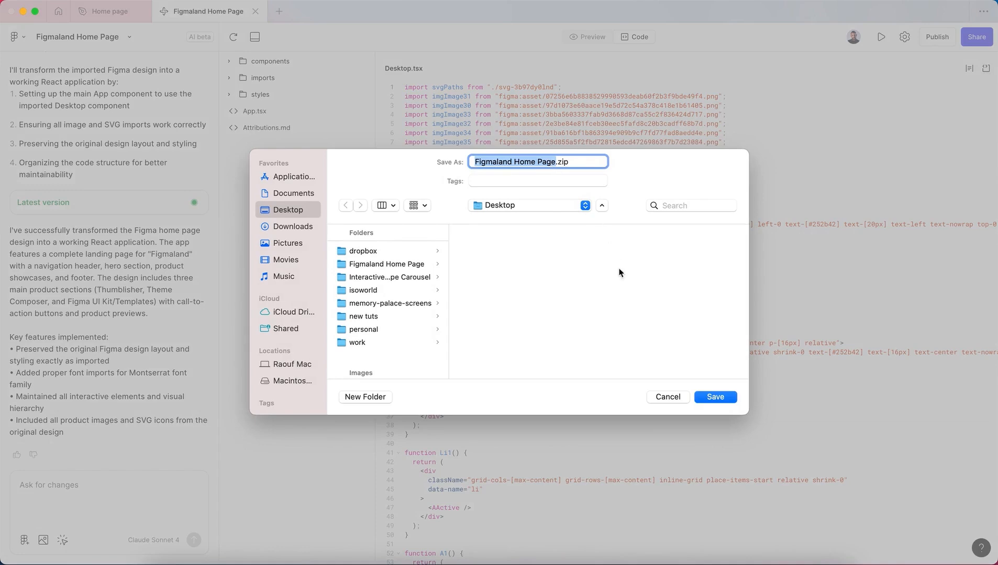
left_click(714, 396)
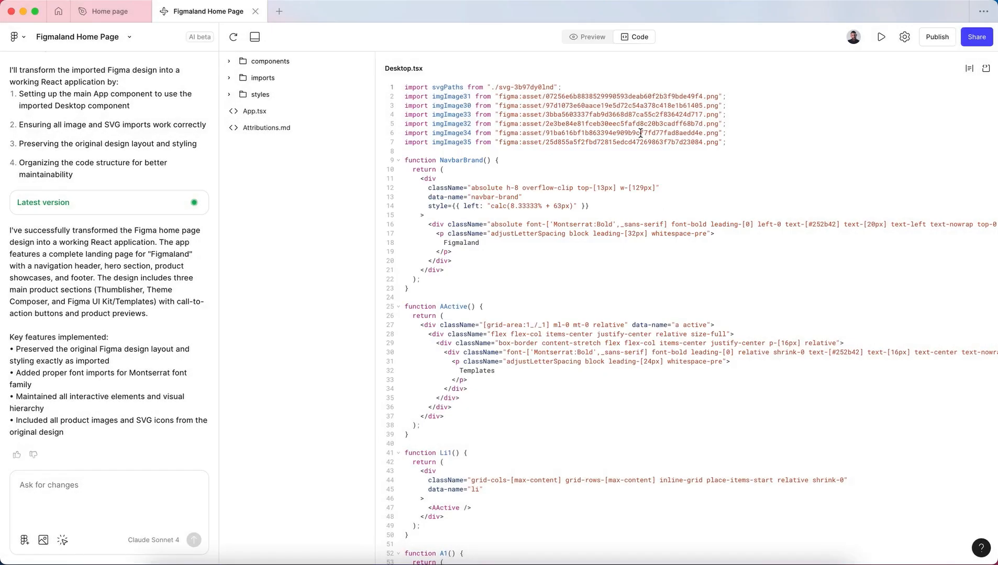
left_click(975, 37)
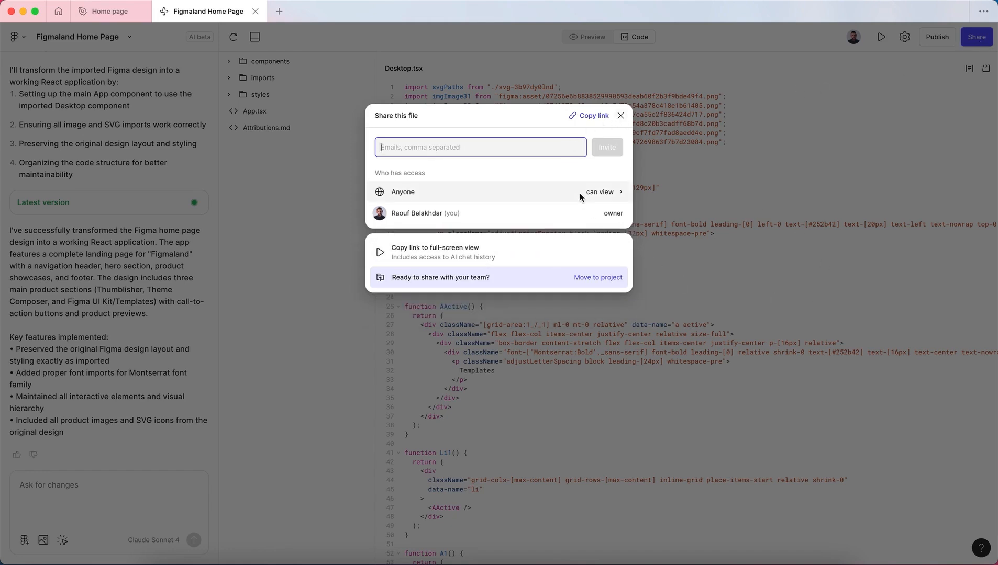
mouse_move(568, 198)
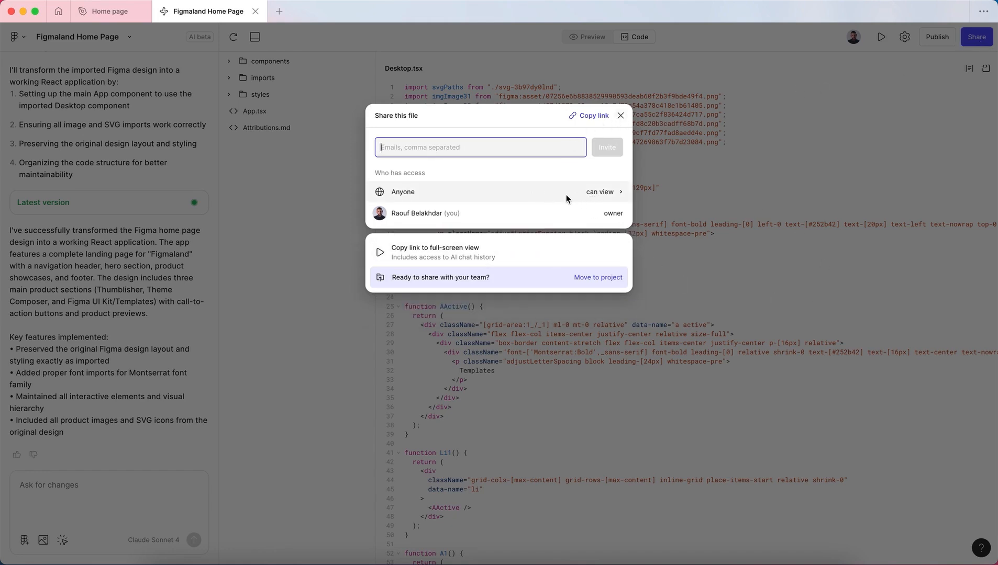
mouse_move(613, 123)
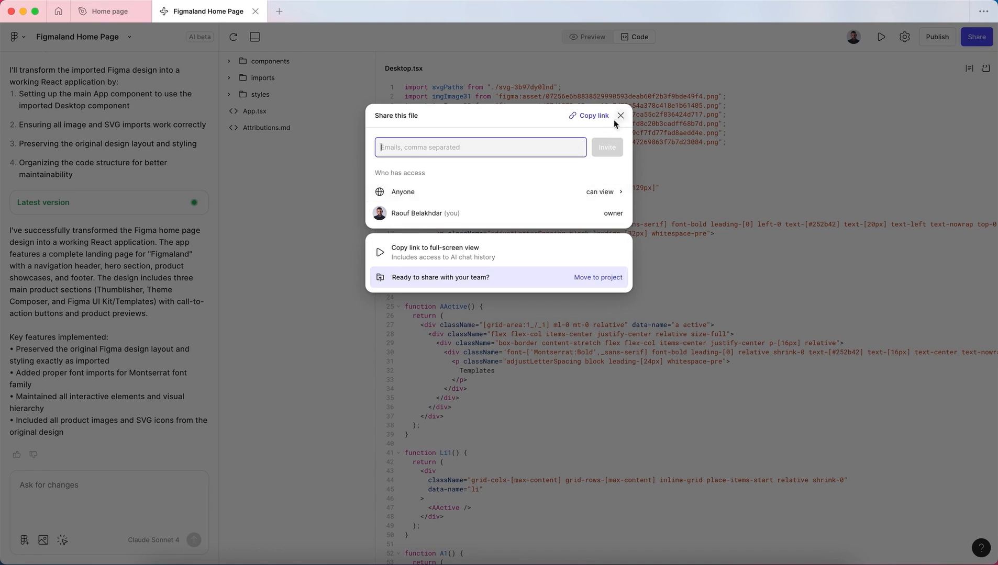
mouse_move(618, 125)
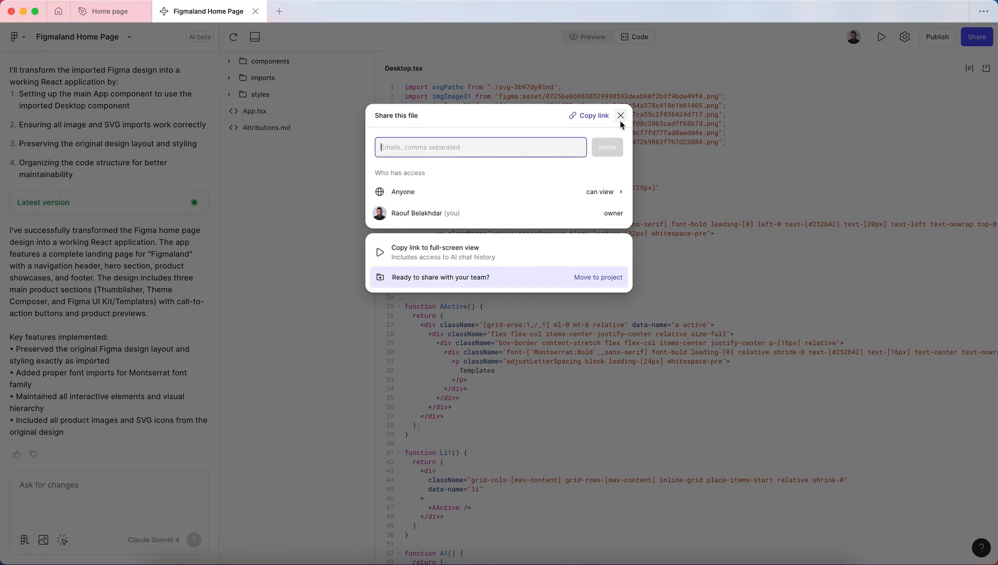
left_click(619, 115)
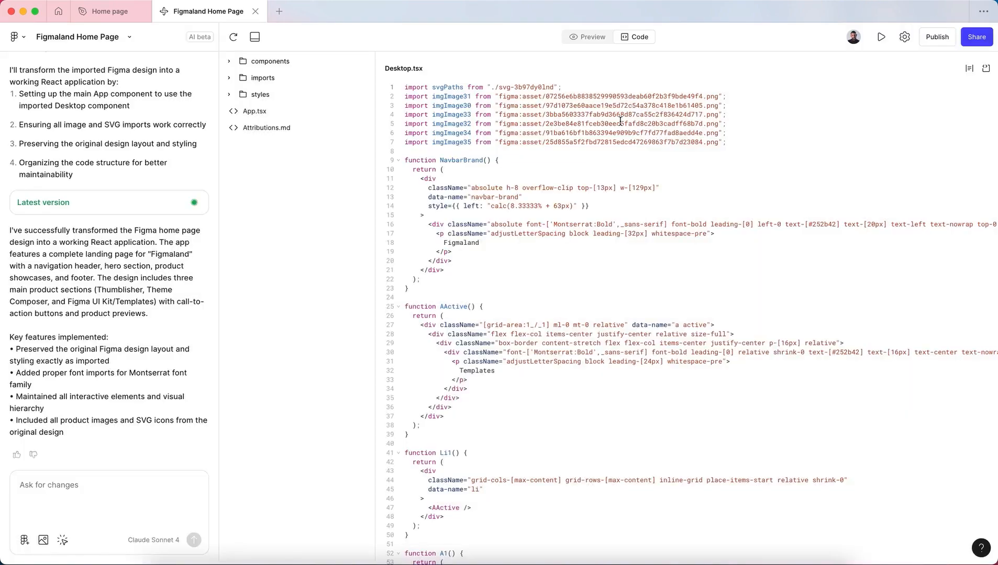
Switch back to the rendered preview and scroll to the Theme Composer section.
left_click(588, 36)
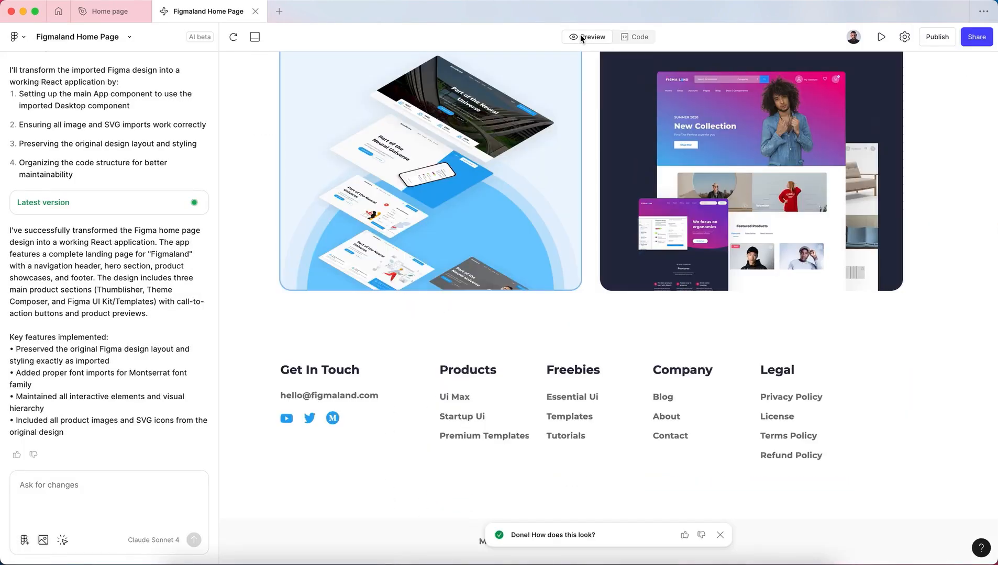
scroll("up", 3)
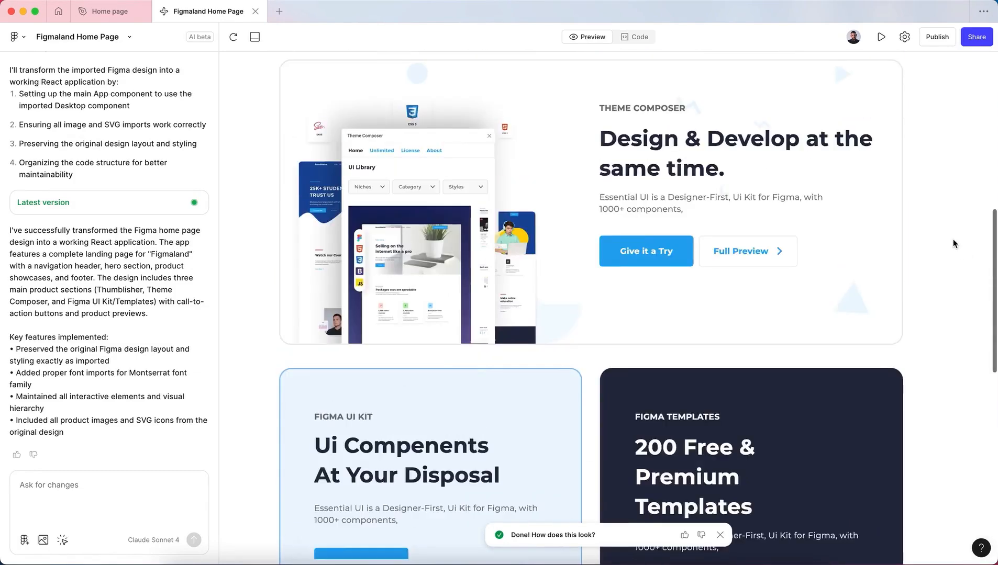